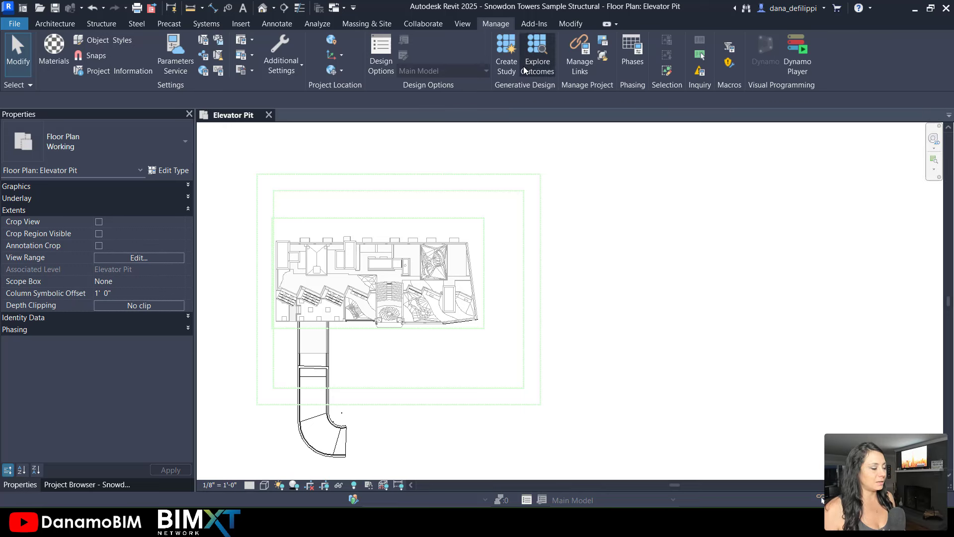
mouse_move(519, 112)
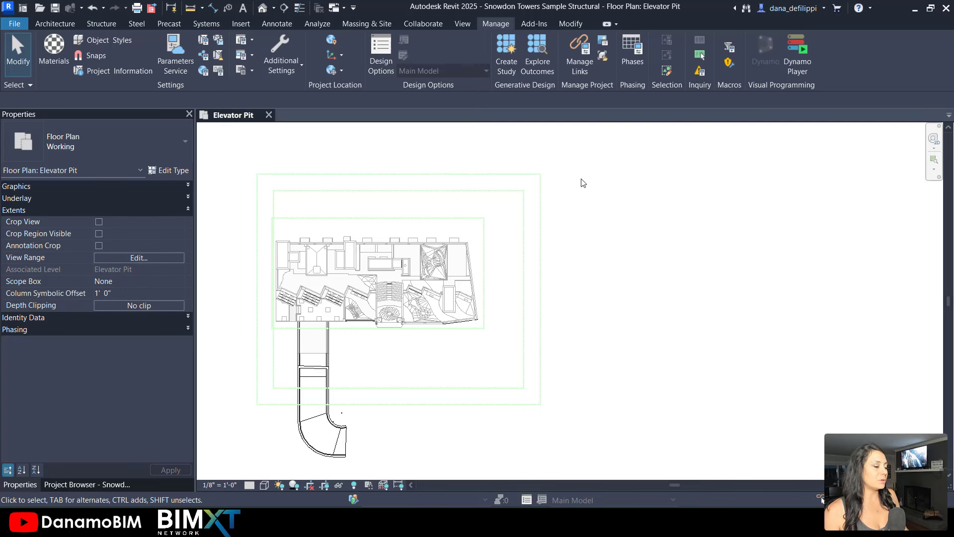
- Launch Dynamo from the Manage tab while viewing the Elevator Pit floor plan
left_click(377, 280)
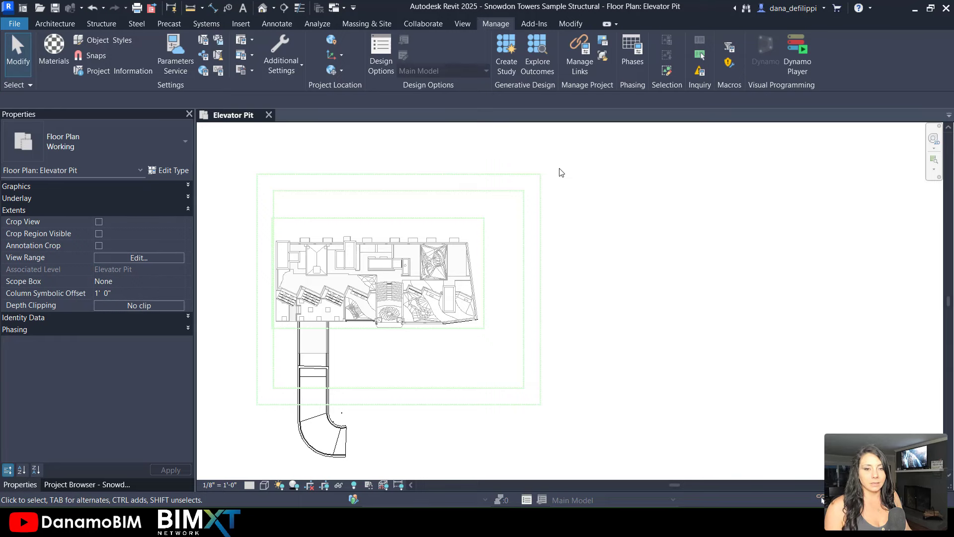
left_click(765, 54)
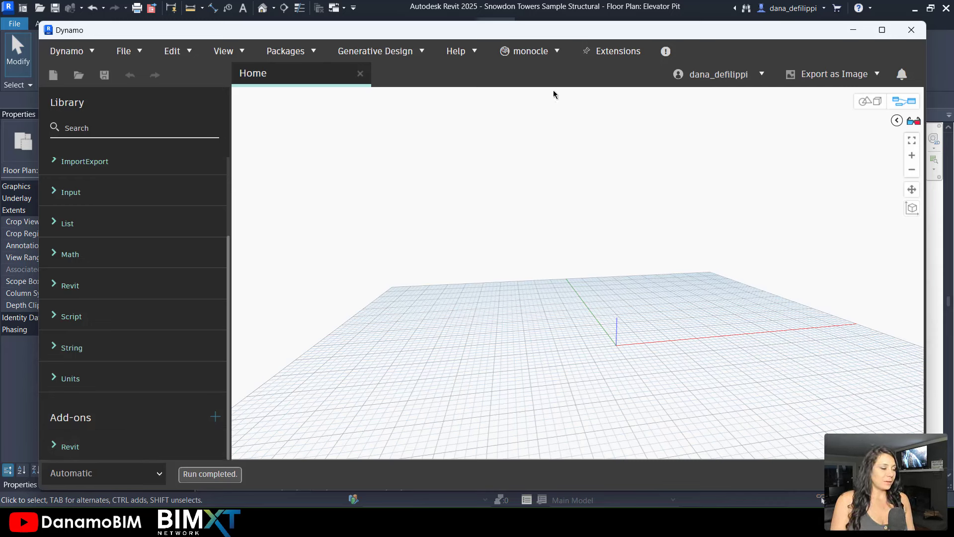
left_click(528, 51)
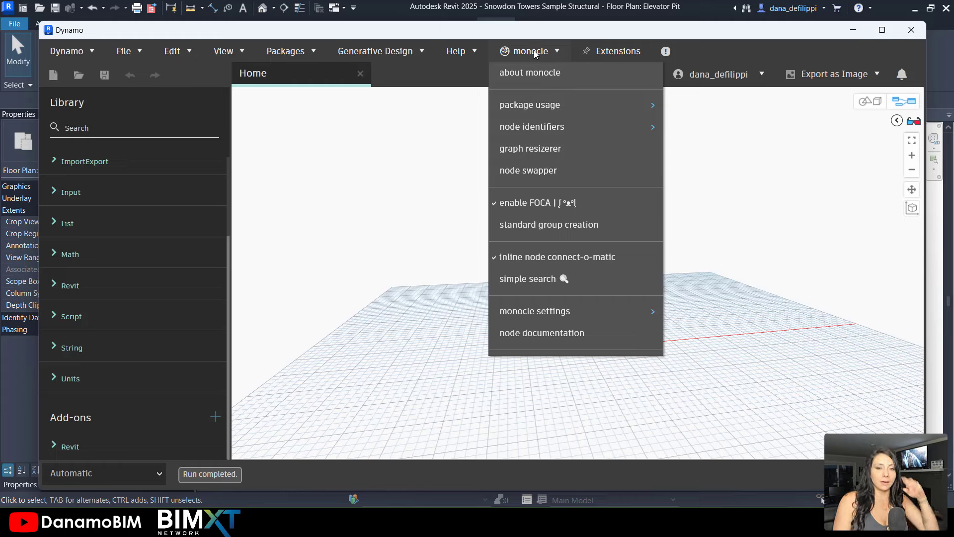
mouse_move(522, 60)
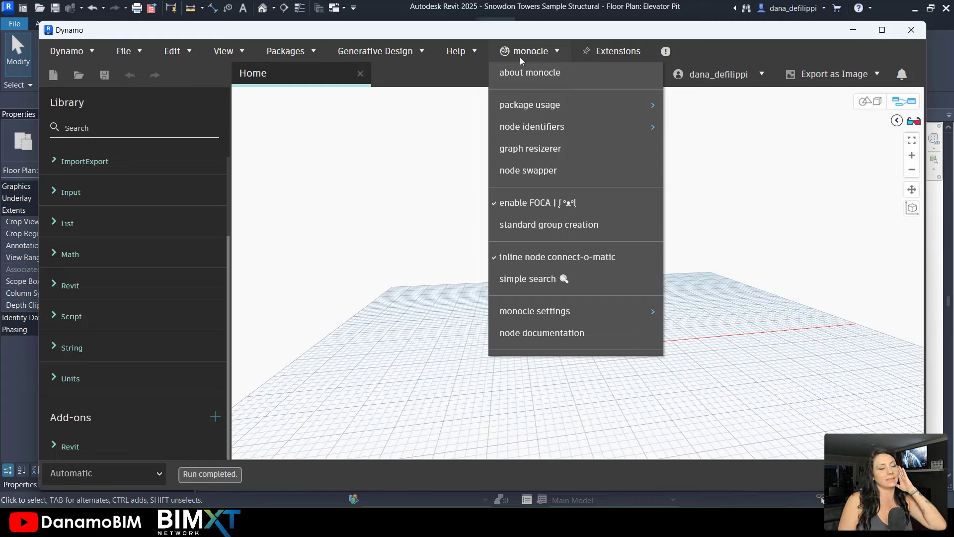
left_click(399, 125)
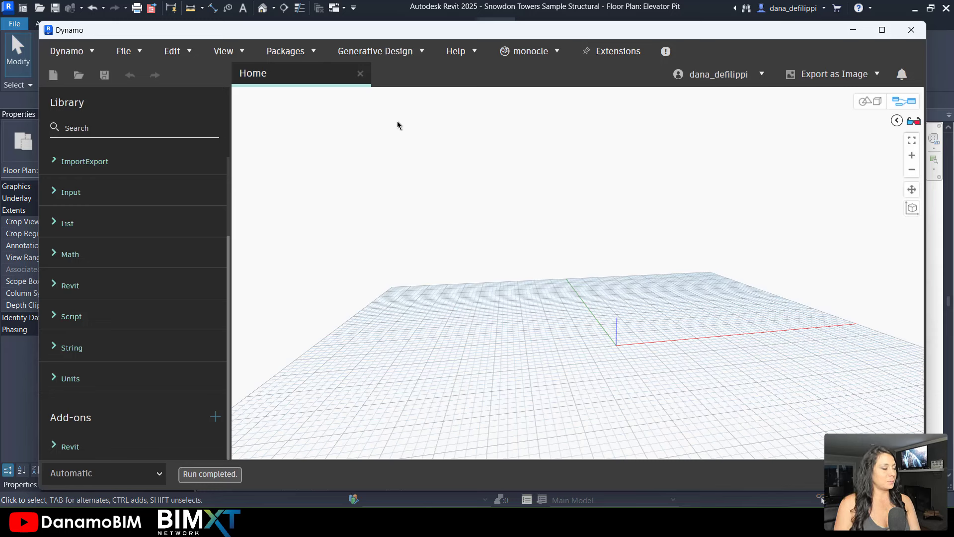
left_click(285, 50)
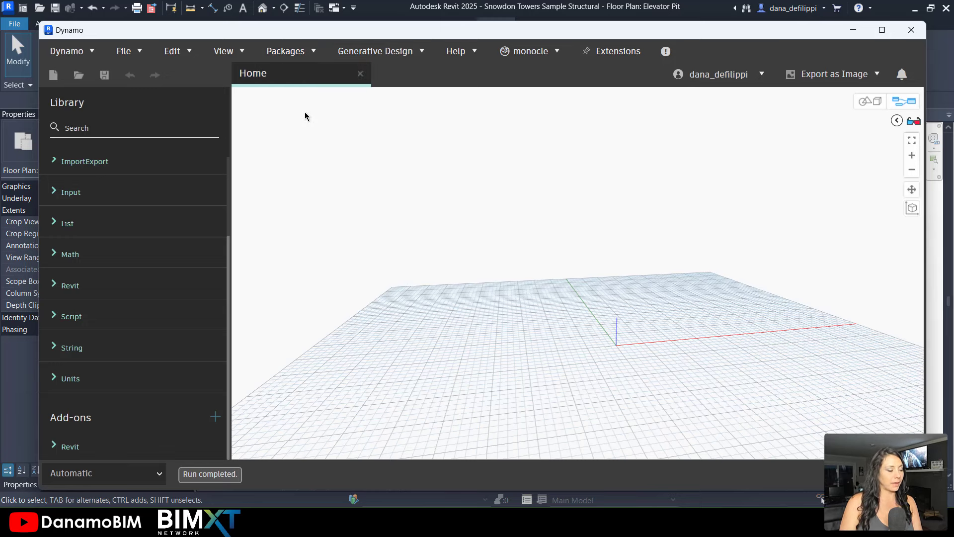
- Install the Rhythm package (2024.5.5) from the Package Manager, accepting the Python warning
left_click(284, 51)
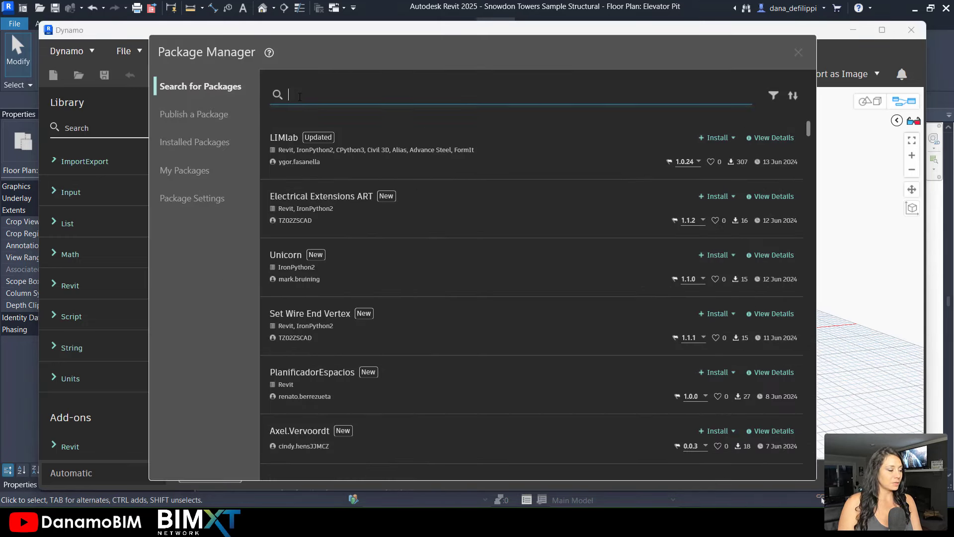
type("Rh")
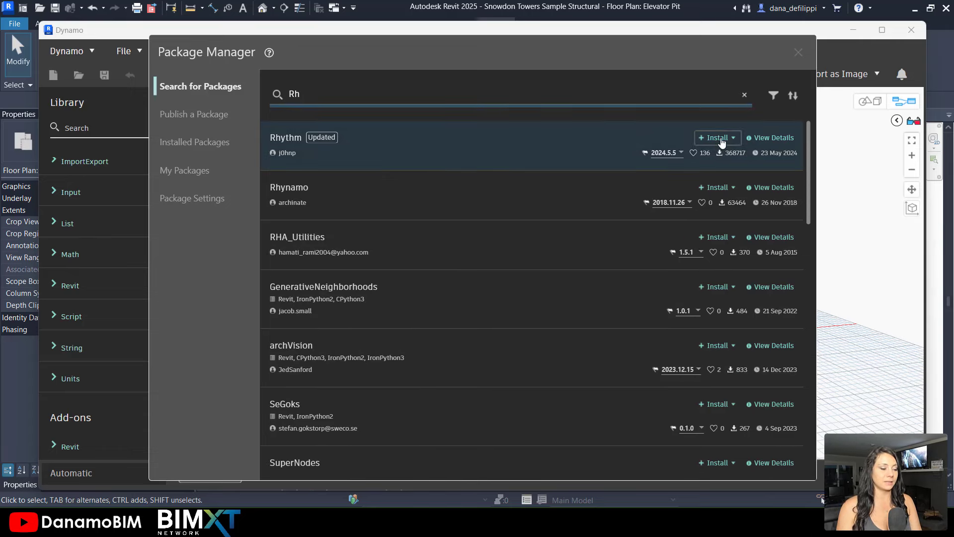
left_click(713, 138)
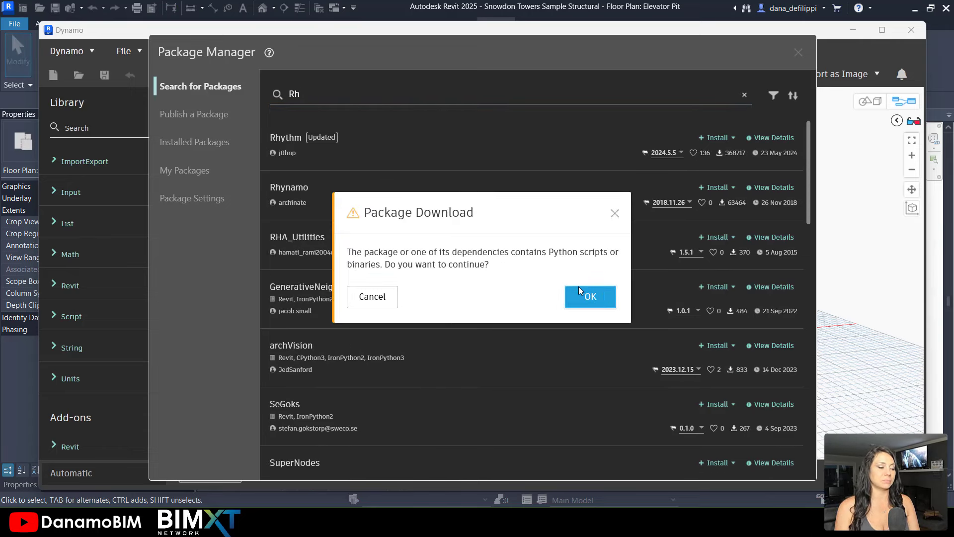
left_click(589, 296)
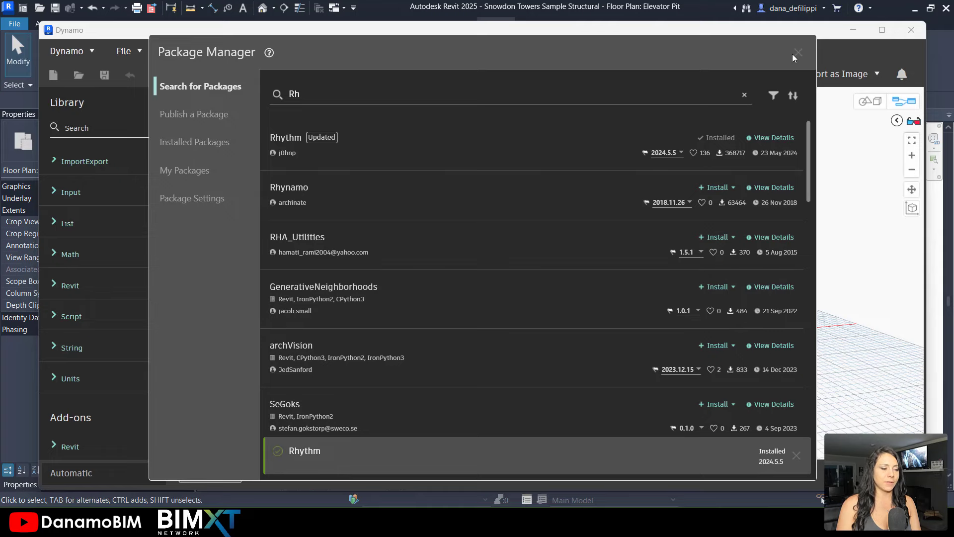
left_click(798, 53)
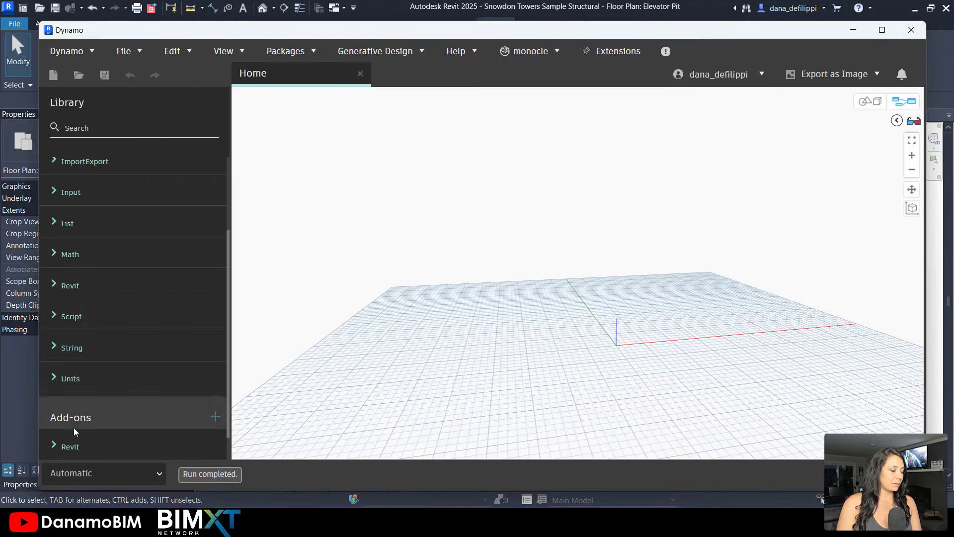
- Scroll the Library to confirm Rhythm is listed under Add-ons
scroll("down", 3)
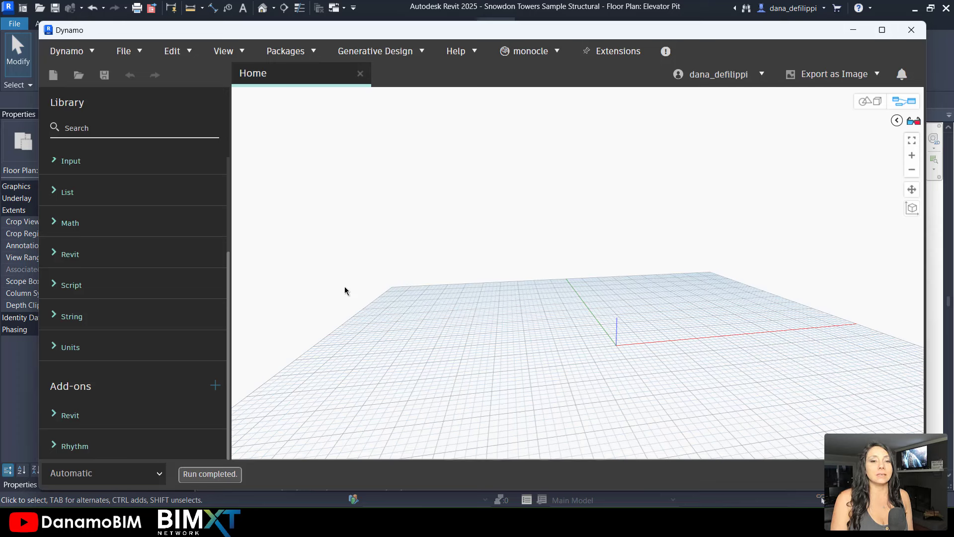
mouse_move(369, 303)
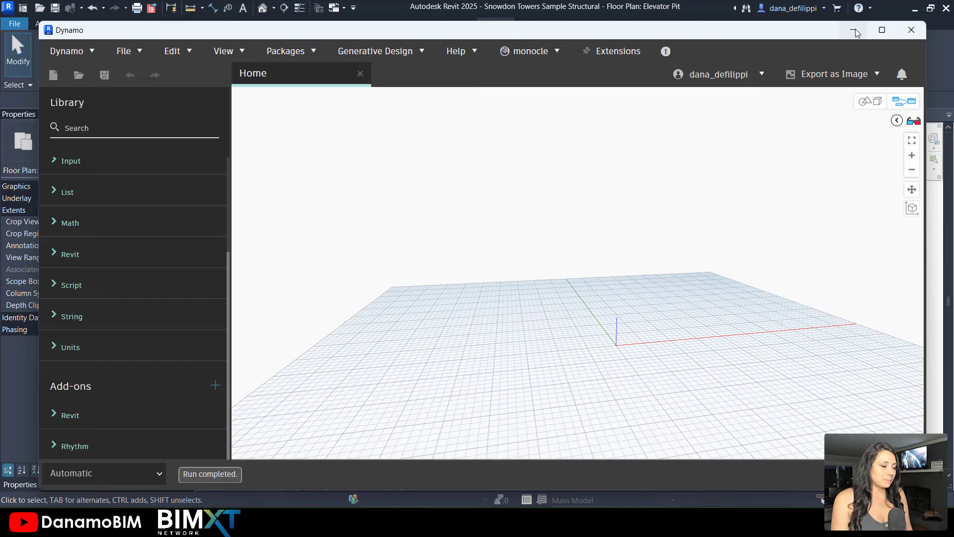
left_click(911, 30)
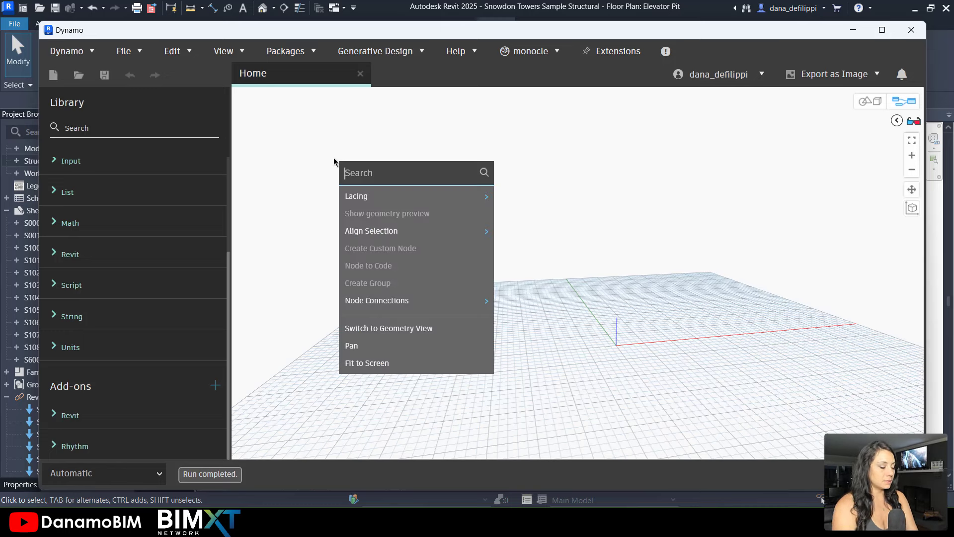
- Add Document.Current and wire it into Document.GetLinkInstances, listing six link instances
type("document")
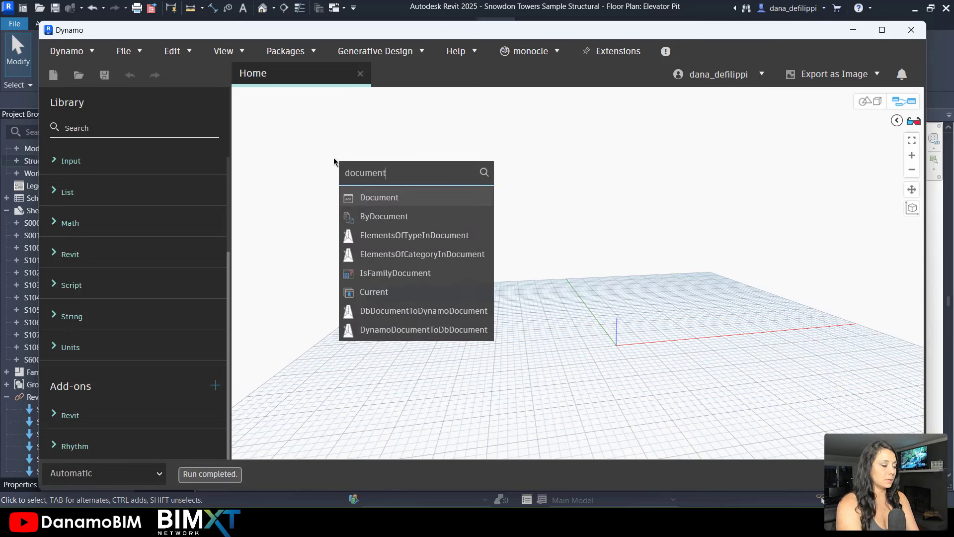
type(".cur")
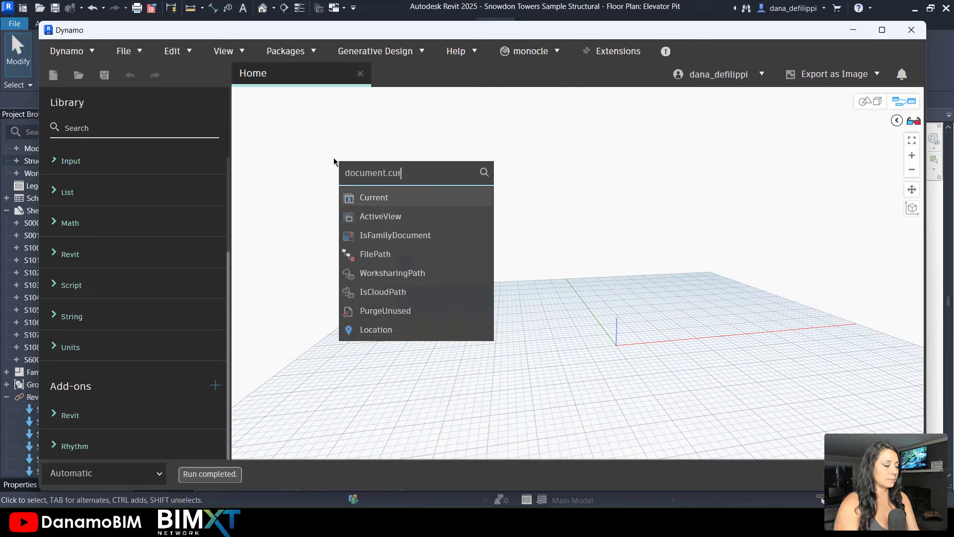
left_click(374, 197)
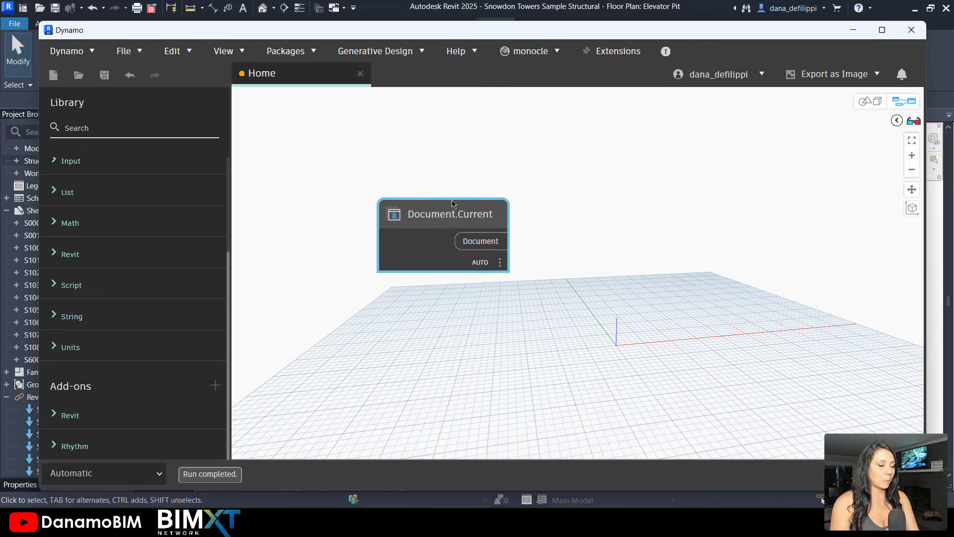
type("getkub")
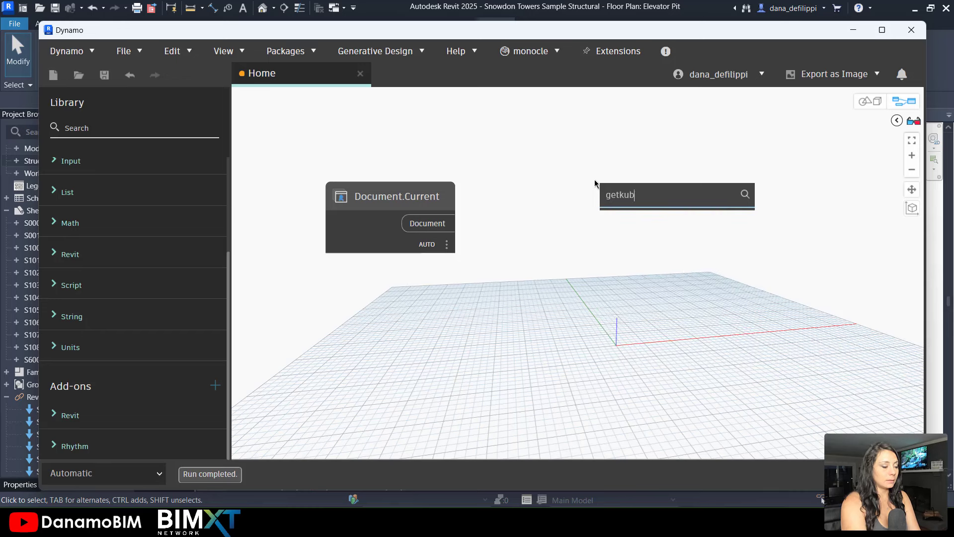
key("BackSpace")
type("lin")
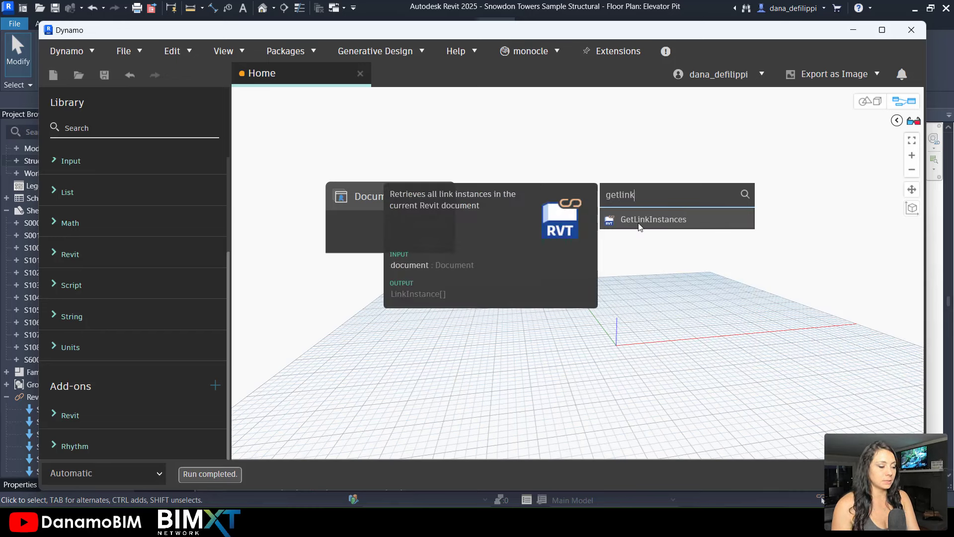
left_click(652, 219)
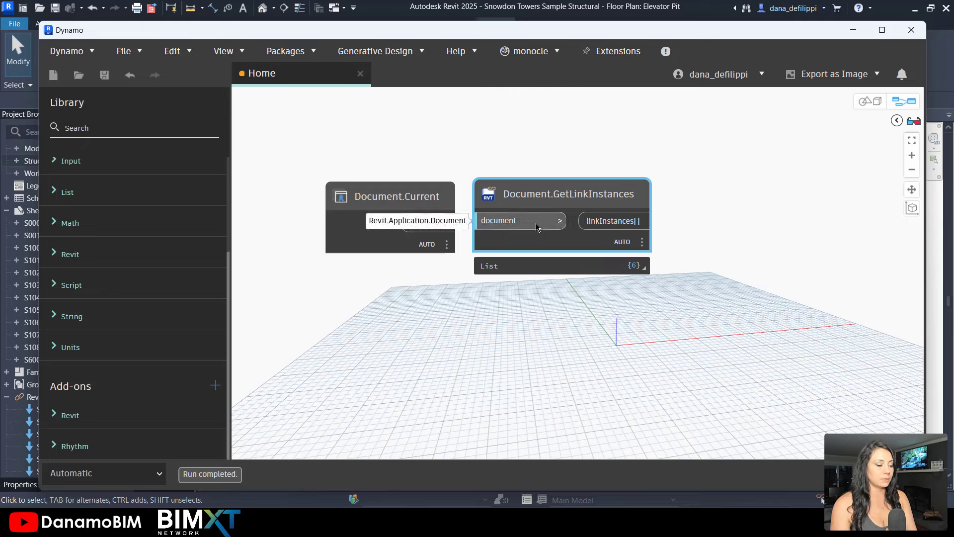
left_click(637, 265)
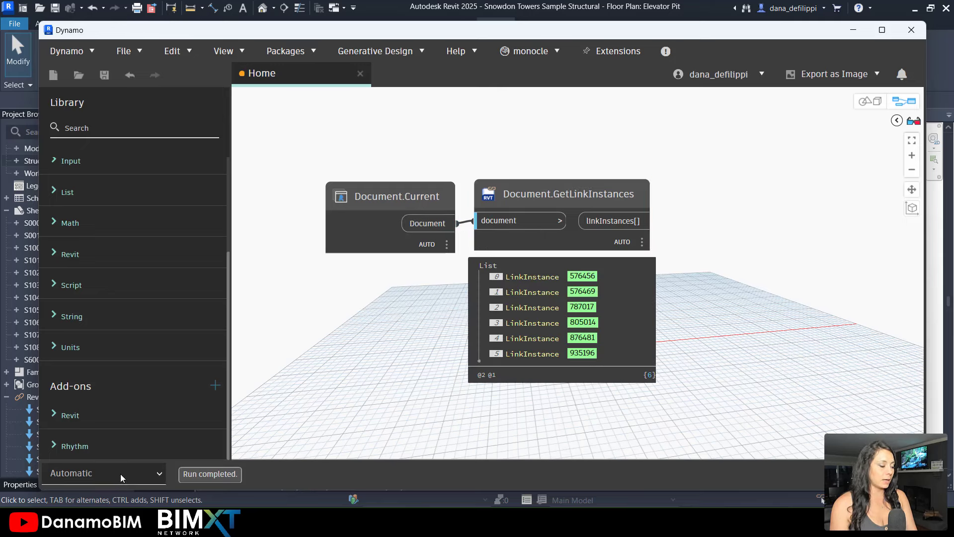
mouse_move(103, 473)
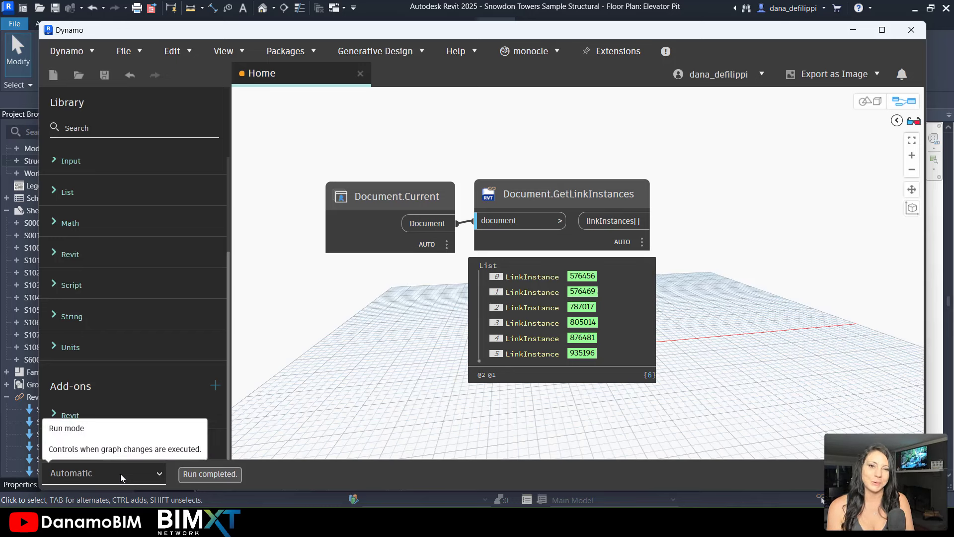
mouse_move(656, 407)
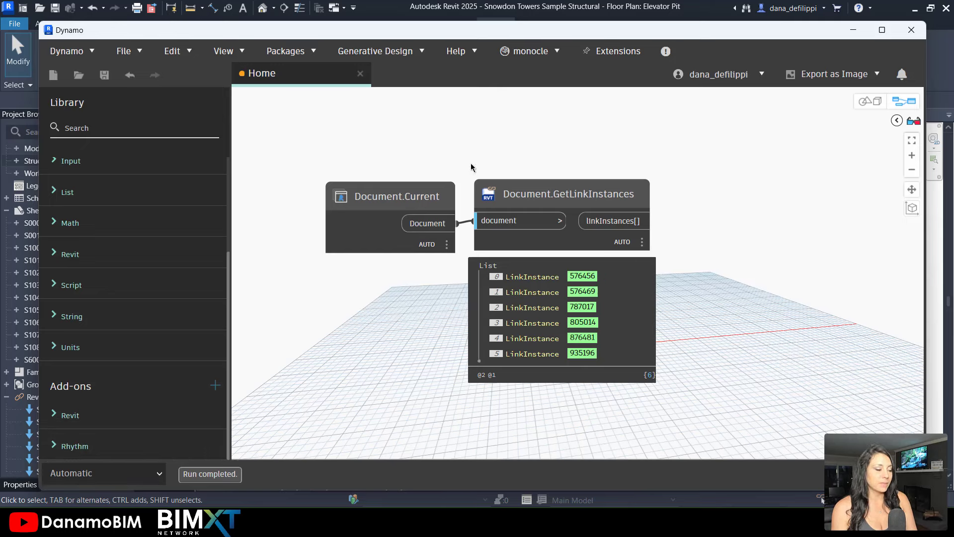
- Group both nodes and title the group 'LINKED INSTANCES'
right_click(397, 196)
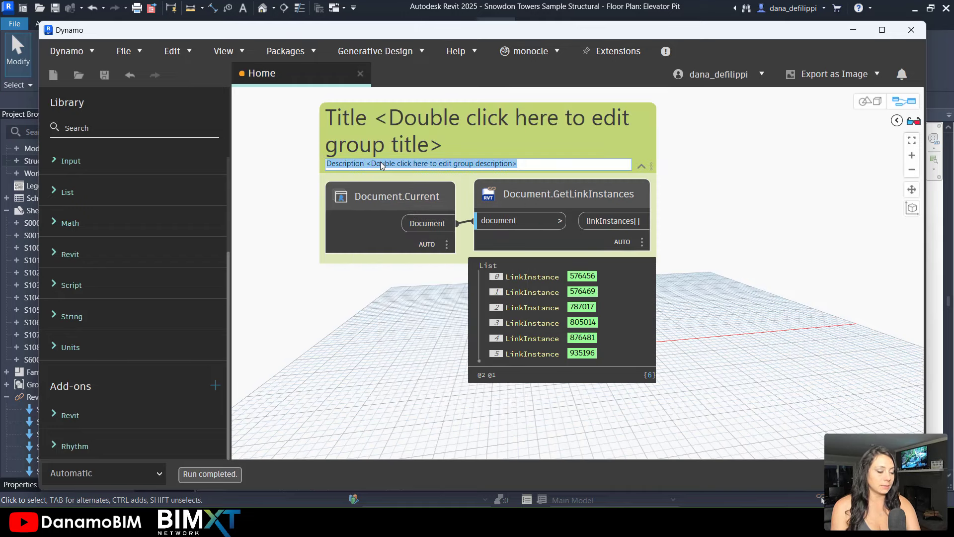
double_click(402, 118)
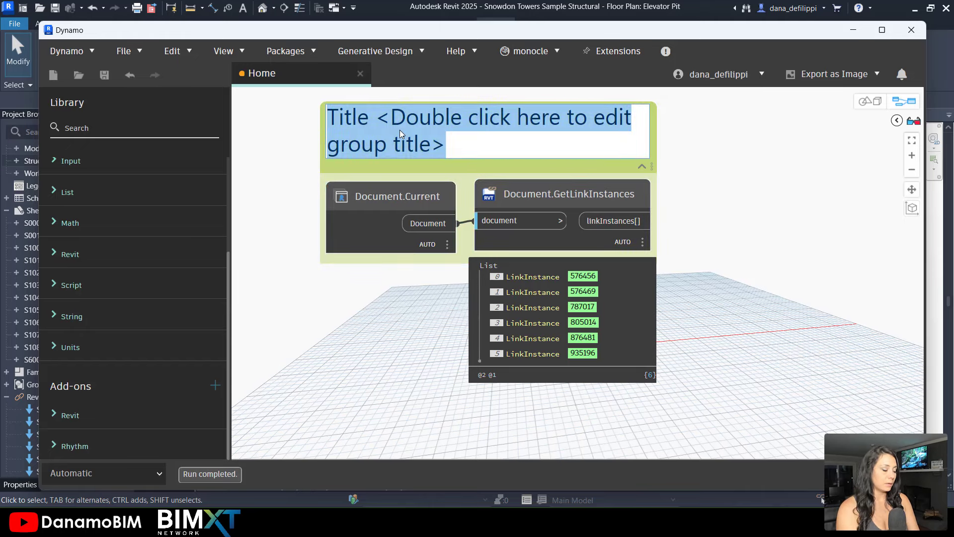
type("LINKED INS")
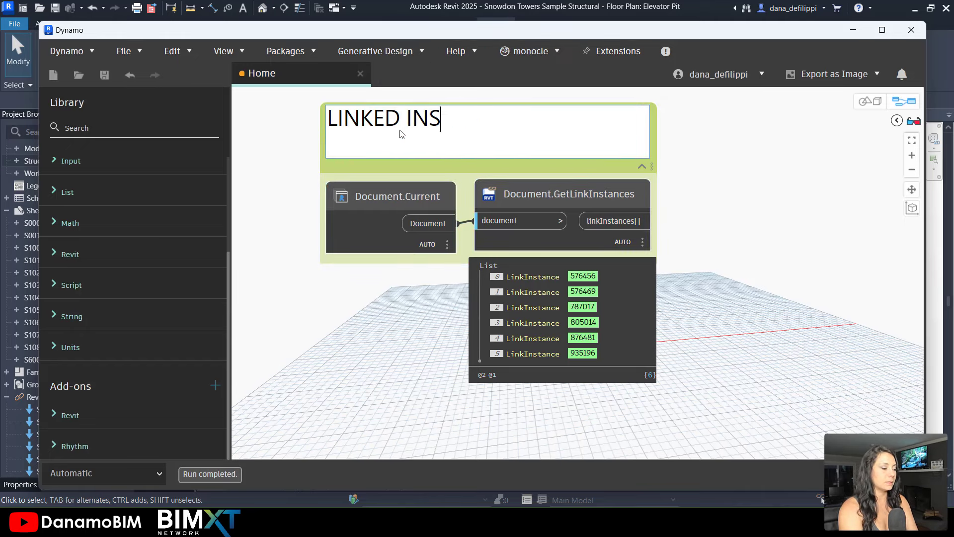
type("TANCES")
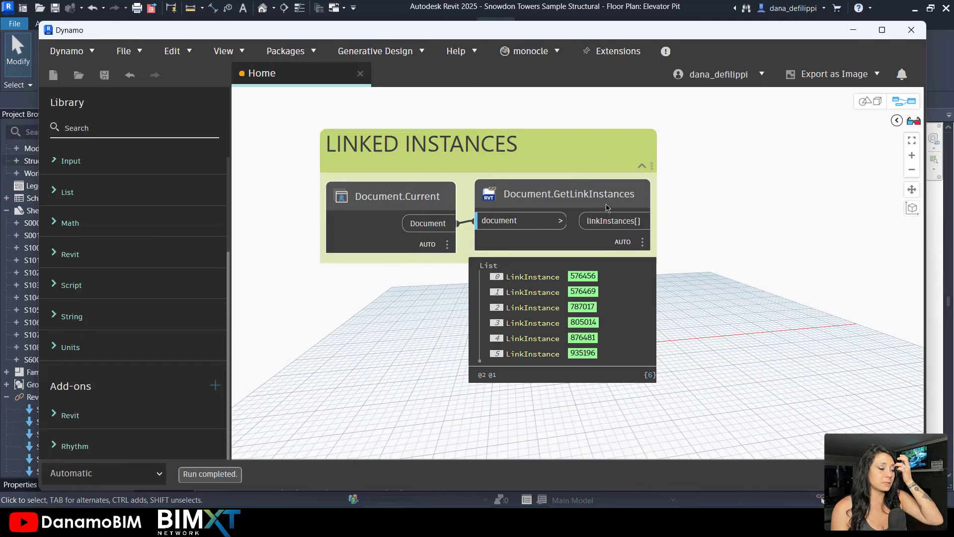
left_click(569, 193)
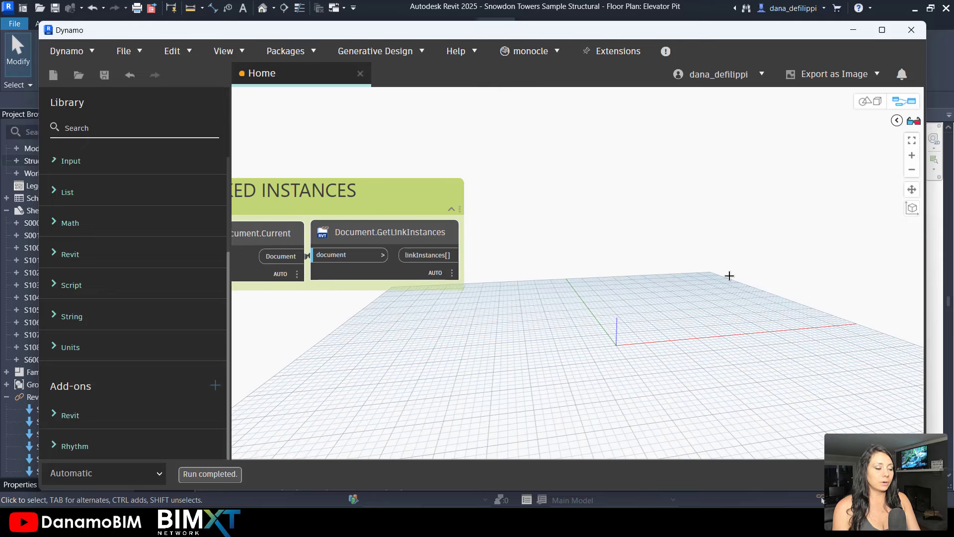
- Add Element.Name to list the six link names and feed them into String.Contains
right_click(729, 275)
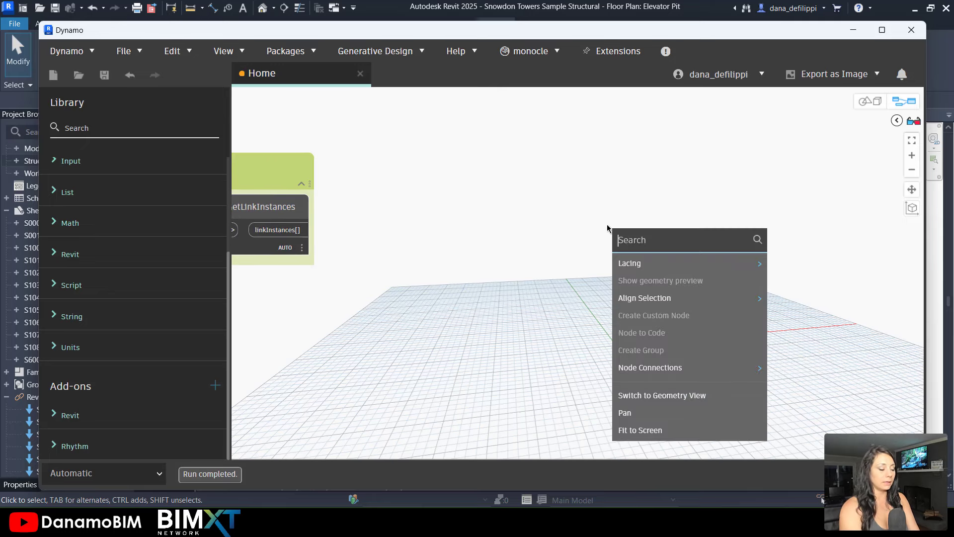
type("ELEMENT.")
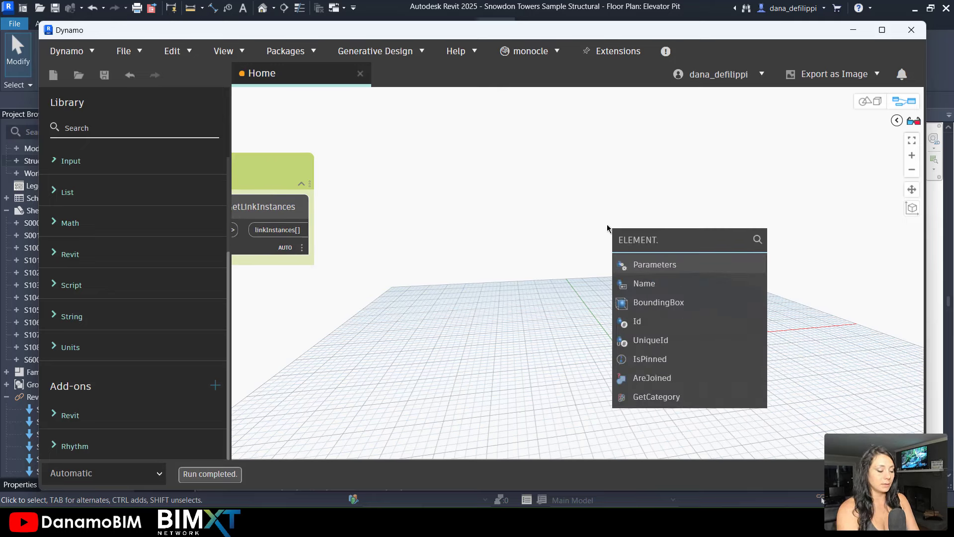
left_click(644, 282)
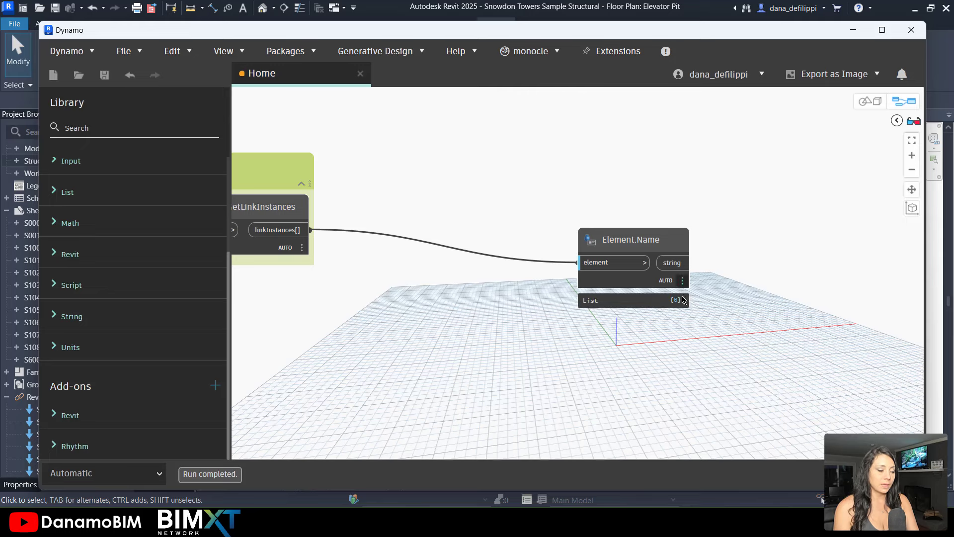
left_click(677, 300)
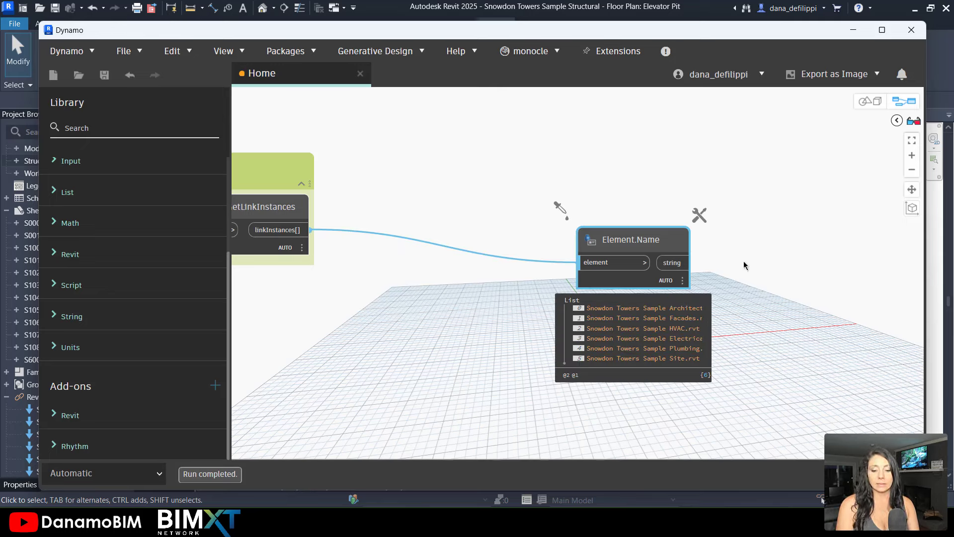
right_click(745, 265)
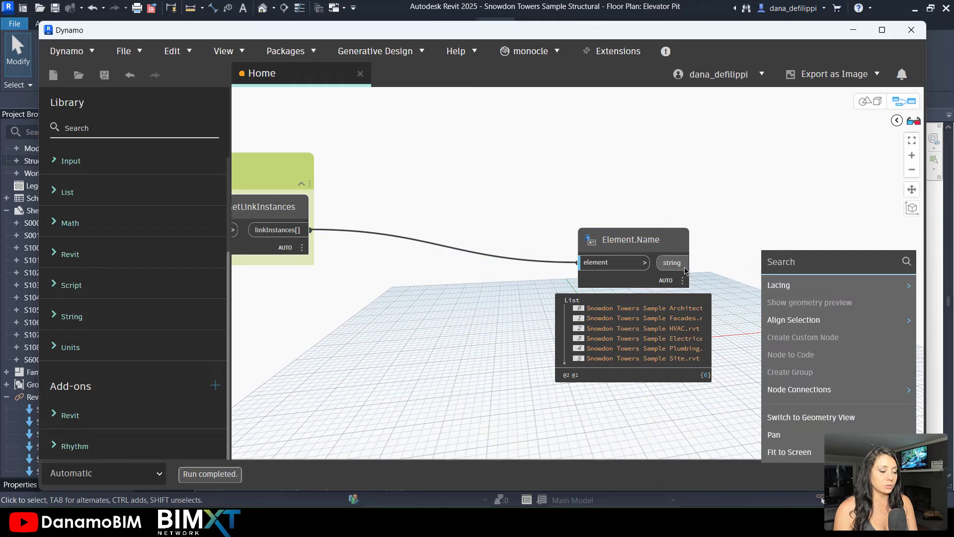
type("STRING.CONT")
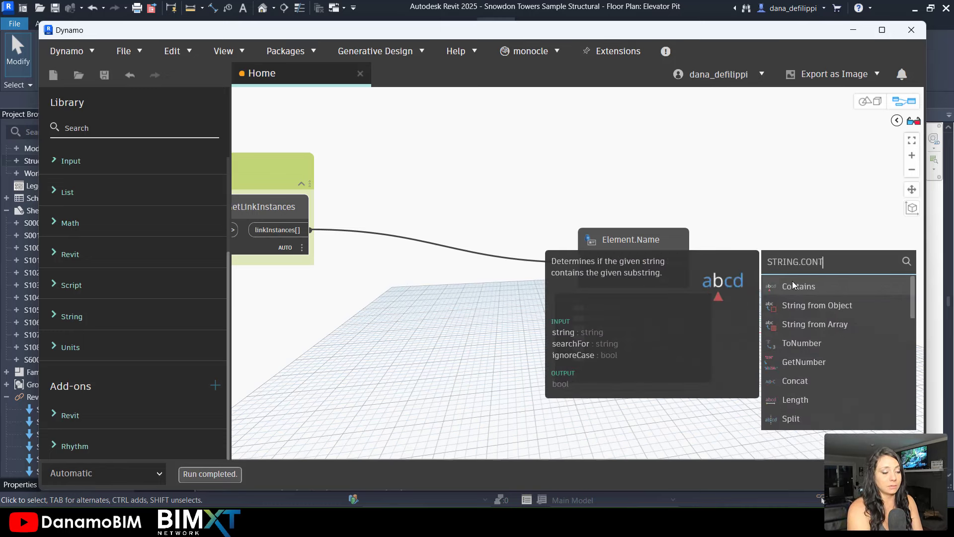
left_click(799, 286)
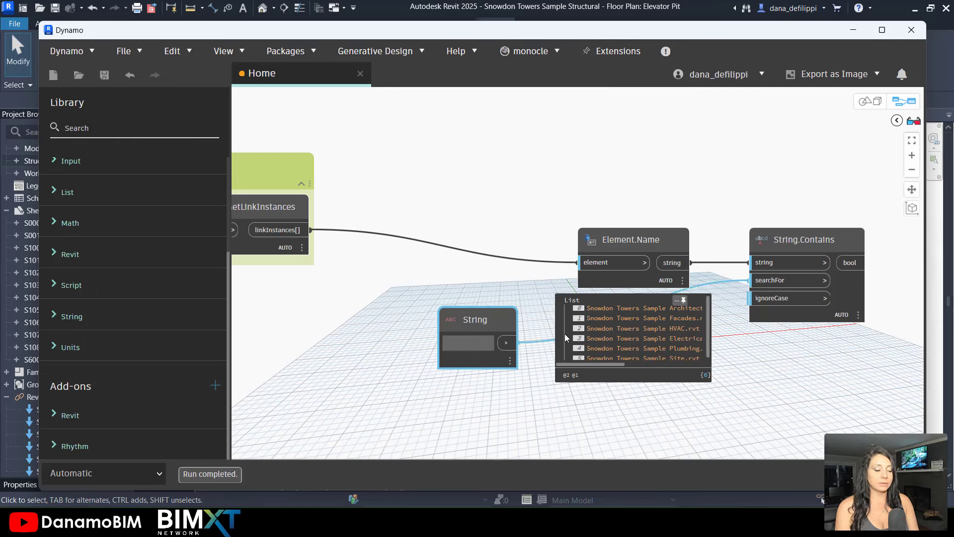
- Enter 'Architectural' and rename the node 'SPECIFY UNIQUE PORTION OF LINKED INSTANCE NAME'
left_click(467, 342)
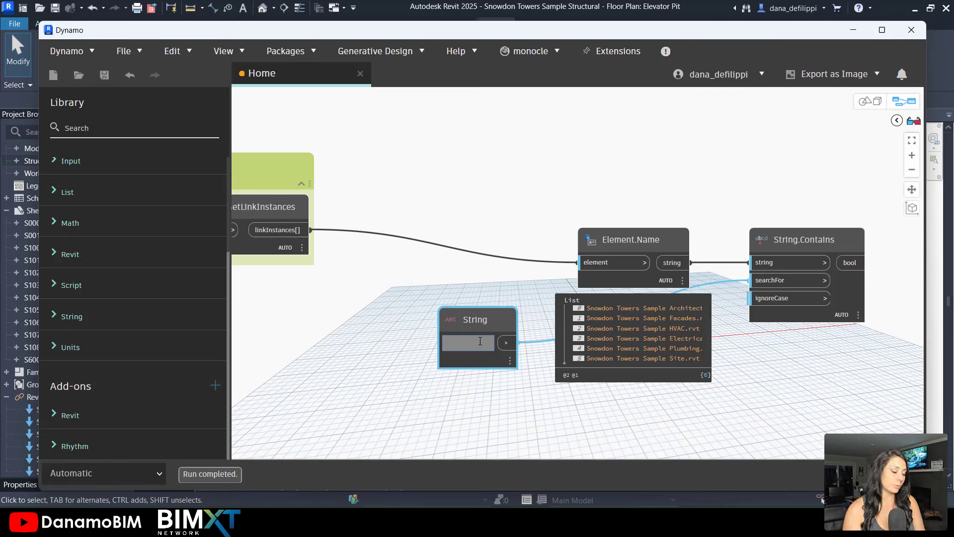
type("Architectural")
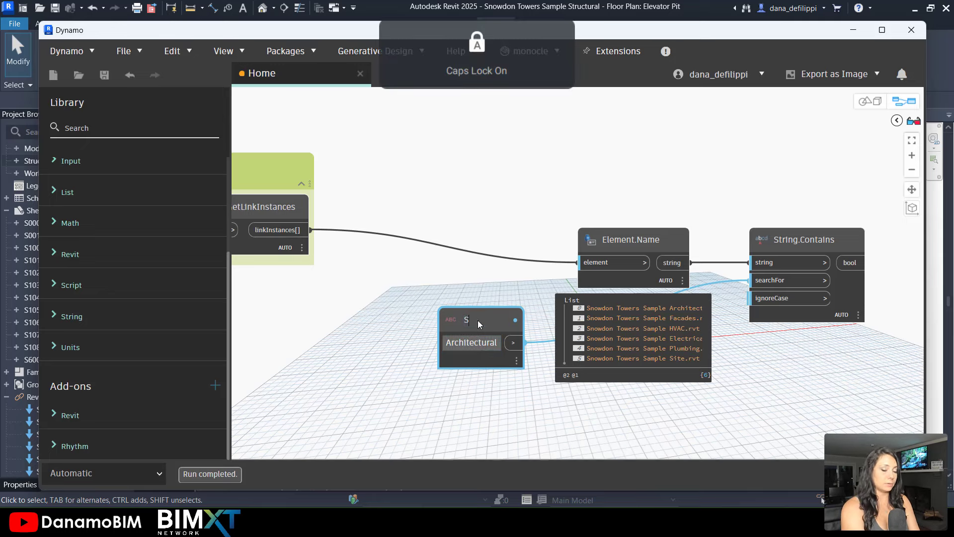
type("PECIFY UNIQUE PORTION OF LINKED INSTANCE NAME")
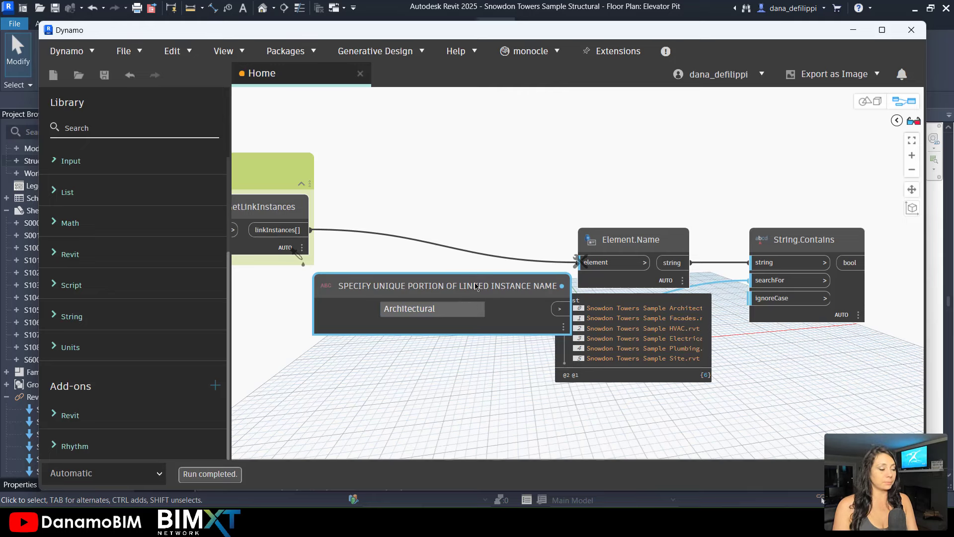
- Put the Architectural String node in an untitled pink group and view String.Contains results
right_click(475, 287)
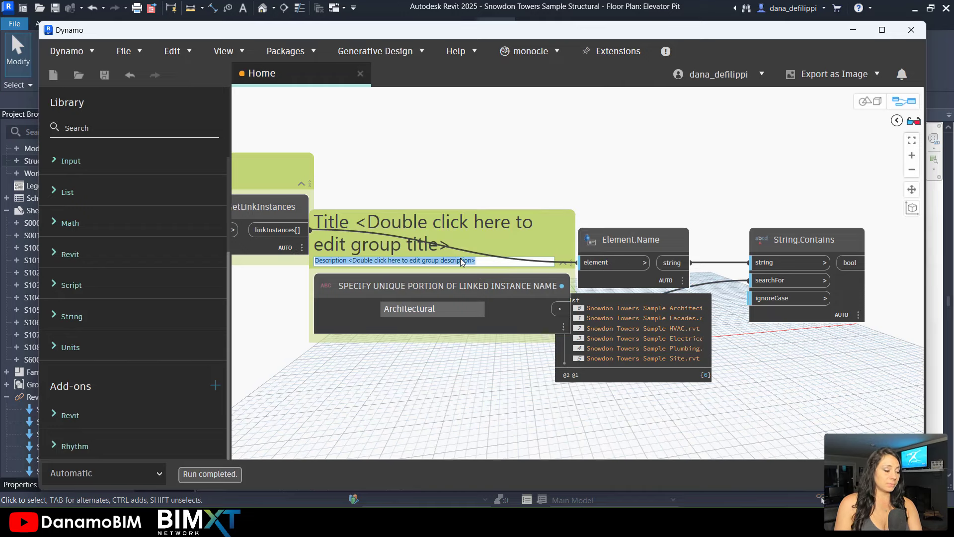
double_click(422, 233)
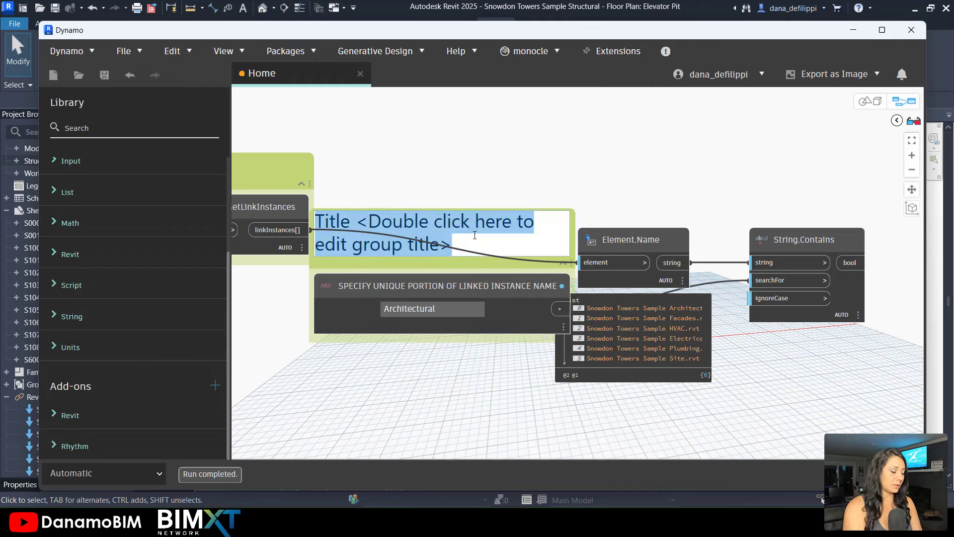
right_click(535, 243)
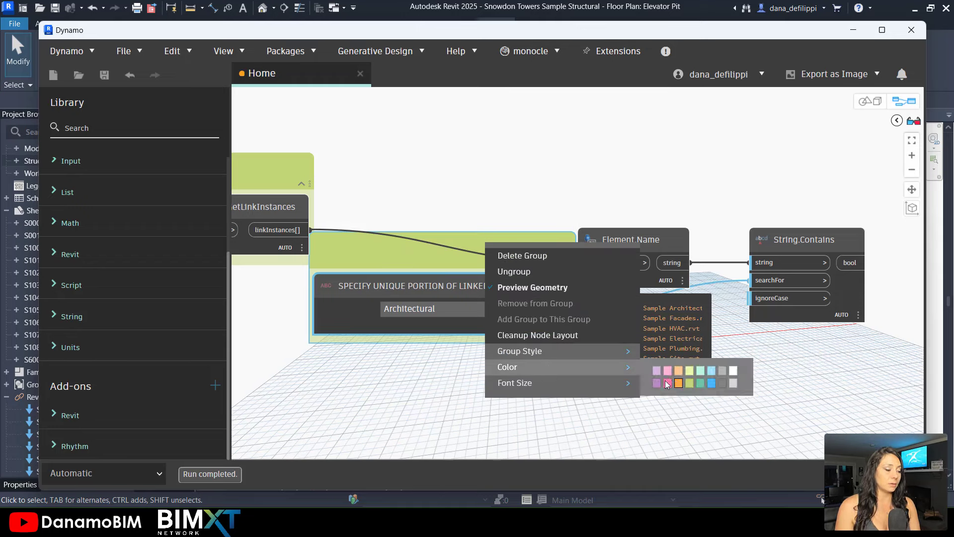
left_click(667, 383)
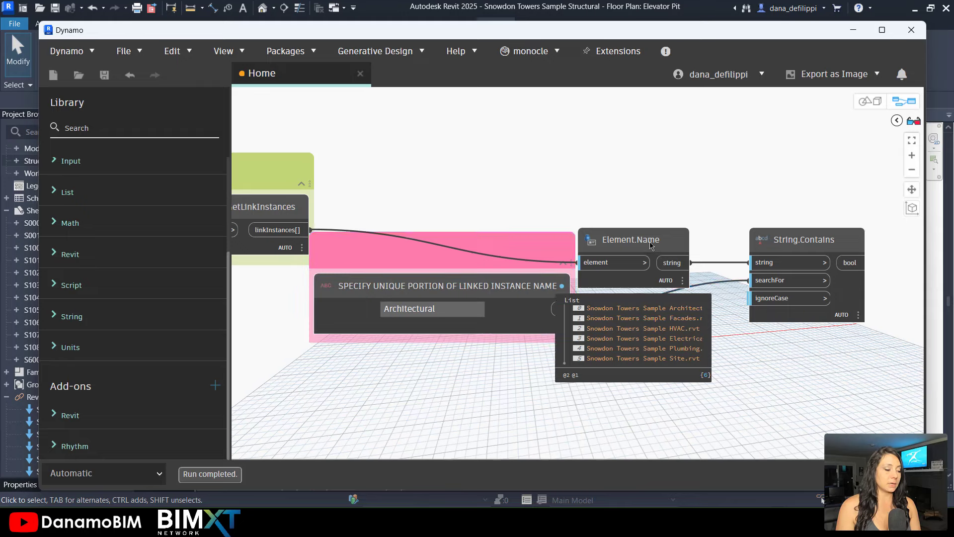
left_click_drag(631, 239, 682, 219)
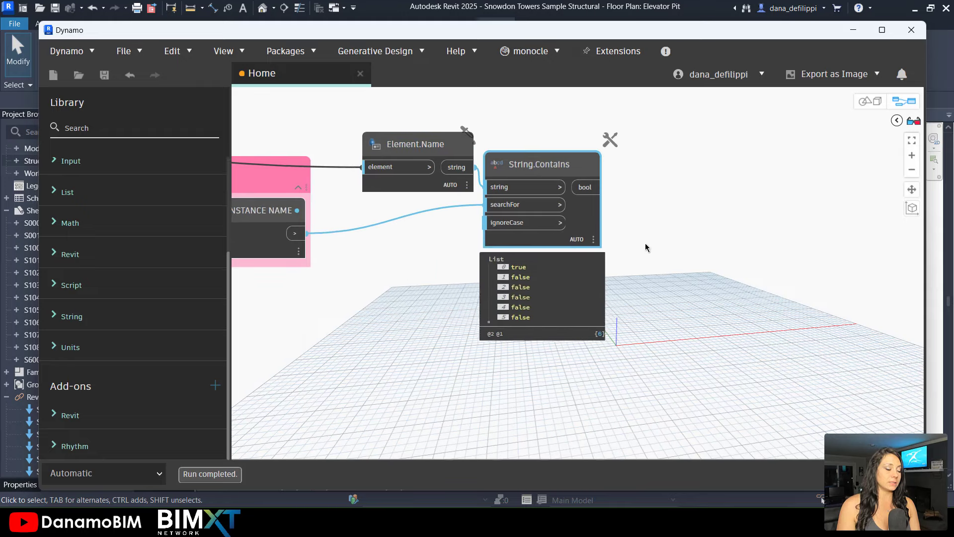
mouse_move(585, 184)
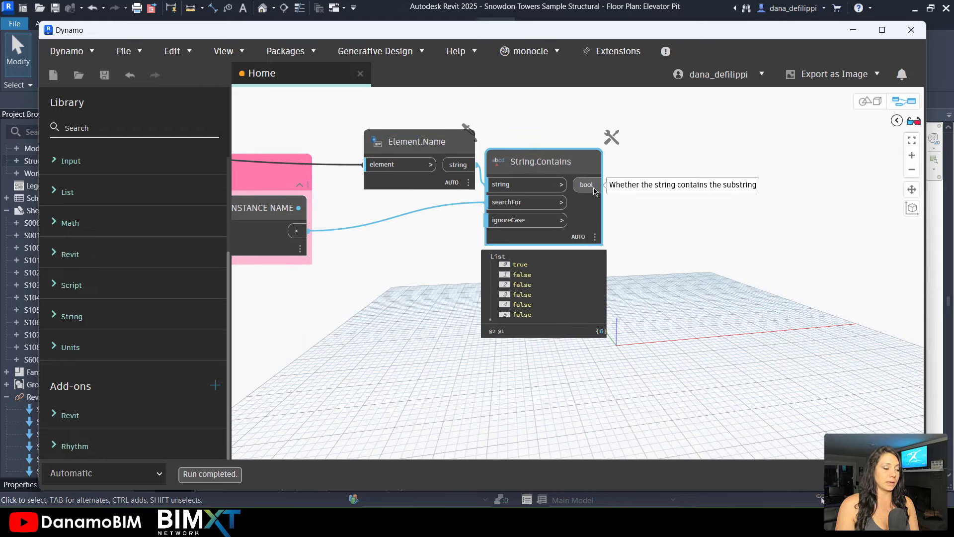
mouse_move(518, 315)
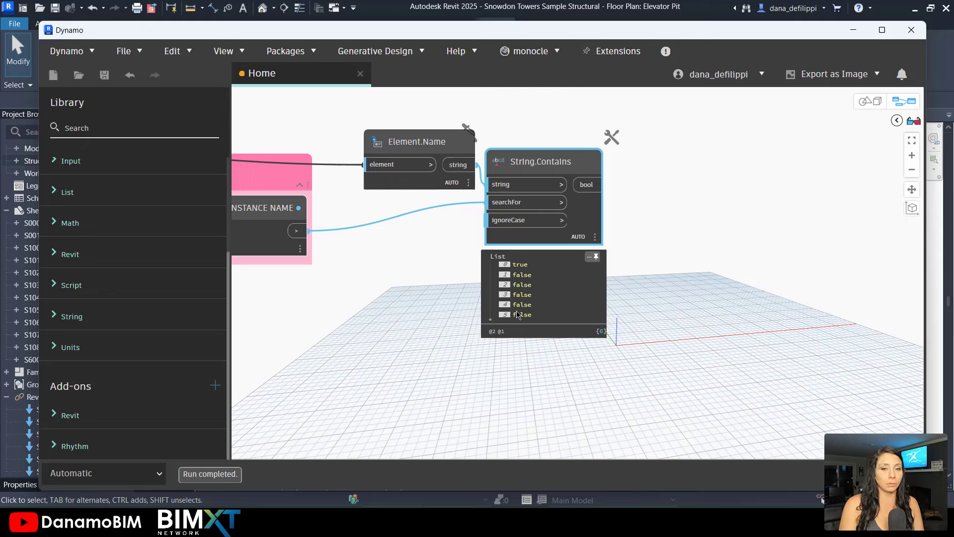
right_click(682, 221)
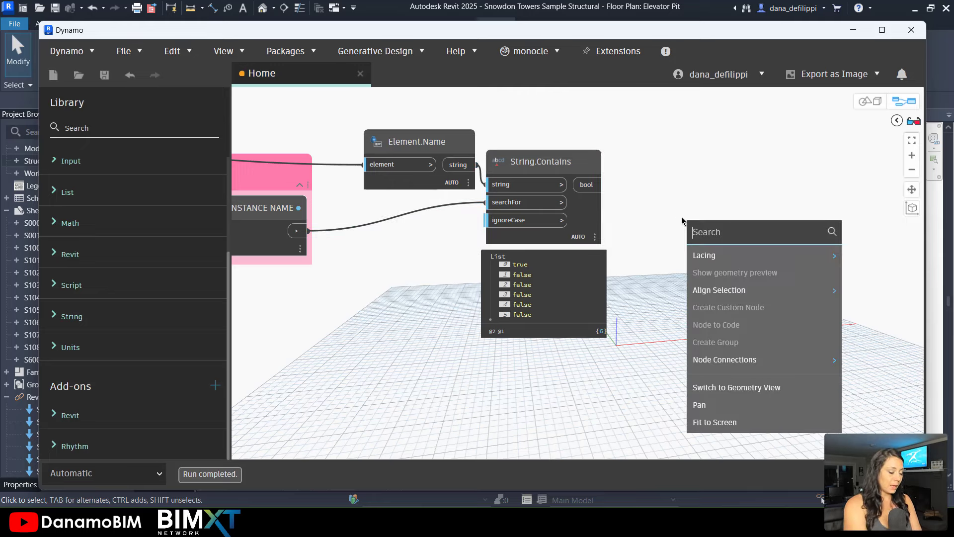
- Add List.FilterByBoolMask, passing one link instance to 'in' and five to 'out'
type("FILTER")
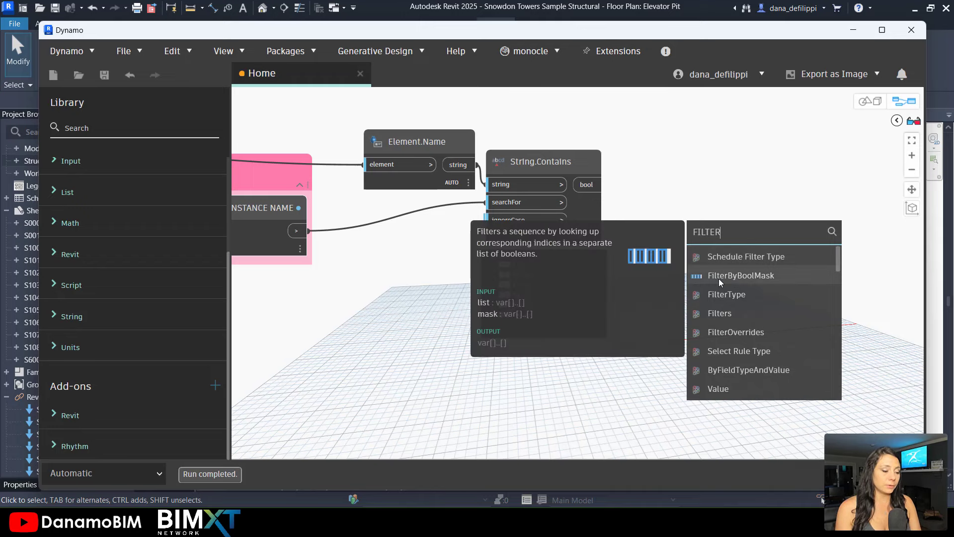
left_click(741, 275)
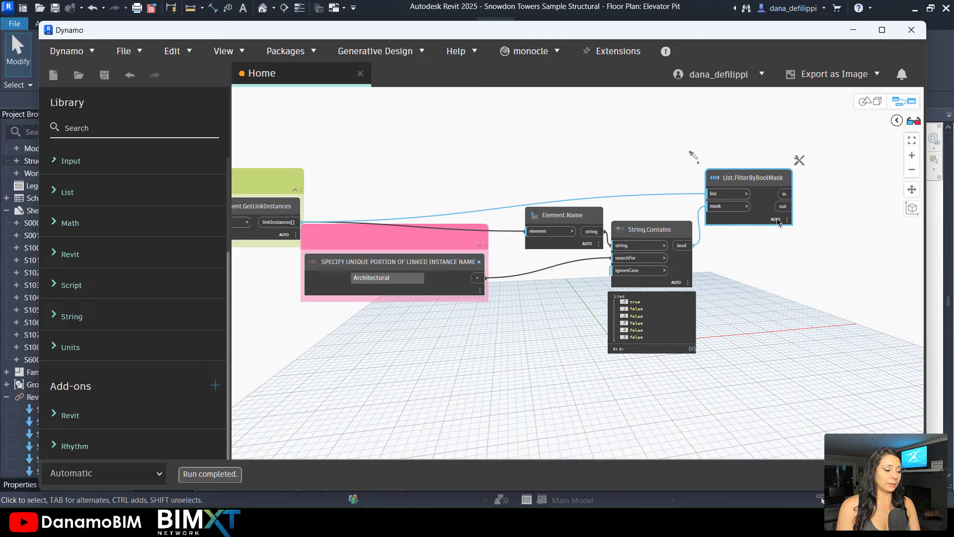
left_click(787, 219)
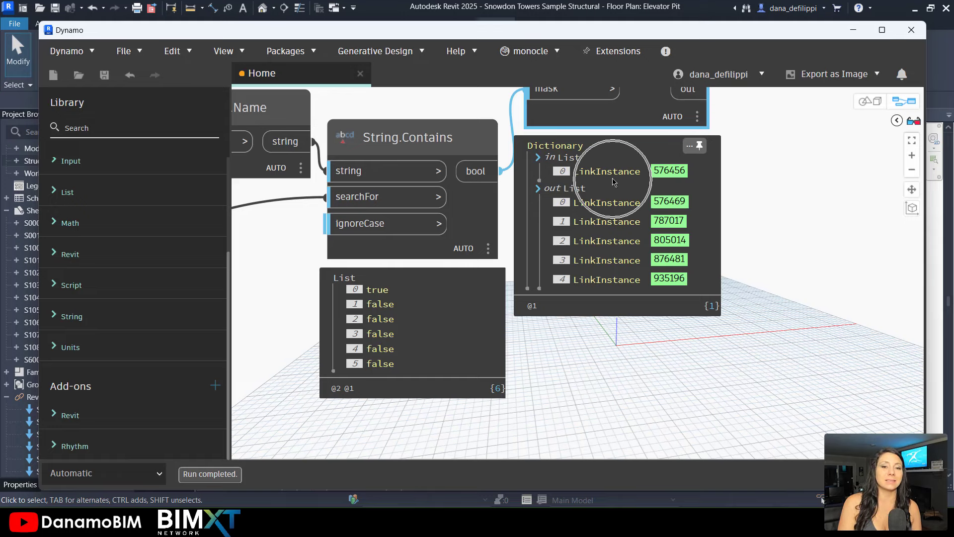
mouse_move(797, 188)
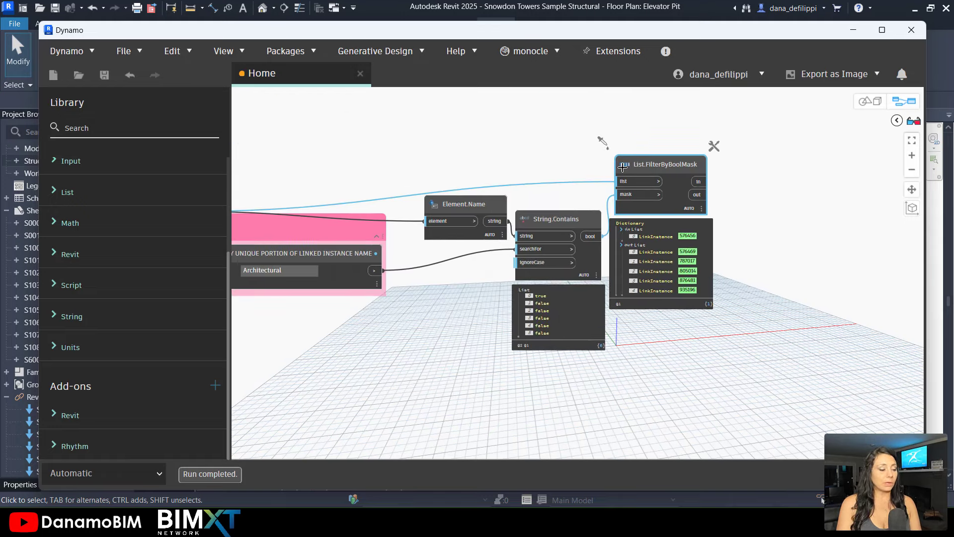
- Group Element.Name, String.Contains and List.FilterByBoolMask under the title 'FILTER LINK INSTANCE'
right_click(536, 244)
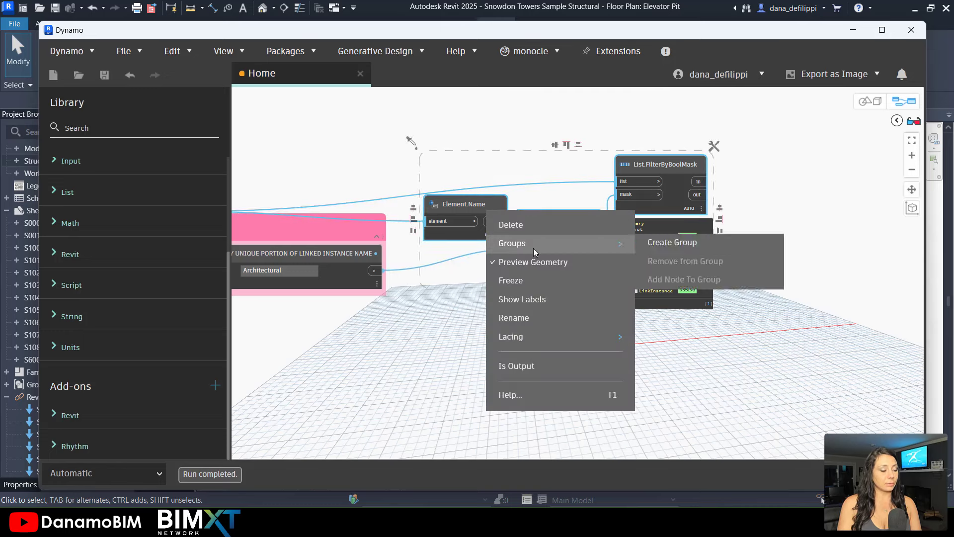
left_click(672, 242)
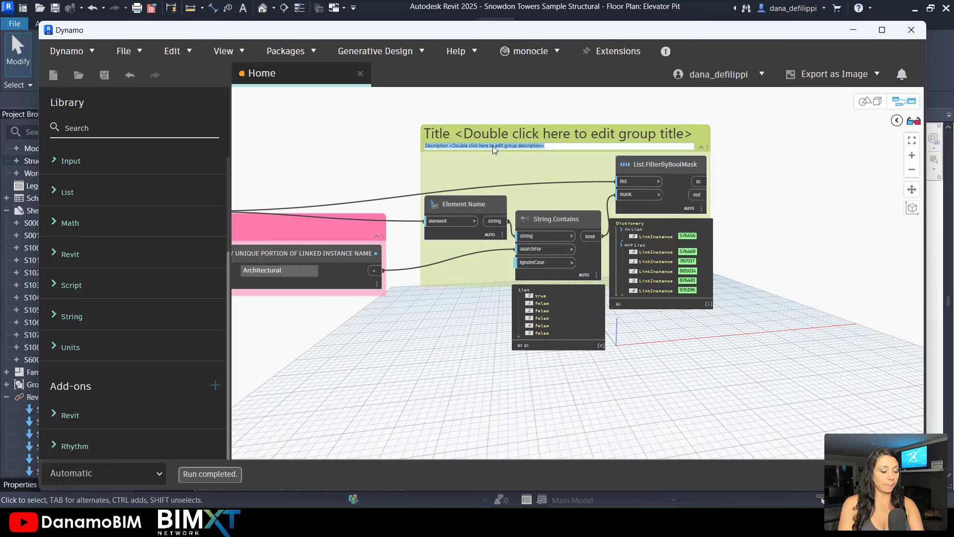
type("Fl")
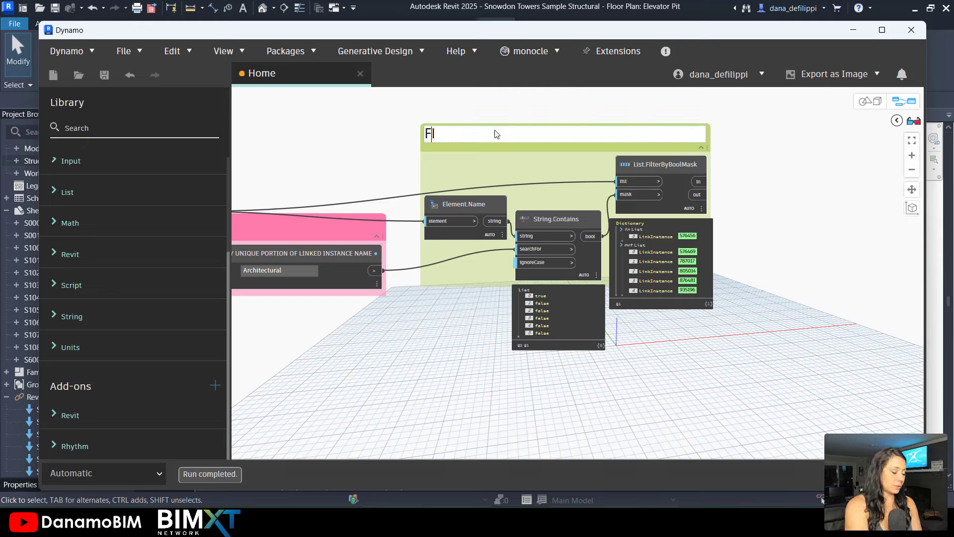
type("ILTER LINK")
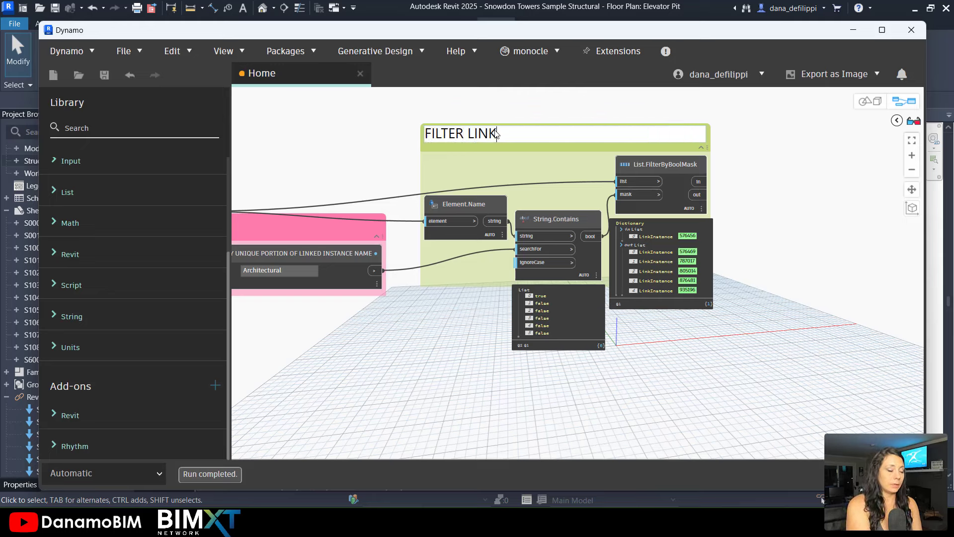
type("INSTA")
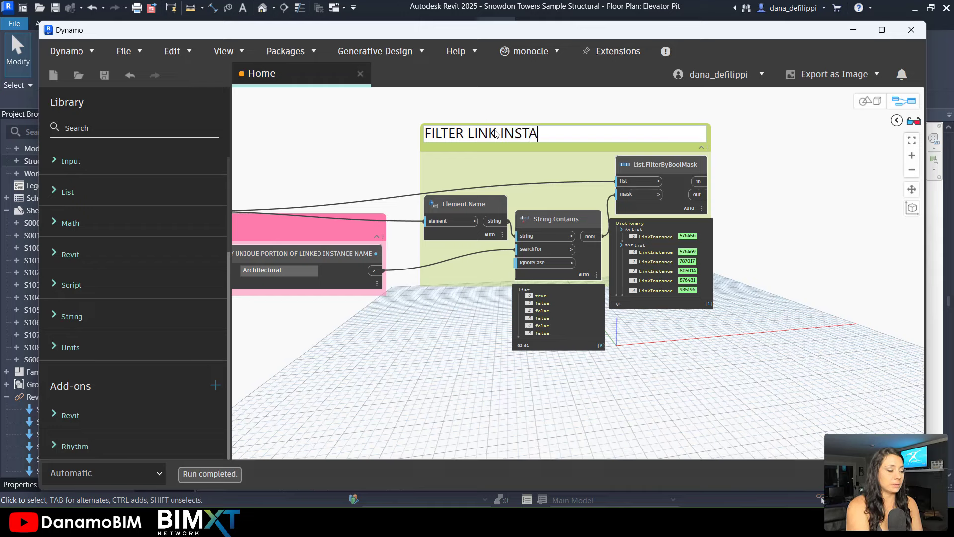
type("NCE")
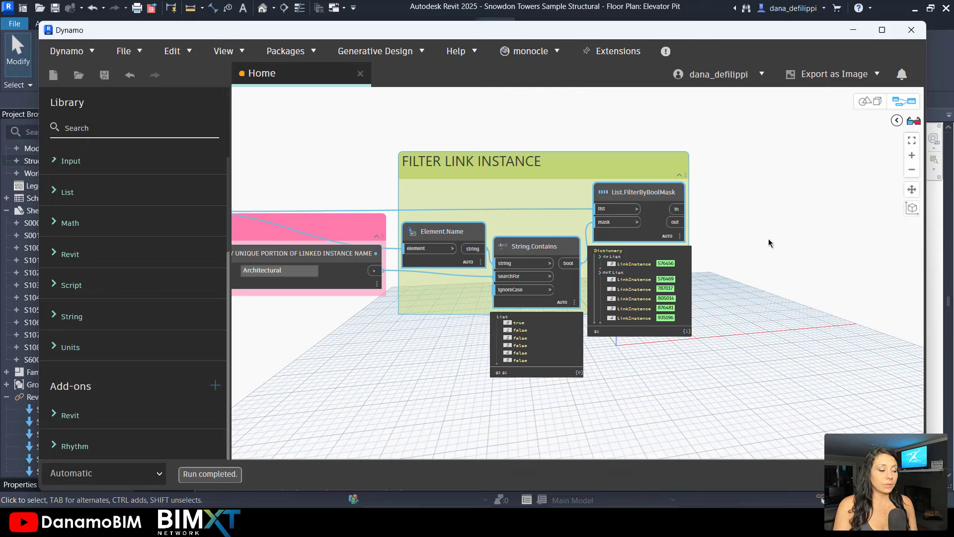
- Add LinkInstance.AllElementsOfCategory fed by the filtered 'in' link instance
right_click(723, 178)
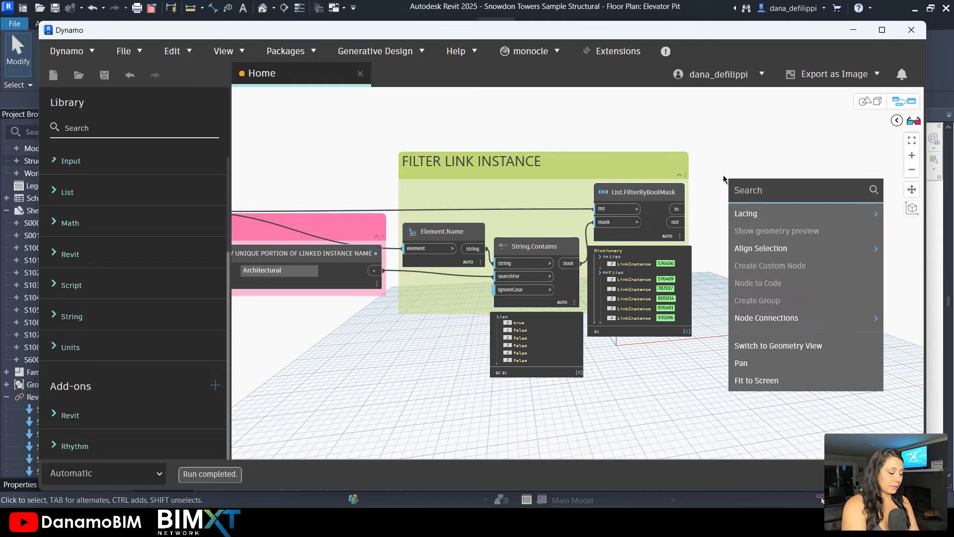
type("LINKINSTANCE.")
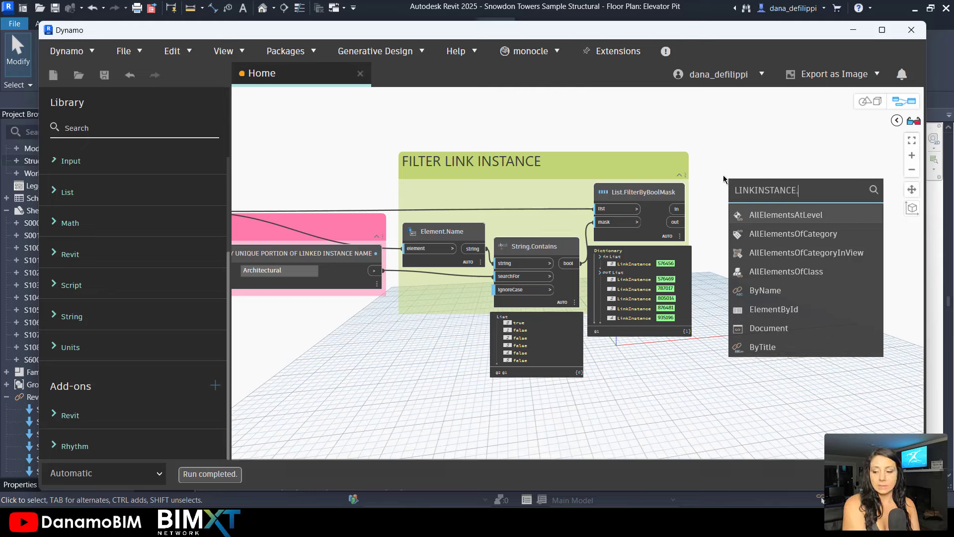
type("A")
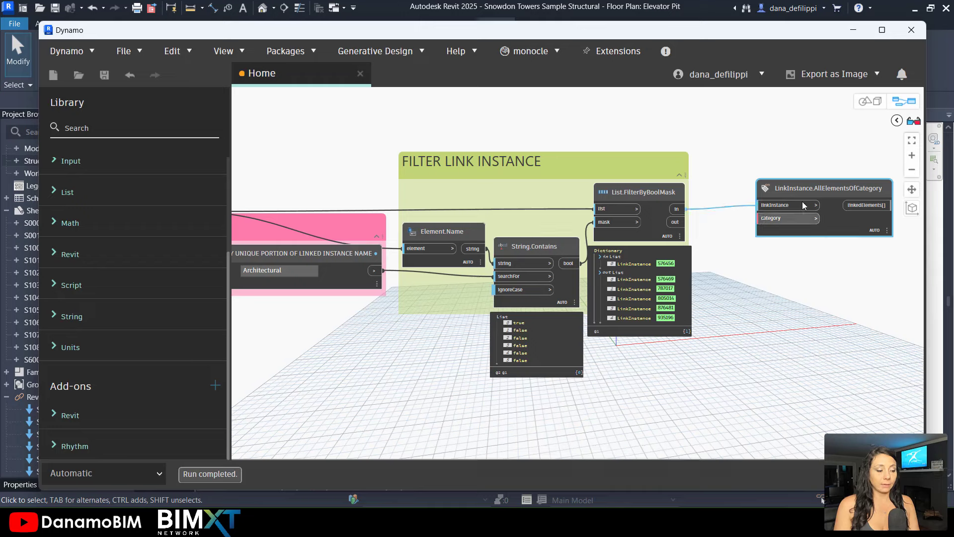
- Add a Categories picker node and place it in its own pink group
right_click(730, 261)
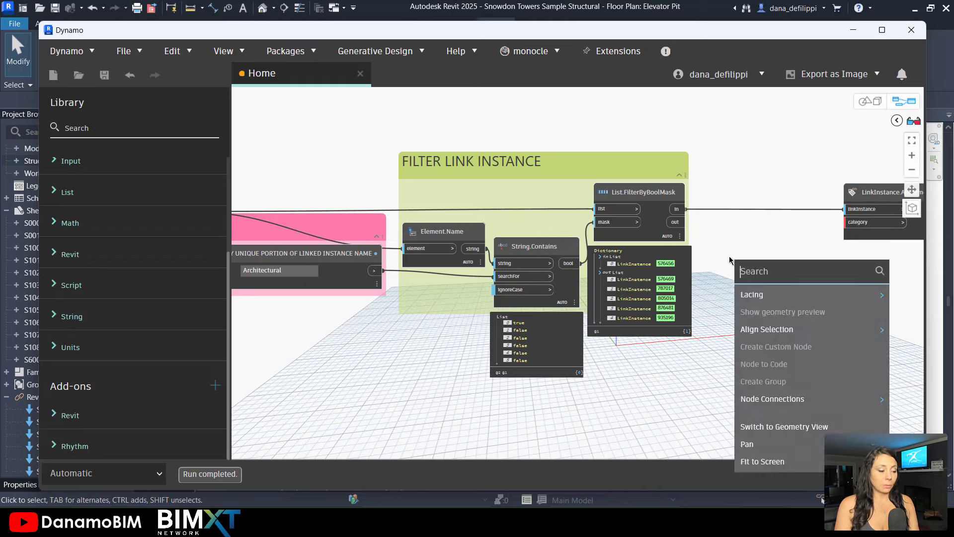
type("CATE")
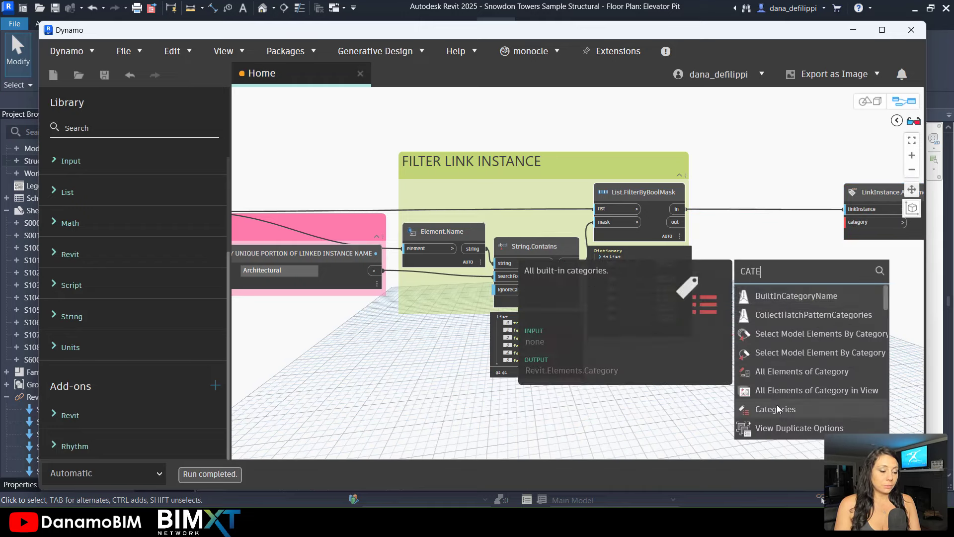
left_click(774, 408)
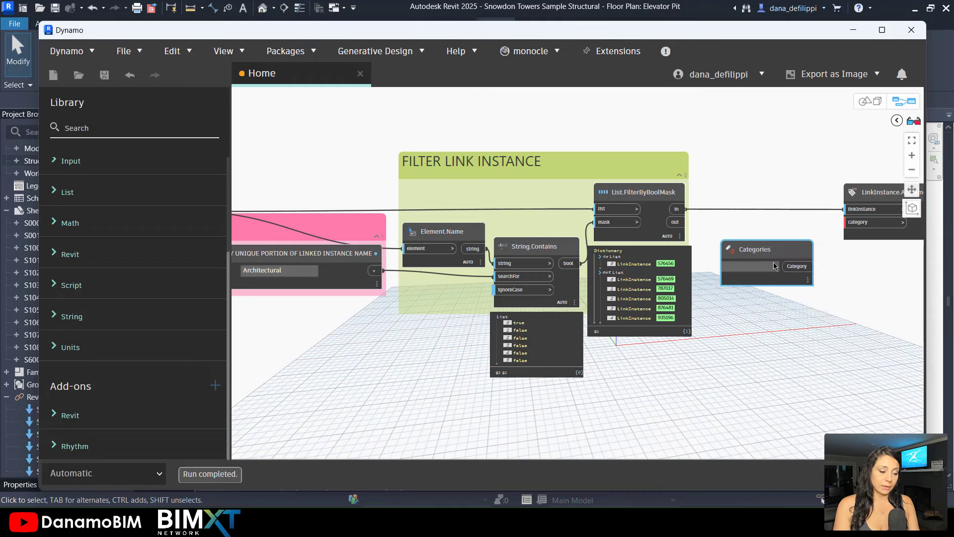
right_click(767, 255)
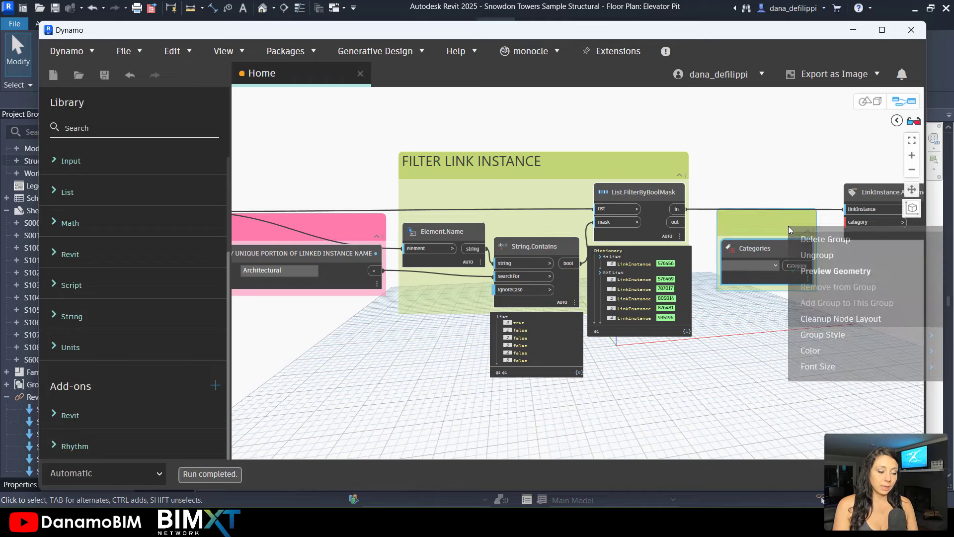
mouse_move(822, 334)
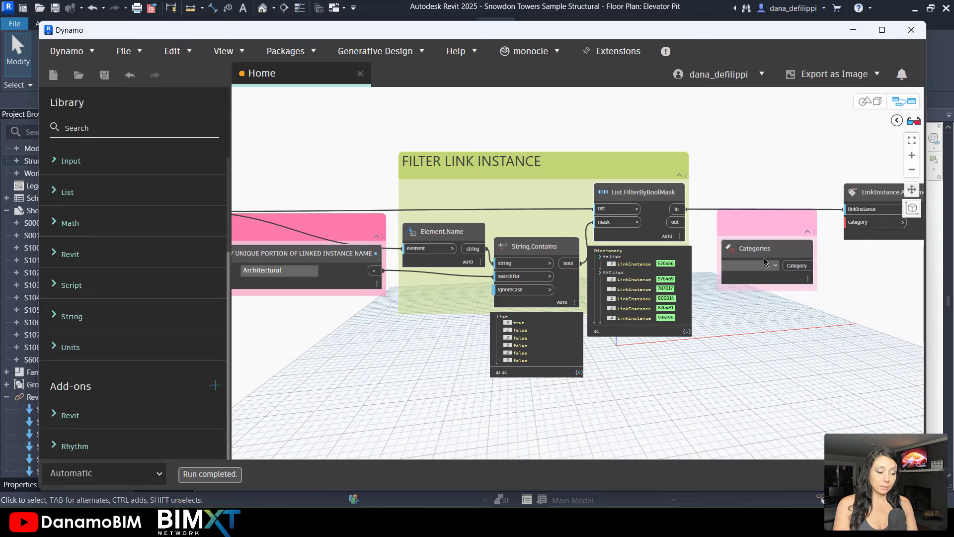
right_click(754, 247)
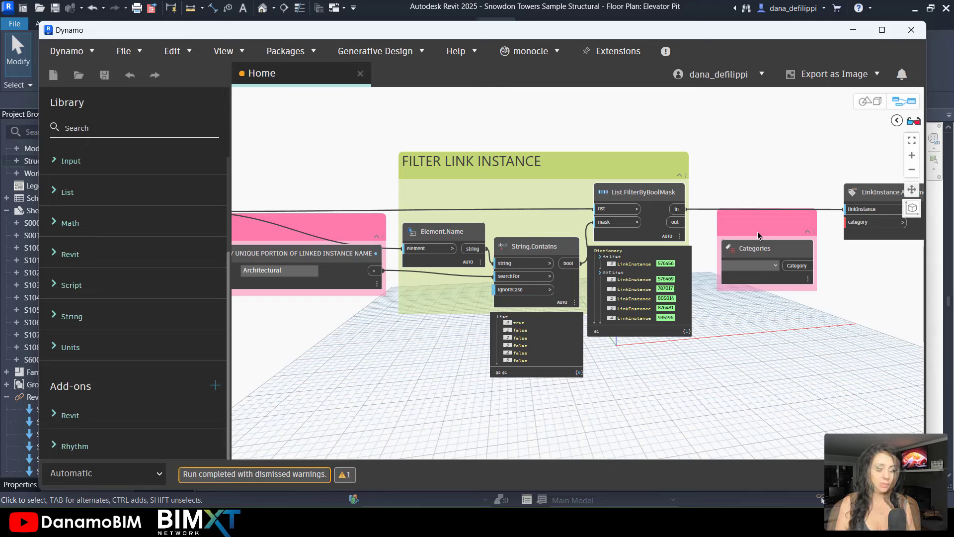
- Rename the Categories node 'SPECIFY THE CATEGORY OF ELEMENTS TO COPY' and select Scope Boxes
left_click(755, 248)
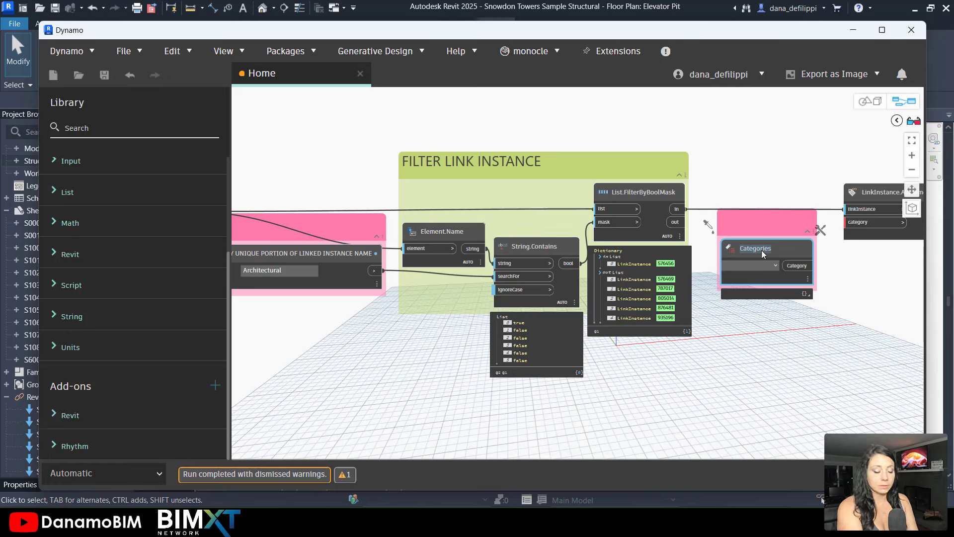
type("SPECIFY THE")
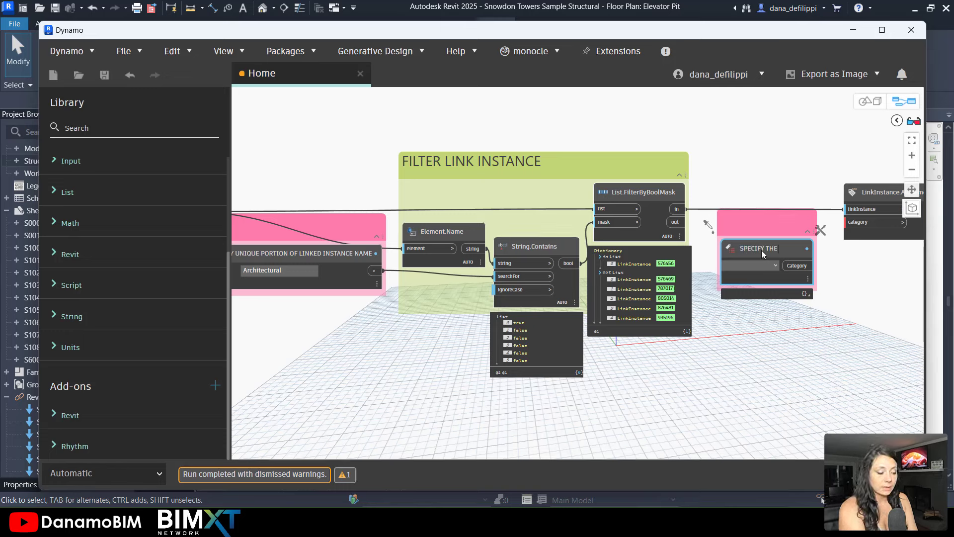
type("CATO")
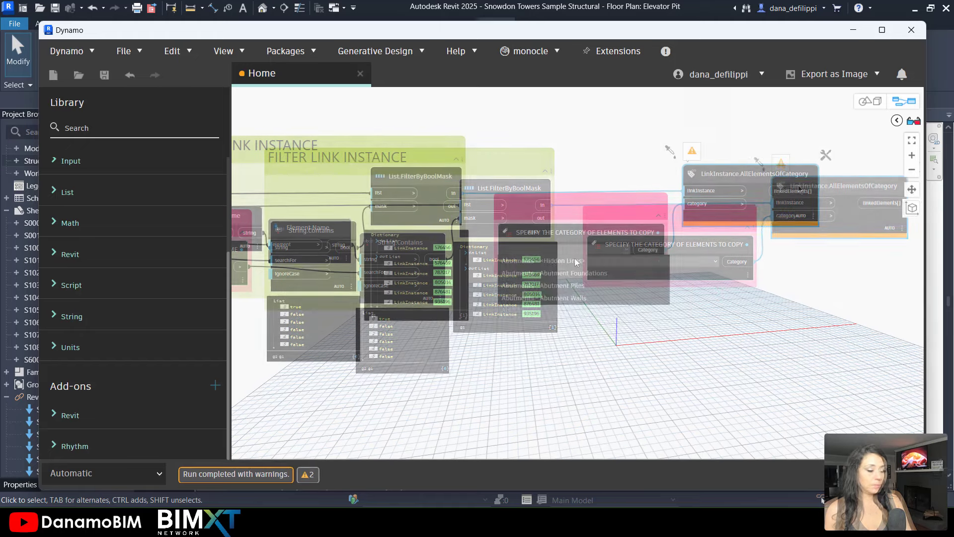
left_click(647, 249)
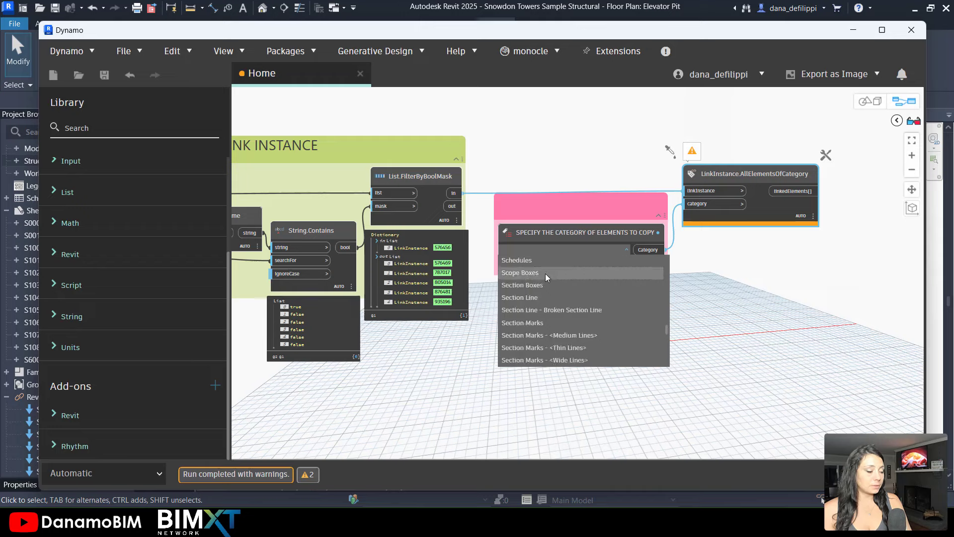
left_click(520, 271)
type("C")
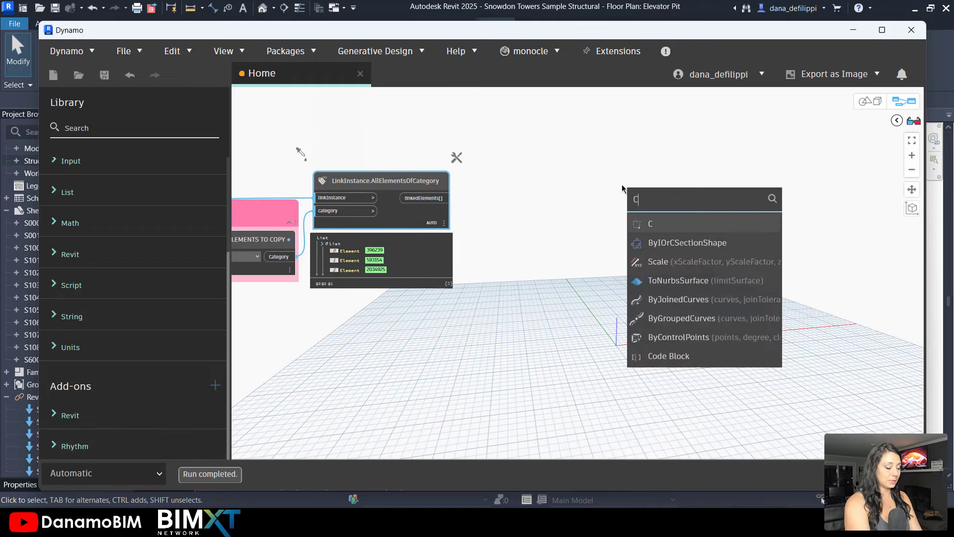
- Place Documents.CopyElementsFromLinkedDocument higher on the canvas and open monocle's options menu
type("OPY")
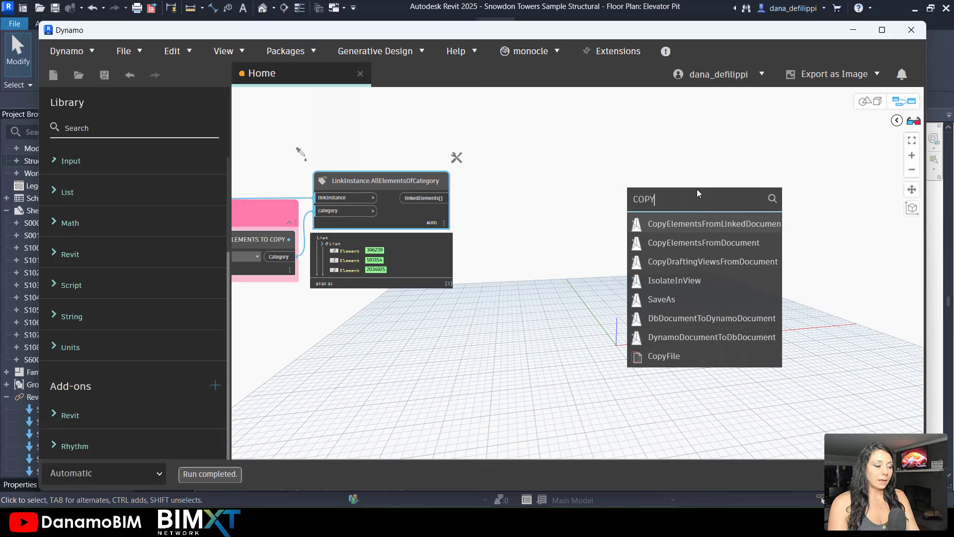
mouse_move(715, 224)
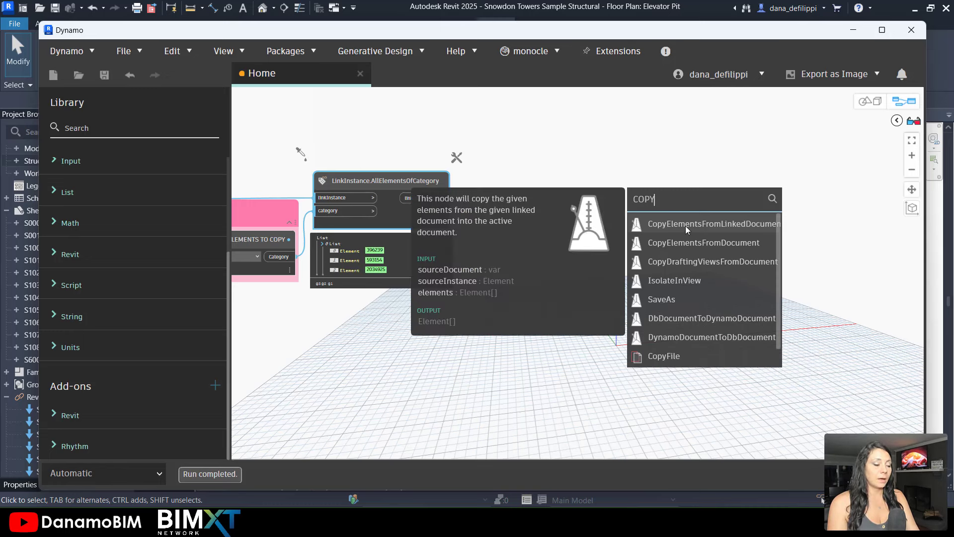
left_click(713, 223)
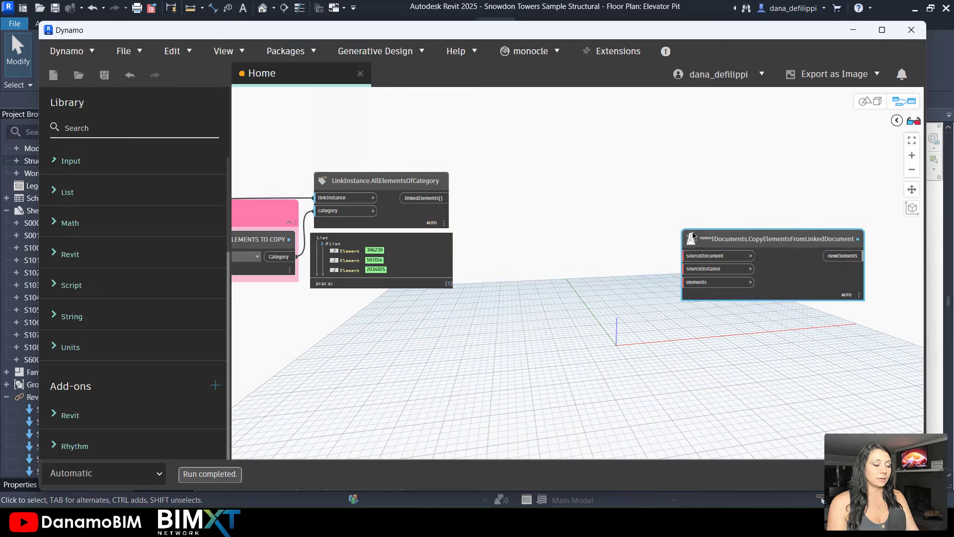
left_click_drag(773, 238, 710, 174)
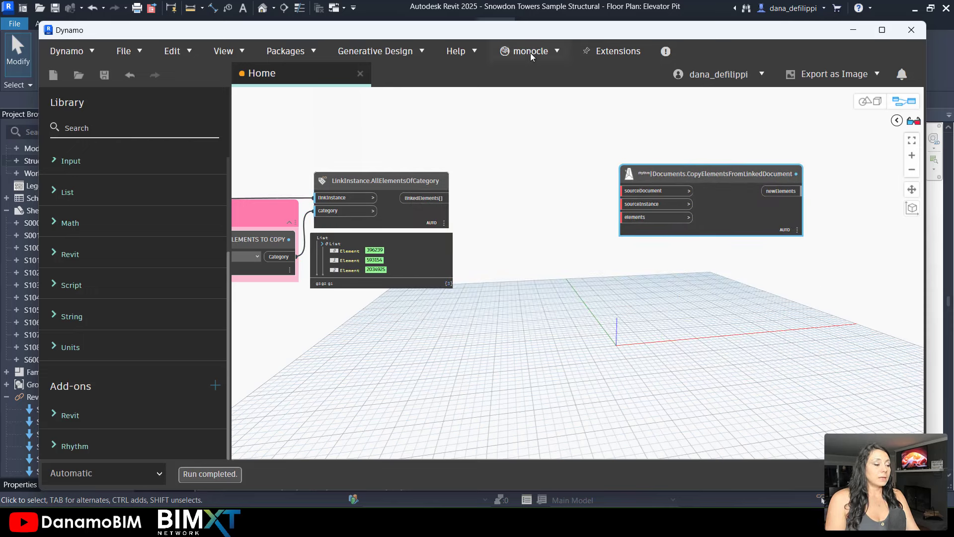
left_click(528, 50)
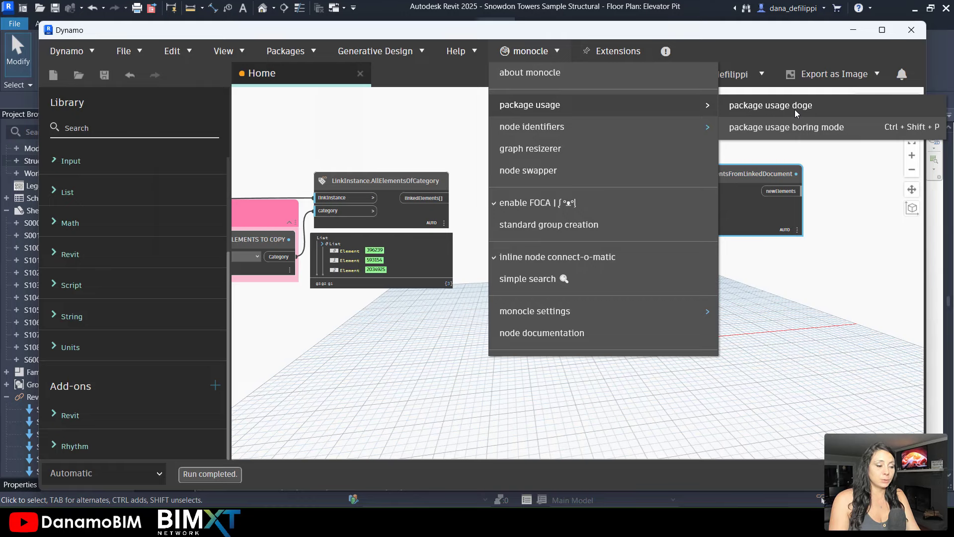
- Annotate custom nodes with Rhythm package version notes through monocle's package usage window
left_click(770, 105)
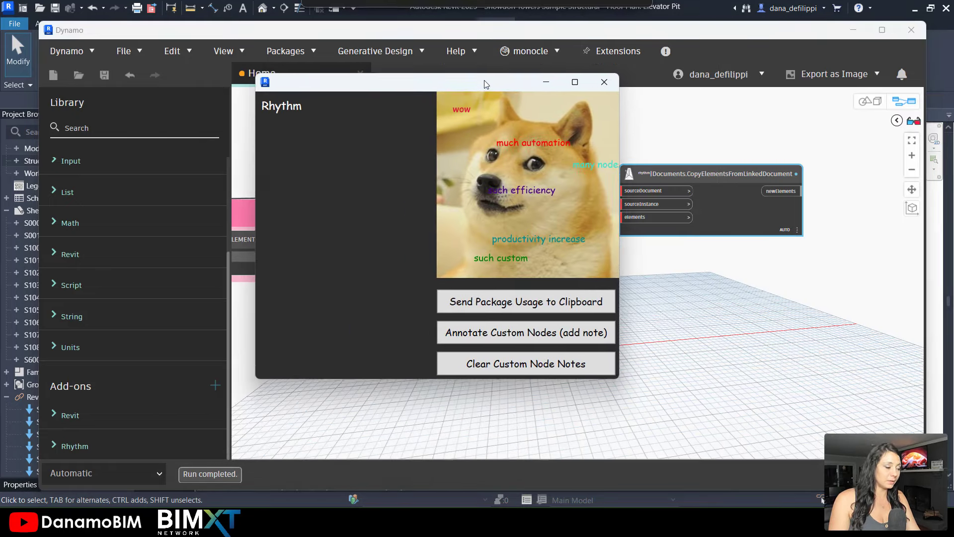
left_click(525, 333)
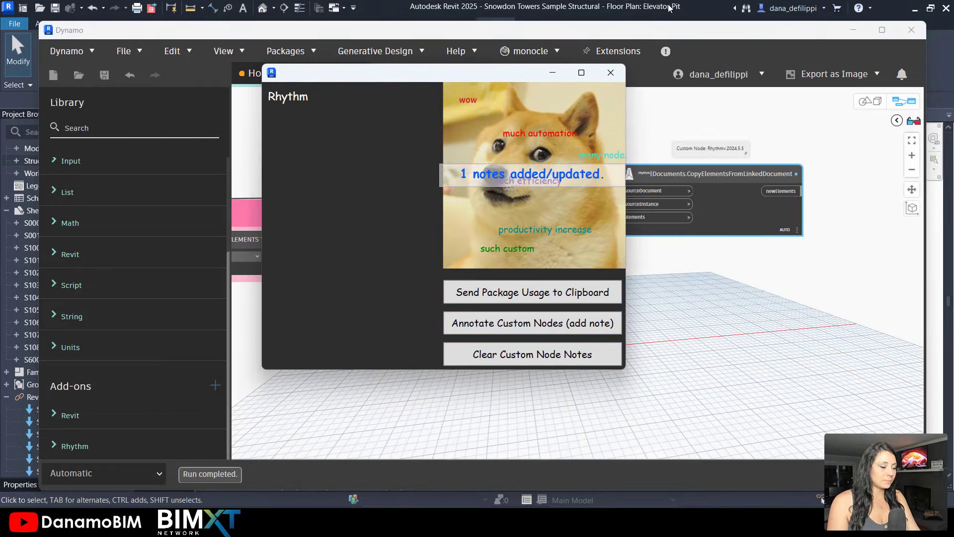
left_click(609, 73)
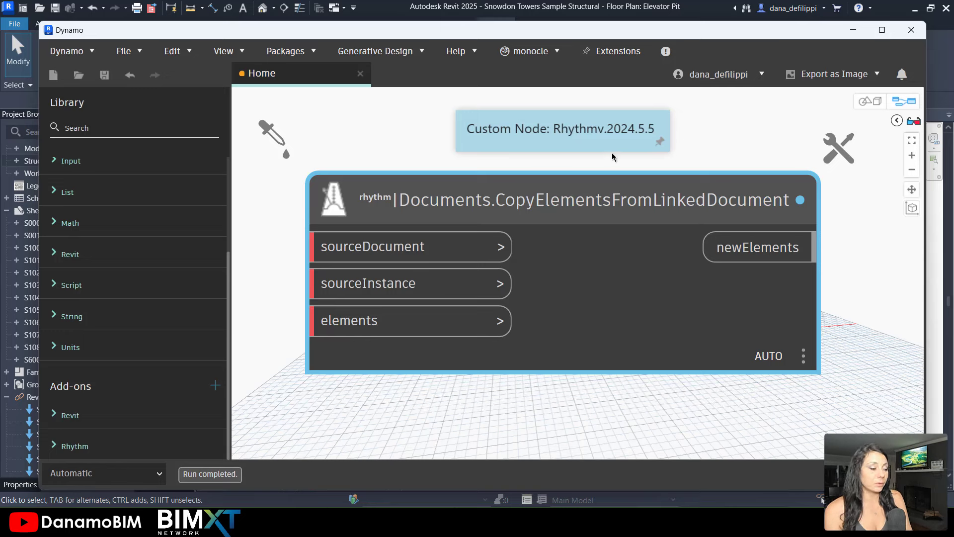
mouse_move(634, 138)
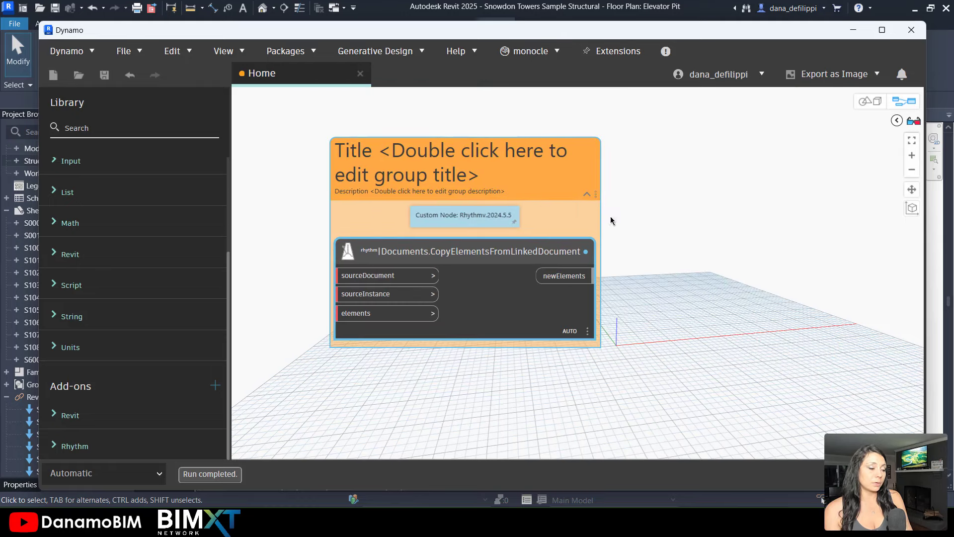
- Title the orange group 'COPY LINKED ELEMENTS' and set graph execution to Manual
double_click(419, 191)
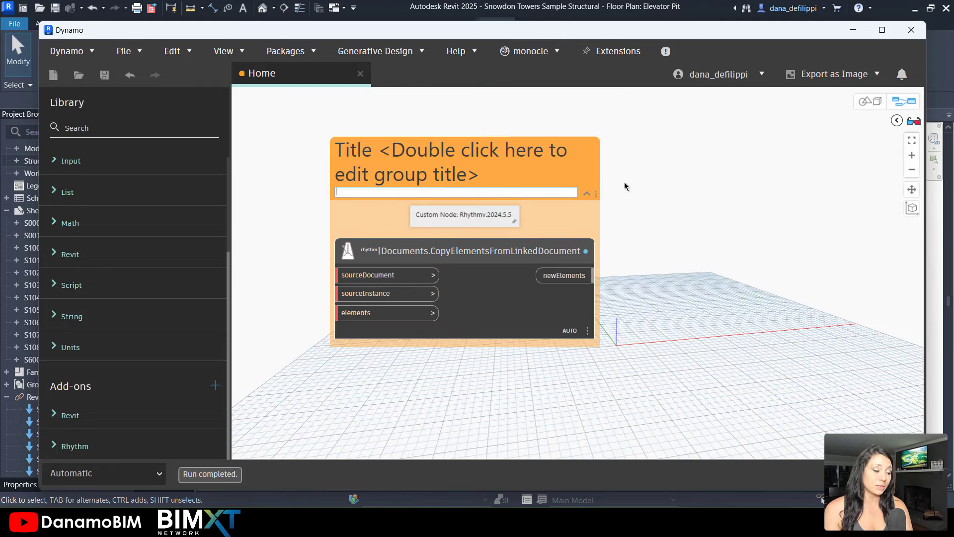
type("COPY LINKED E")
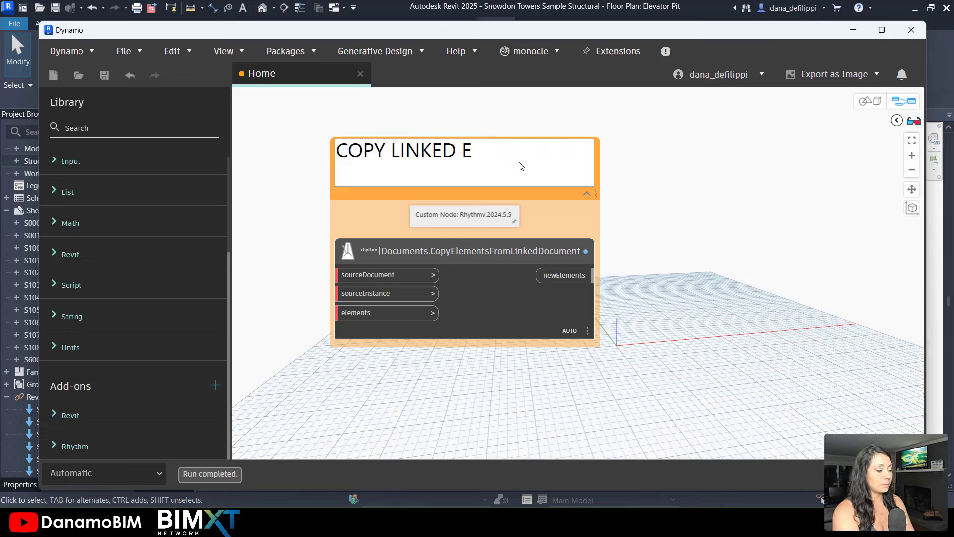
type("LEMENTS")
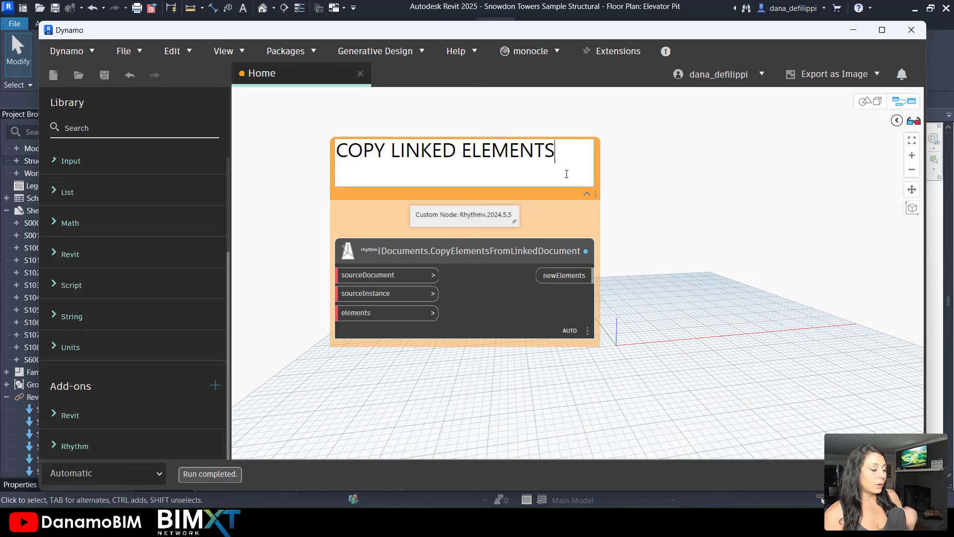
left_click(103, 472)
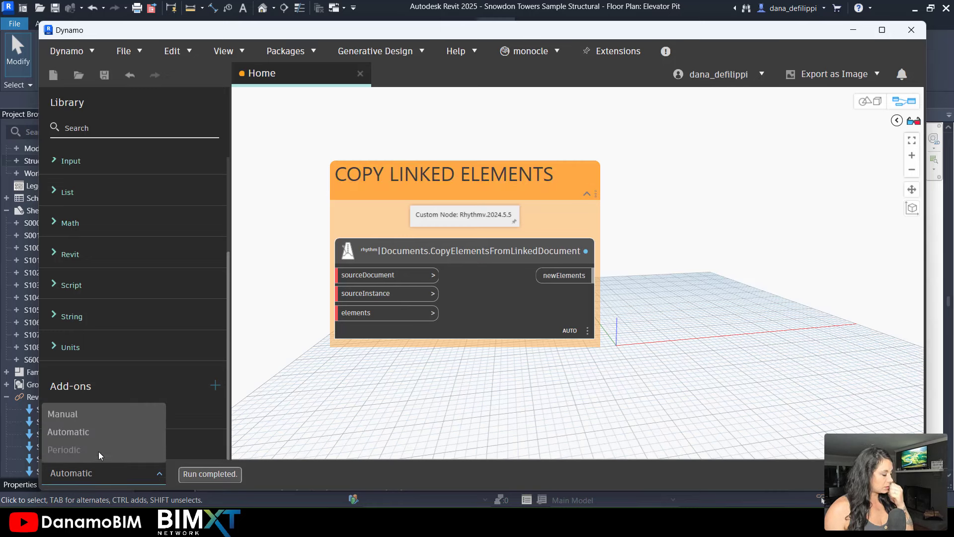
left_click(62, 413)
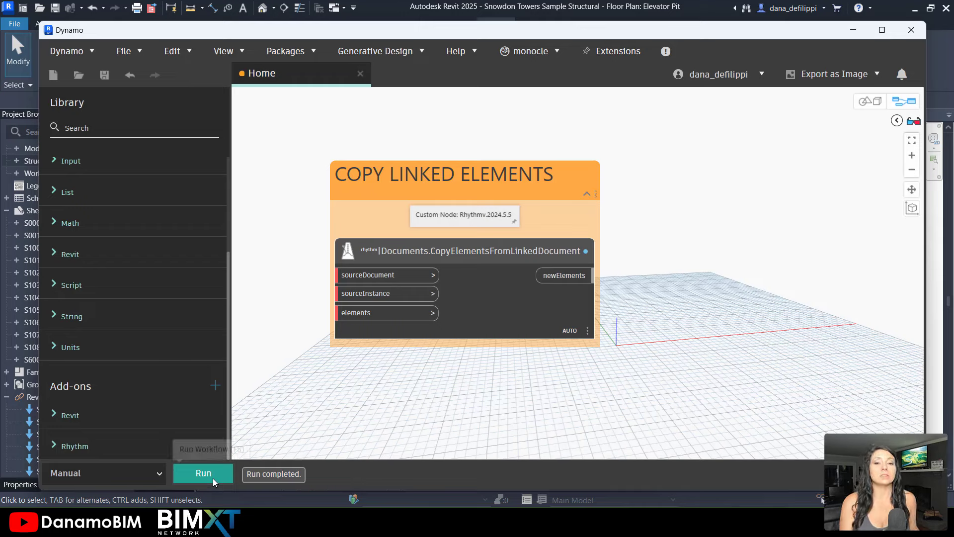
mouse_move(203, 472)
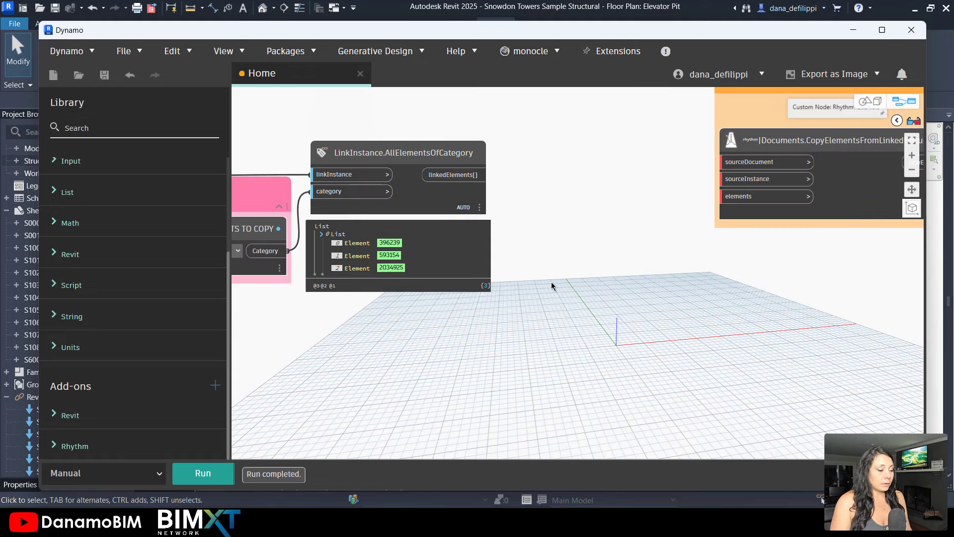
mouse_move(461, 190)
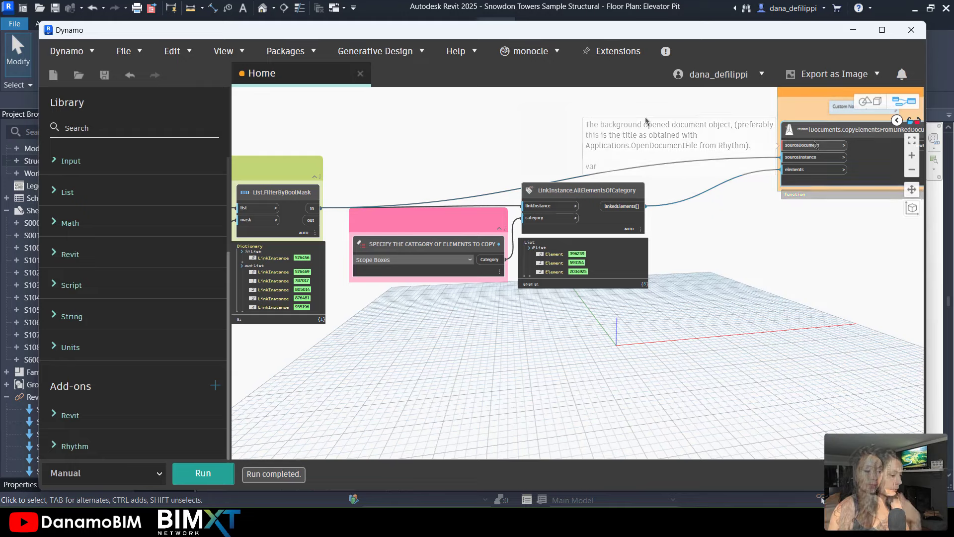
- Add a LinkInstance.Document node beside the copy node and group it with AllElementsOfCategory
type("LINKED")
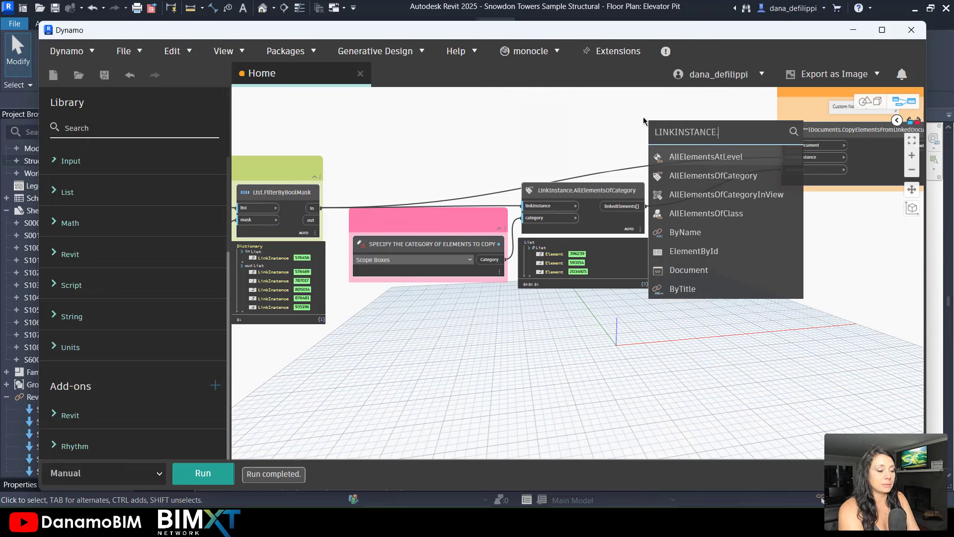
type("DOCU")
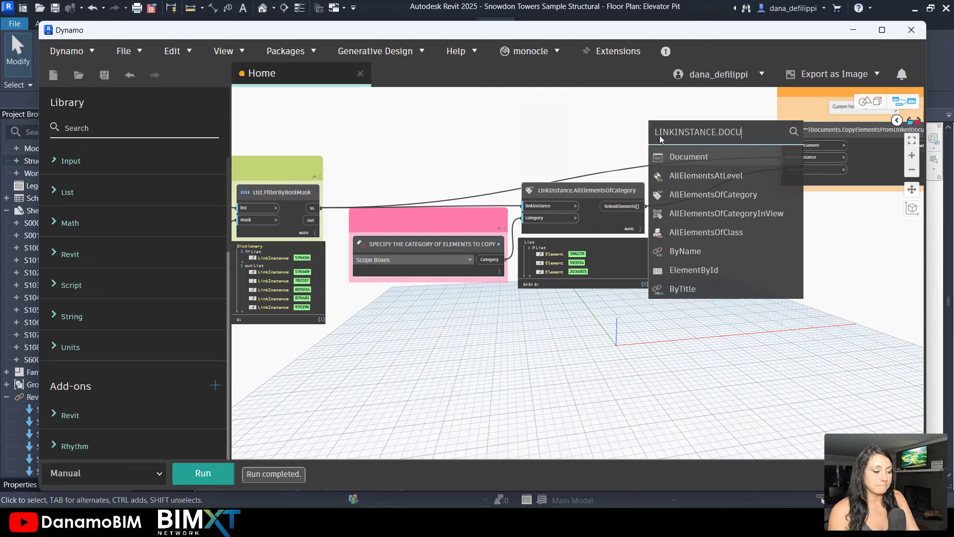
left_click(688, 156)
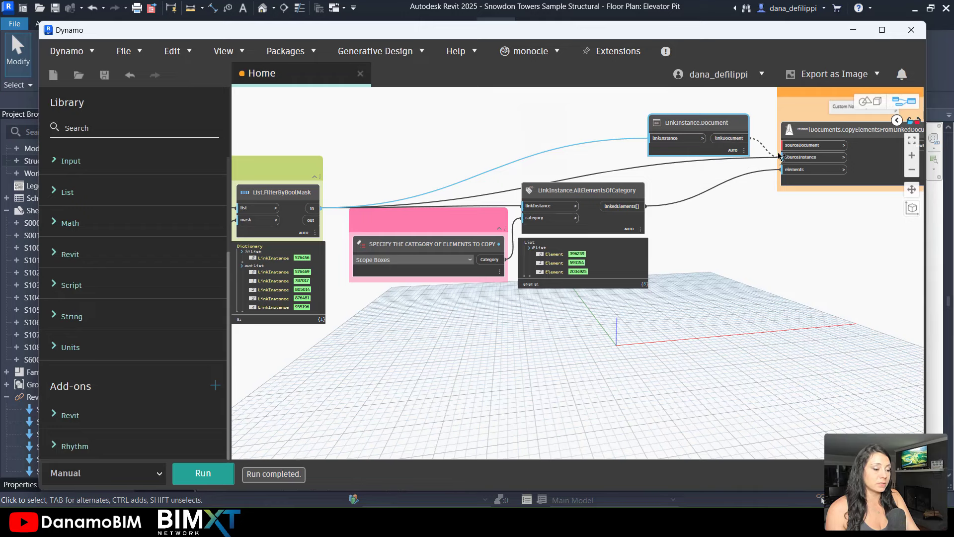
left_click_drag(698, 123, 711, 115)
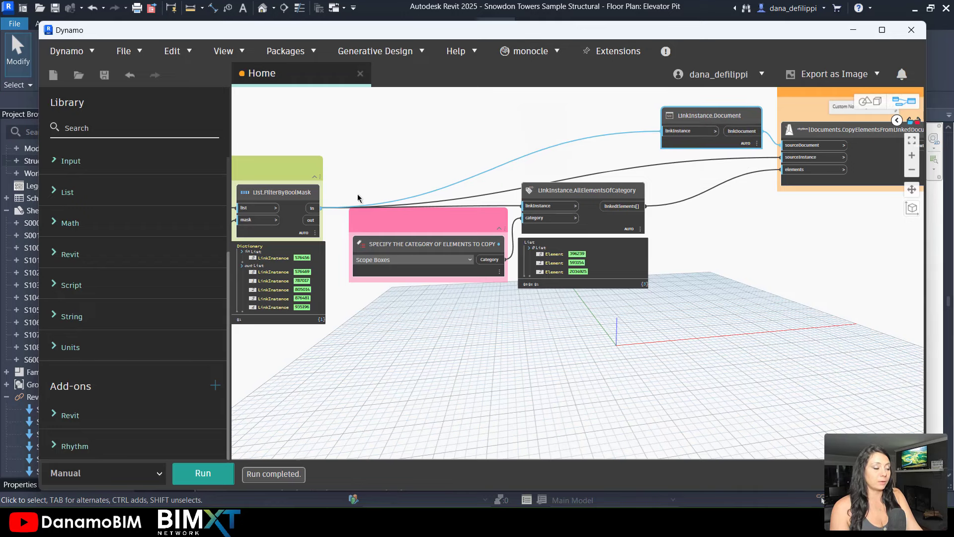
mouse_move(740, 157)
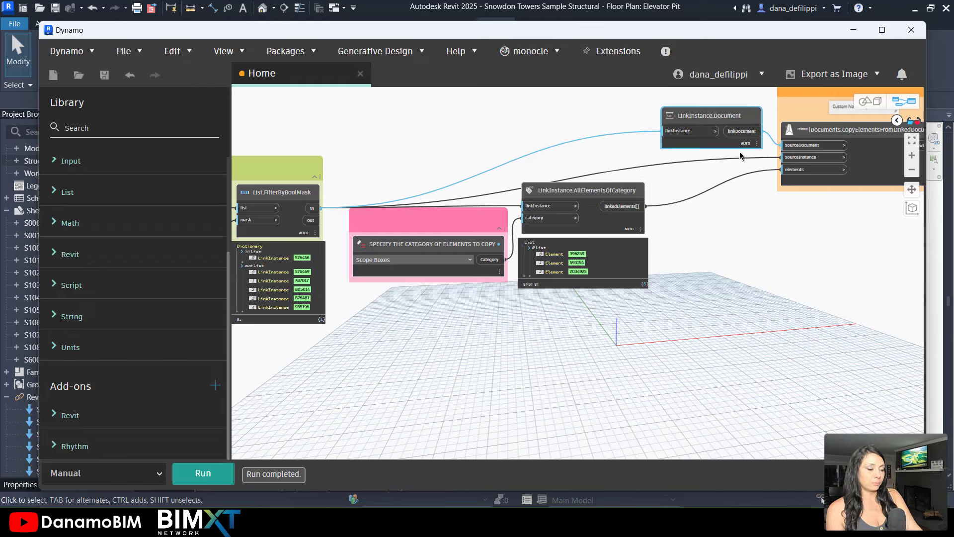
left_click_drag(709, 115, 700, 128)
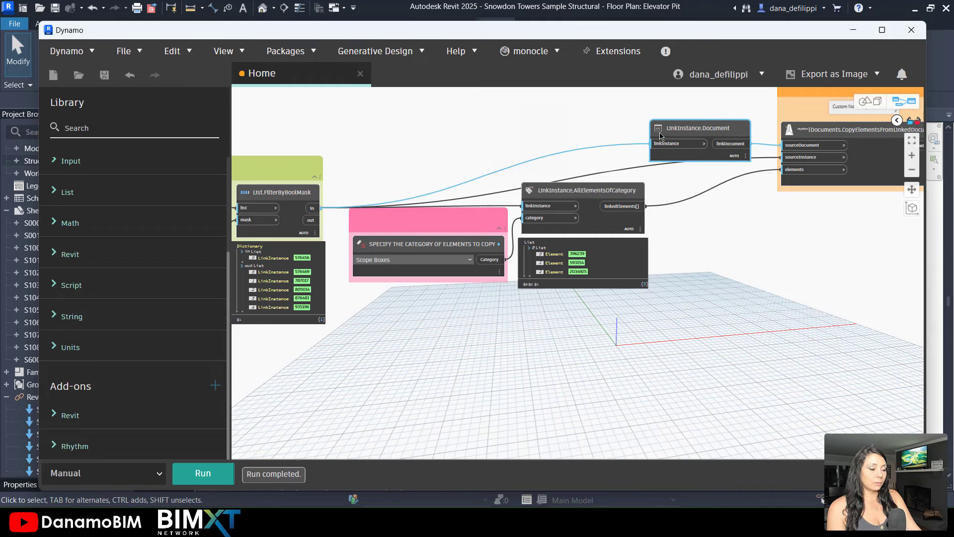
right_click(585, 189)
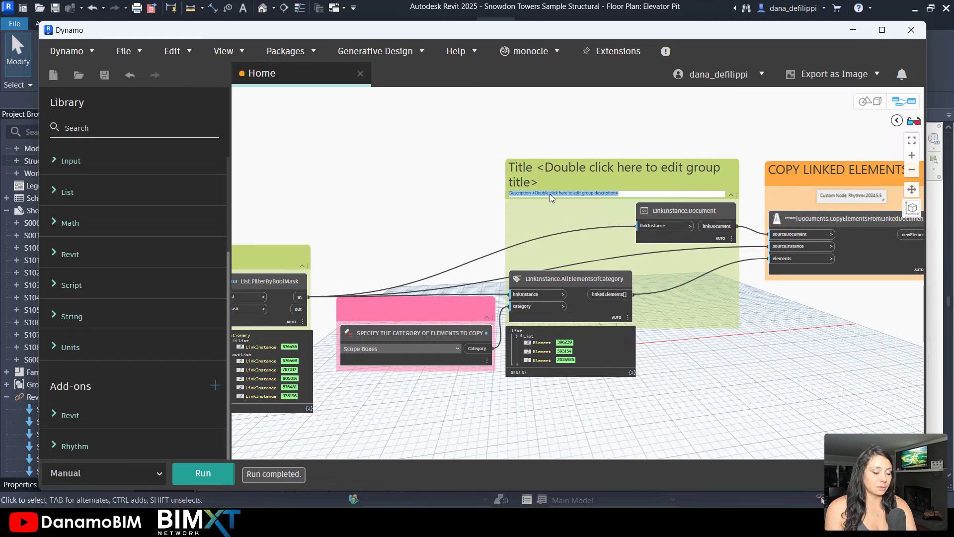
- Type 'SOURCE DOCUMENT AND ELEMENTS' as the green group's title
double_click(614, 167)
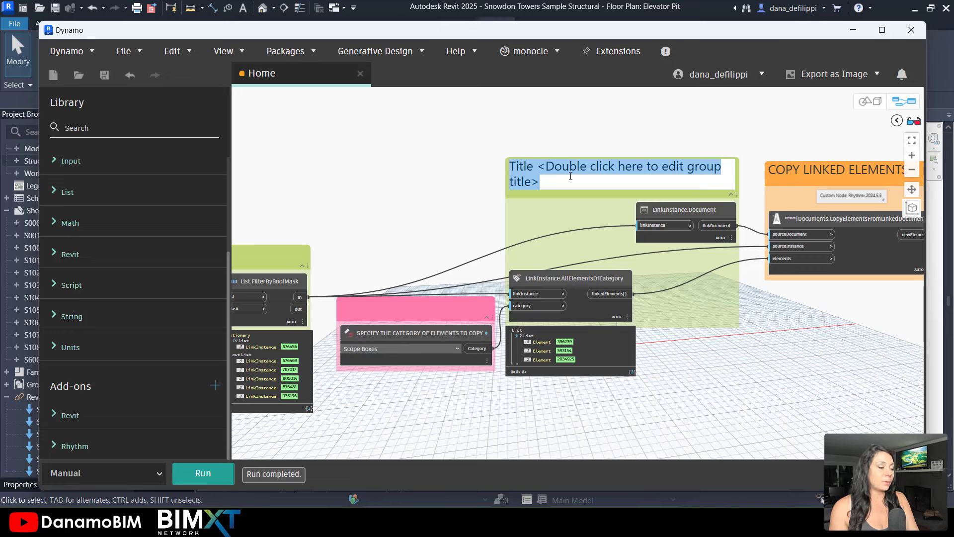
type("SOURCE DOCU")
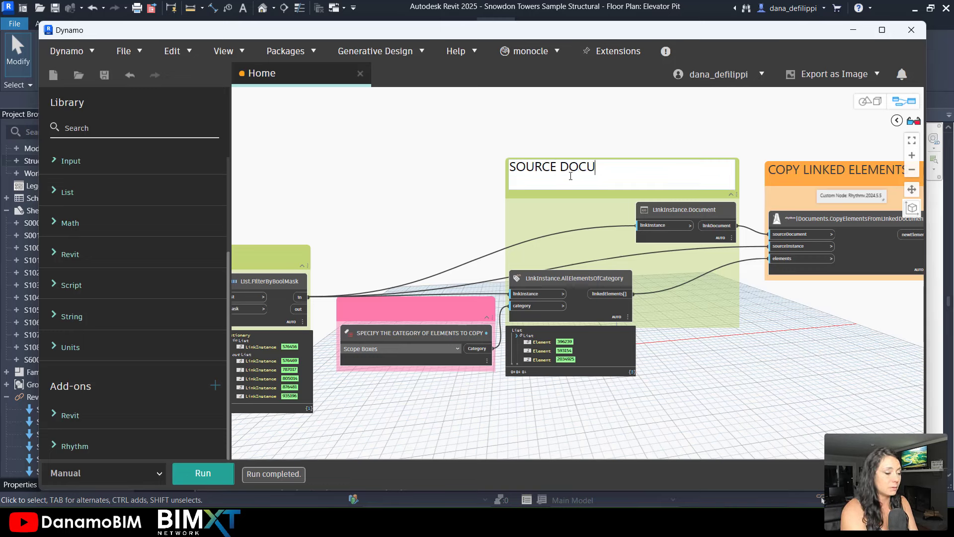
type("MENT A")
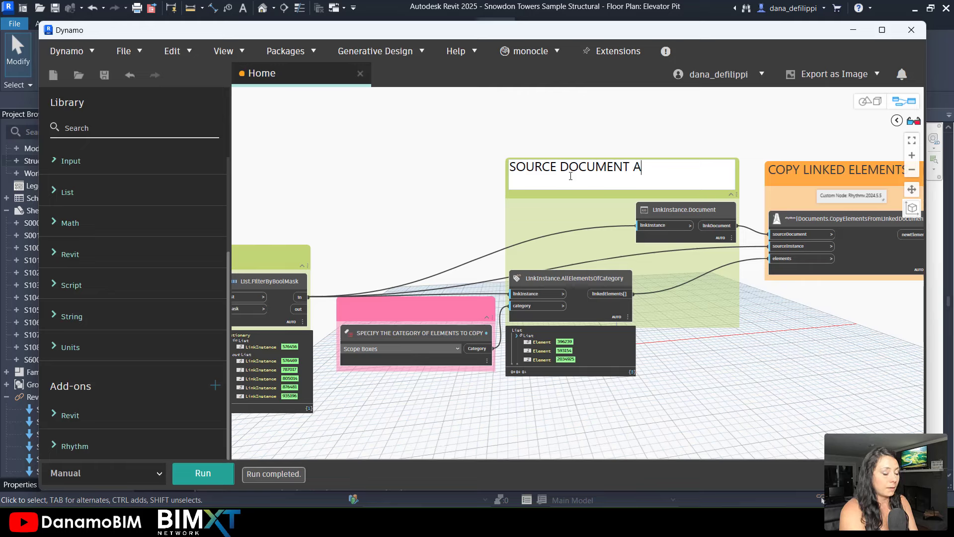
type("ND ELEMENTS")
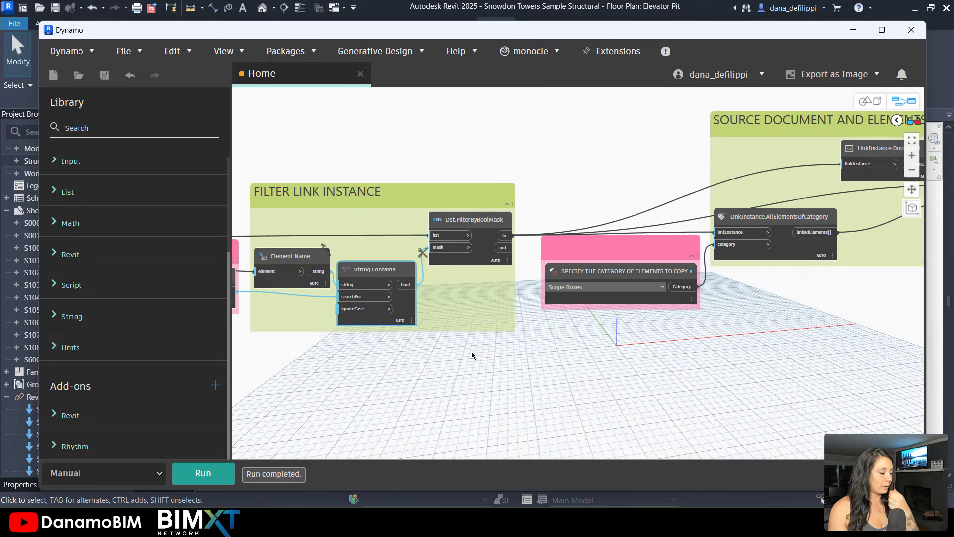
- Zoom out and save the graph as Elements_FromLink_FINAL.dyn in Ep024_CopyScopeBoxesFromLink
scroll("down", 3)
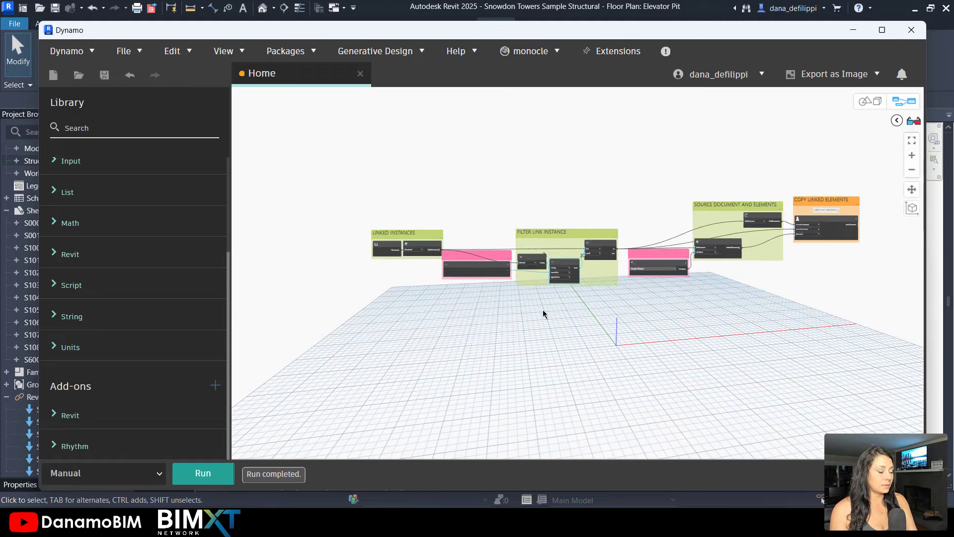
left_click(124, 51)
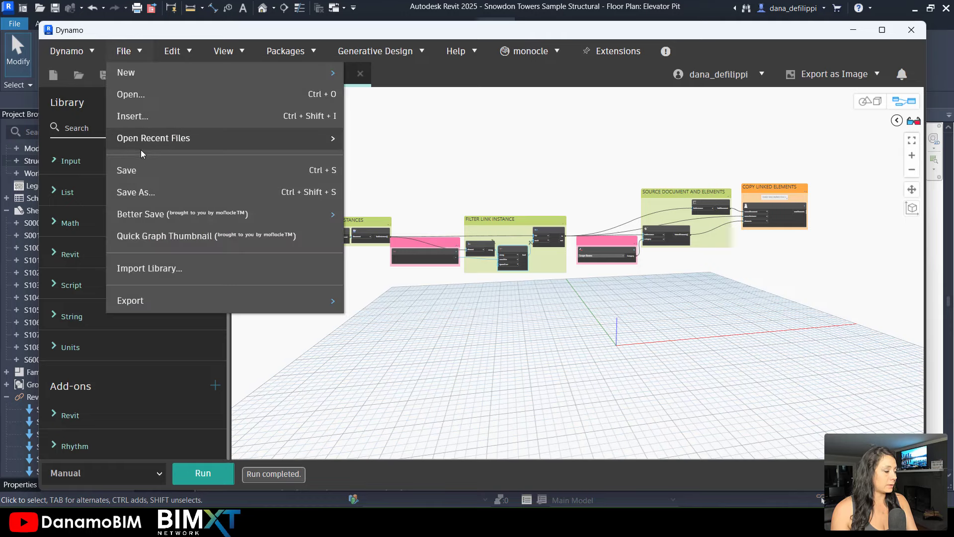
left_click(135, 192)
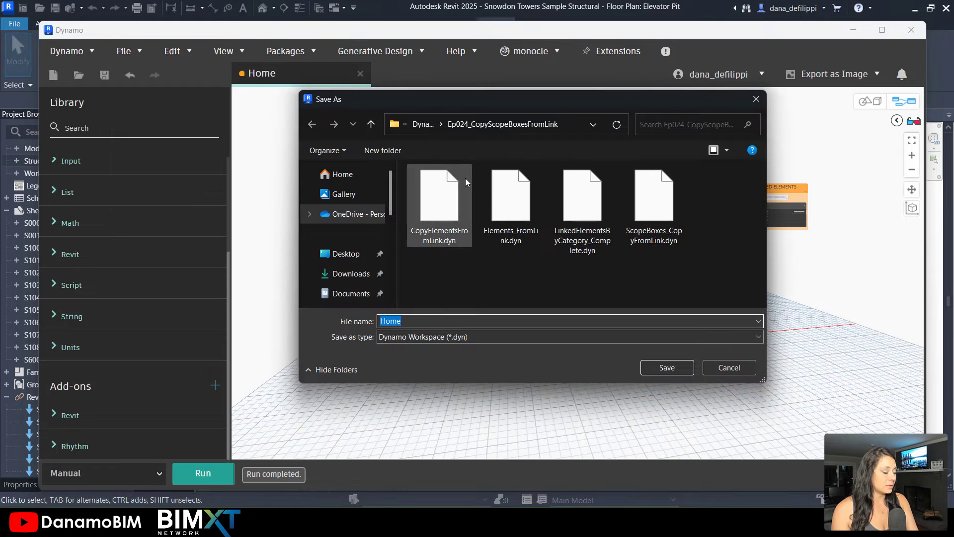
type("FINAL")
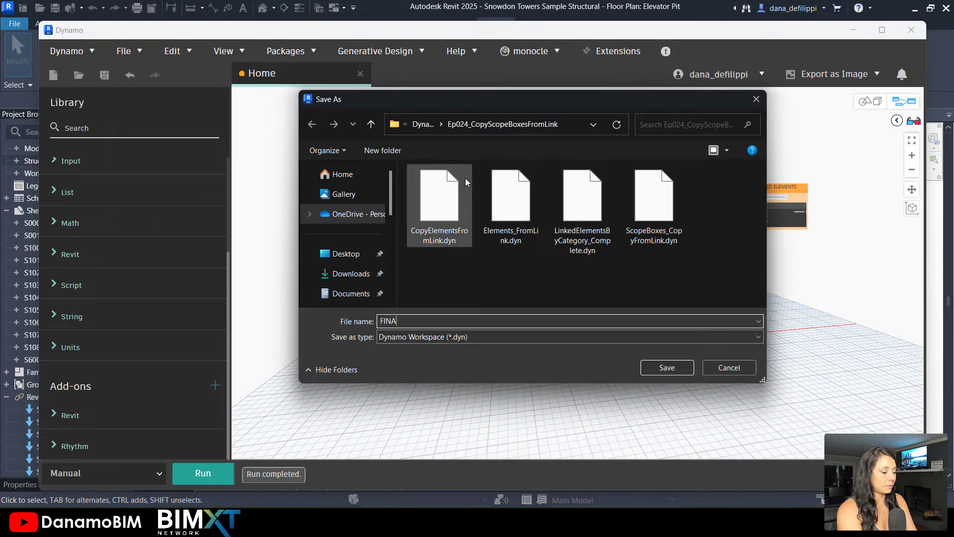
type("Elements_FromLink_")
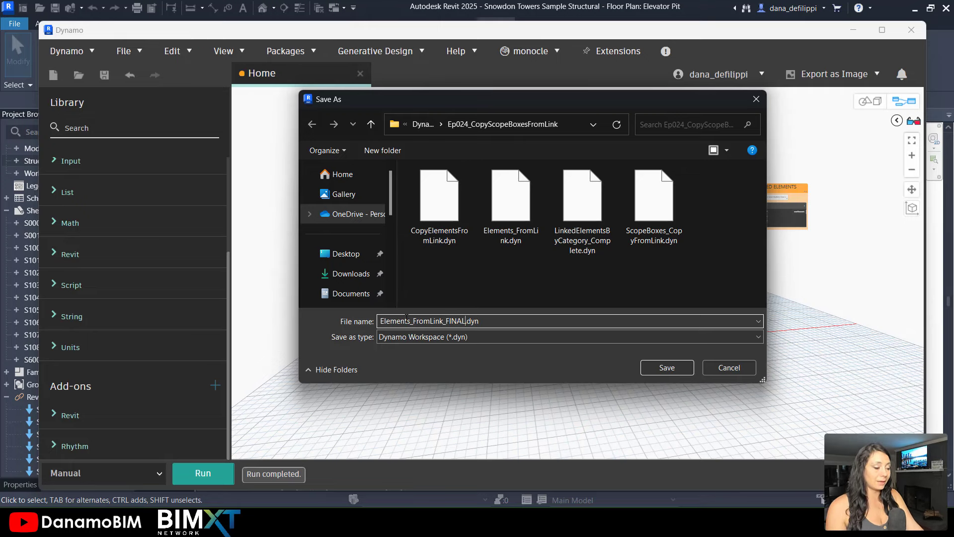
left_click(665, 366)
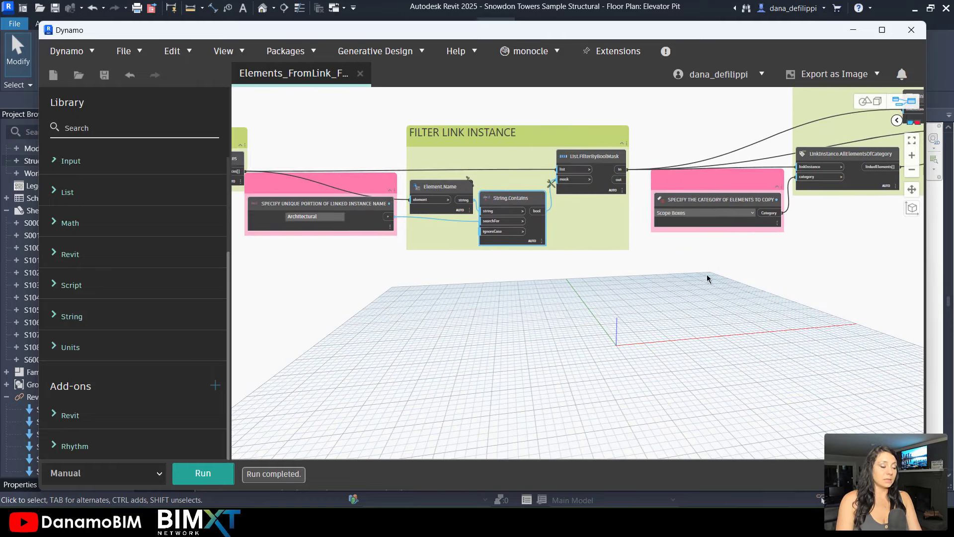
mouse_move(294, 228)
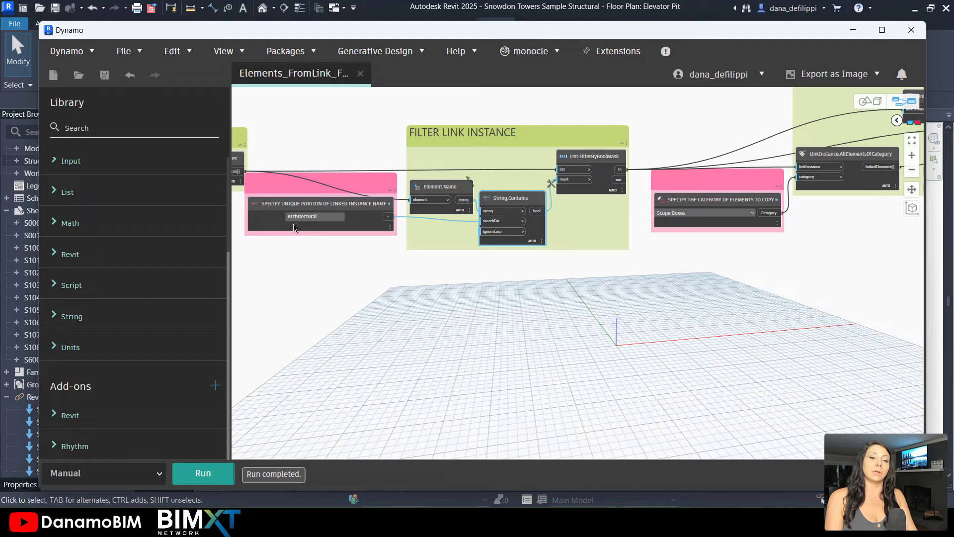
mouse_move(607, 320)
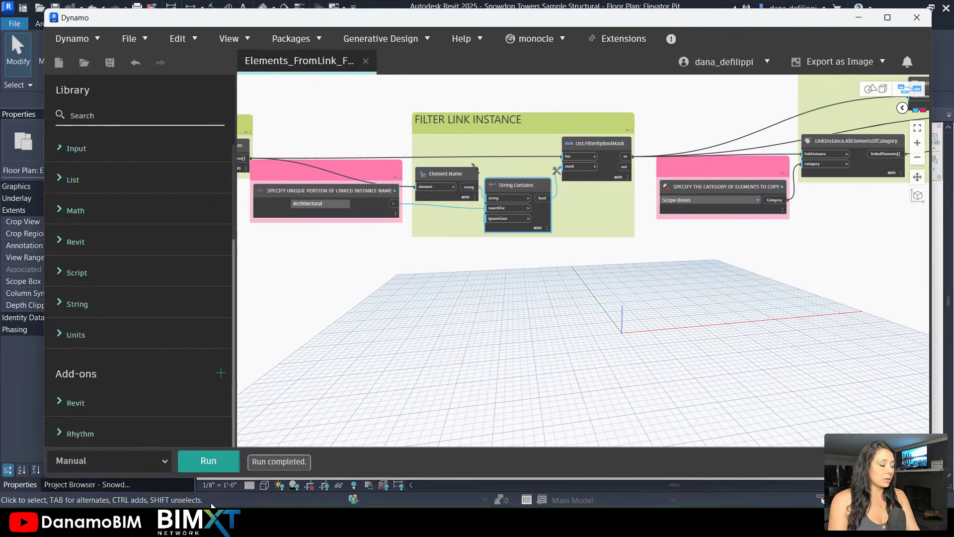
mouse_move(665, 321)
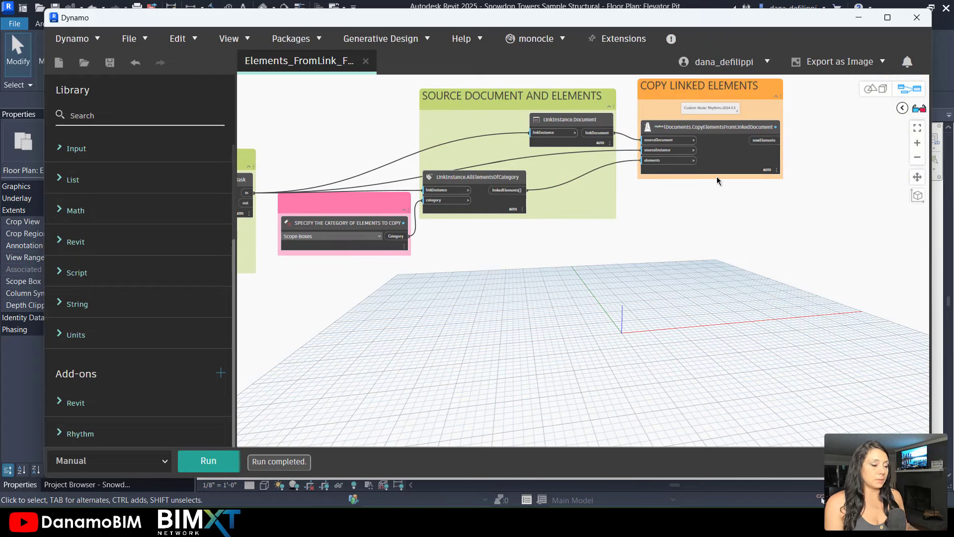
- Expose Revit's Properties showing the Elevator Pit plan's available scope boxes beside Dynamo
left_click(775, 181)
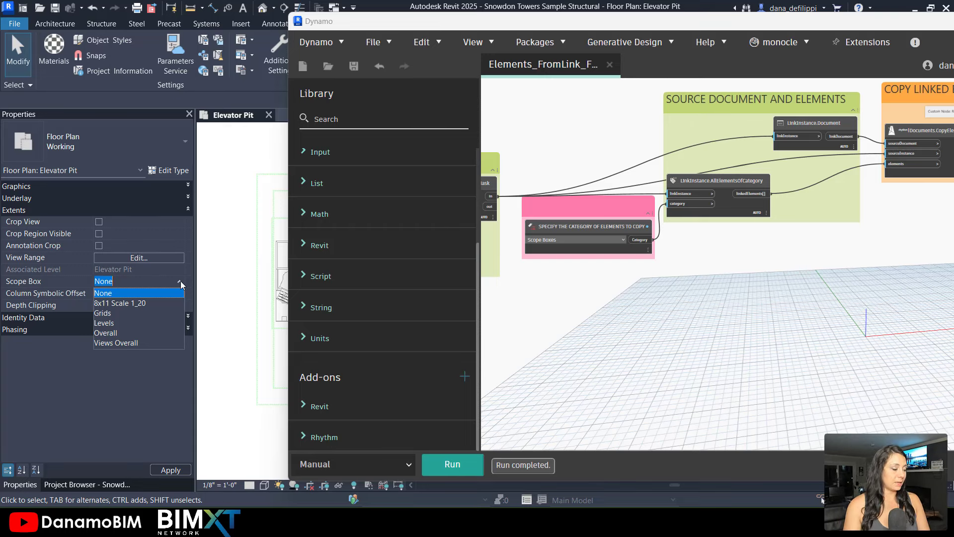
mouse_move(120, 330)
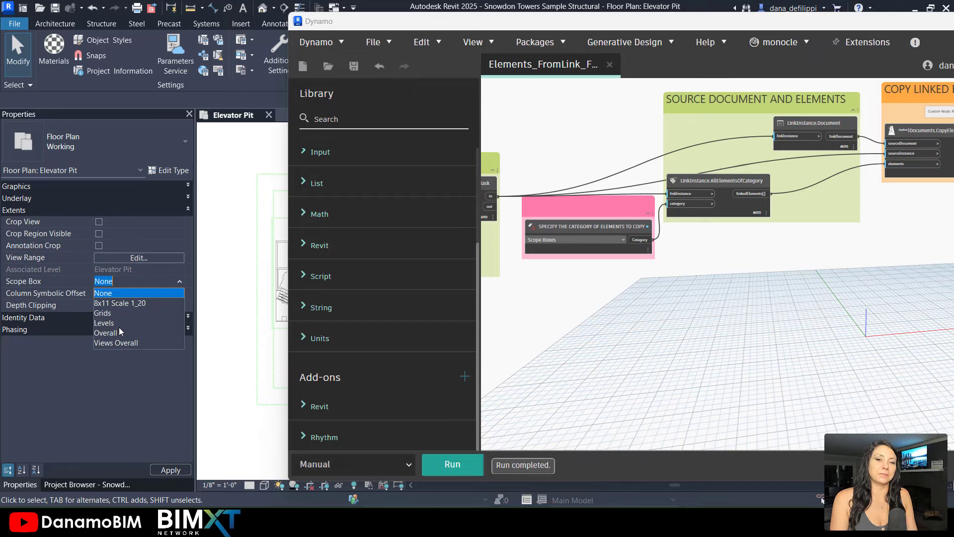
- View the copy node's output of three new elements, IDs 1032734 to 1032736
left_click(103, 293)
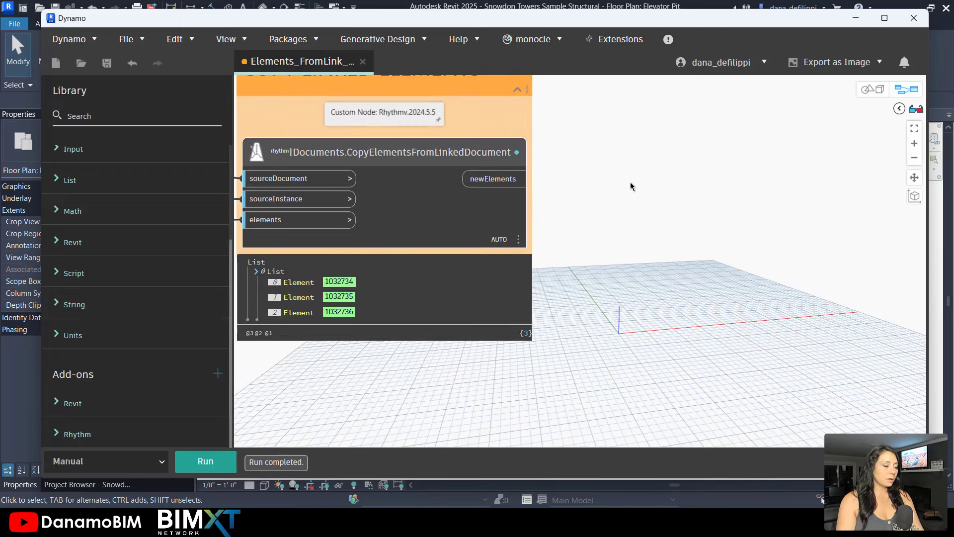
- Flatten the copy node's newElements with List.Flatten and set the graph to run Automatically
type("FLAT")
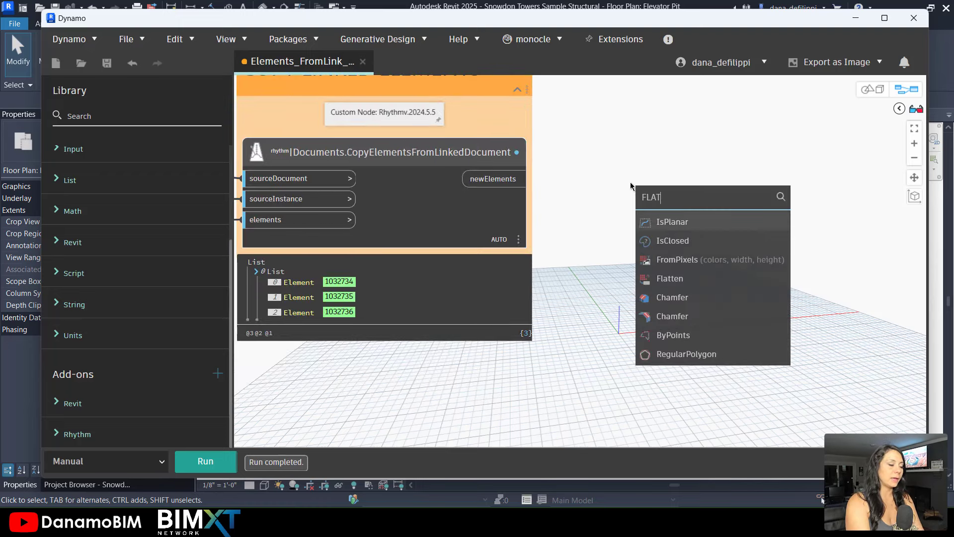
left_click(669, 278)
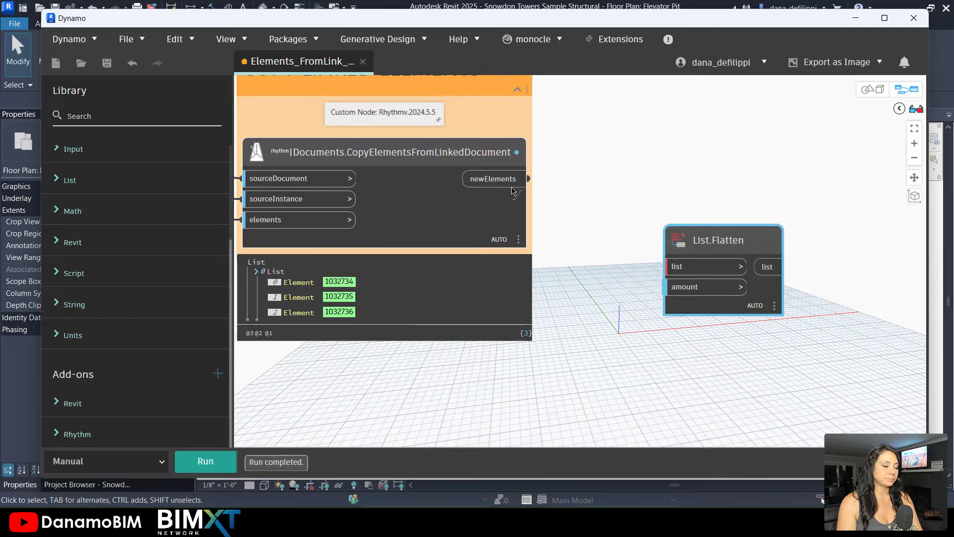
left_click_drag(528, 178, 668, 266)
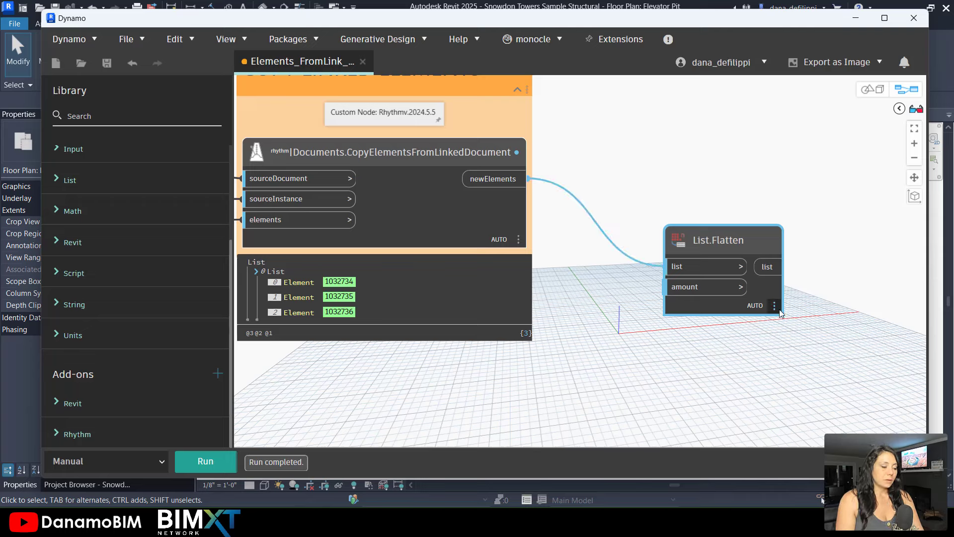
left_click(106, 461)
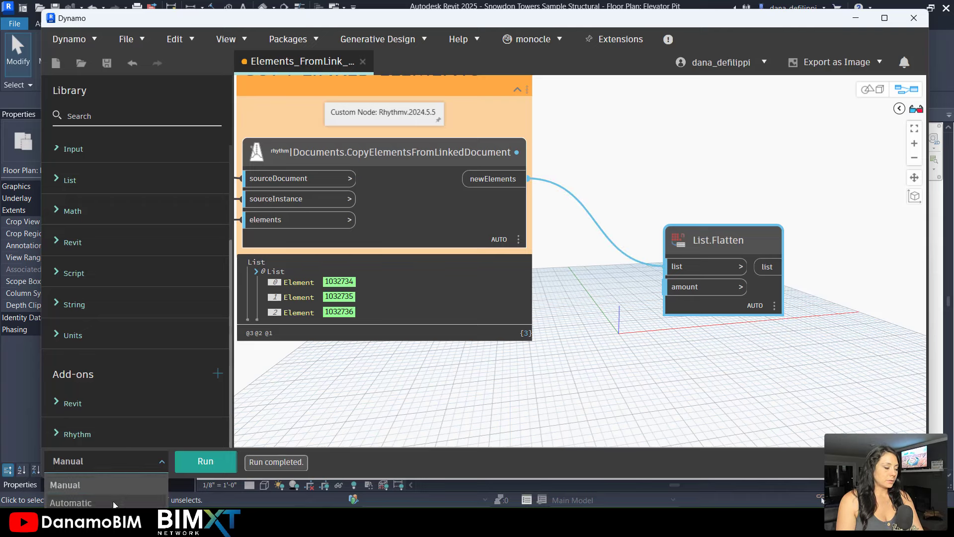
left_click(70, 502)
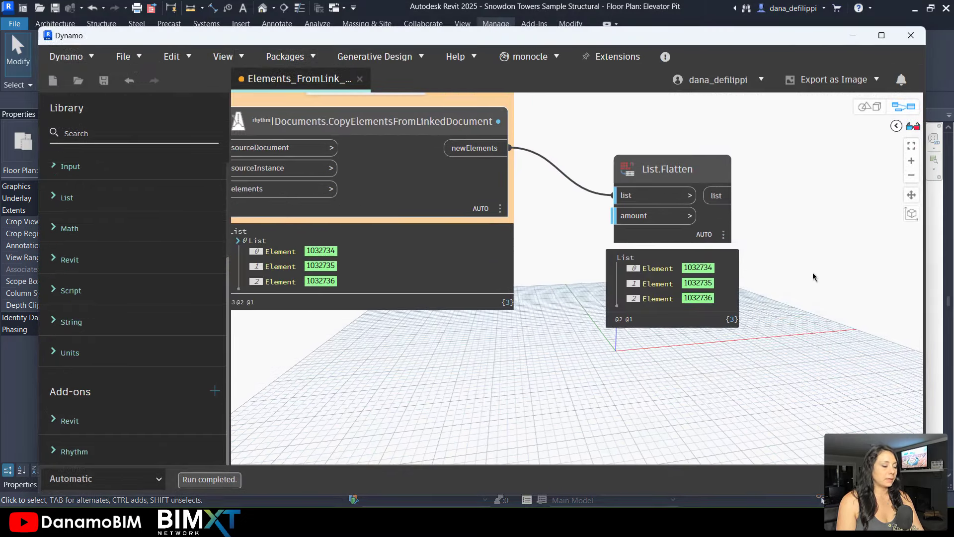
- Add Element.Name and a List Create fed by the flattened elements, with an item1 input
right_click(716, 239)
type("ELEMENT.")
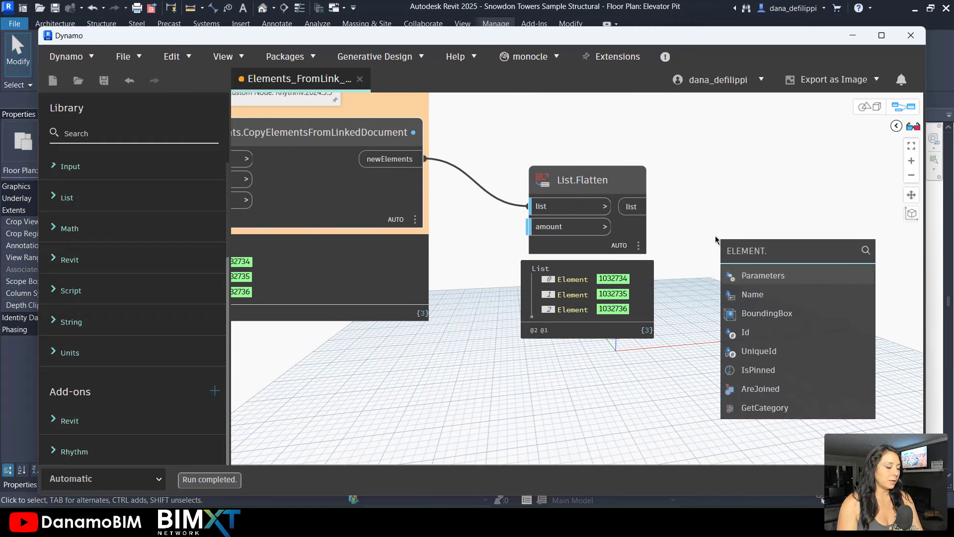
left_click(752, 293)
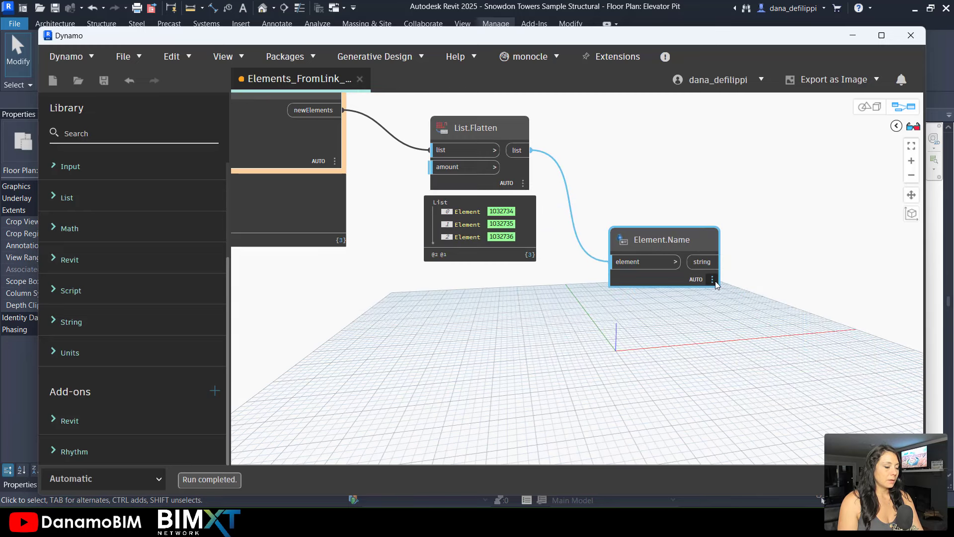
right_click(712, 279)
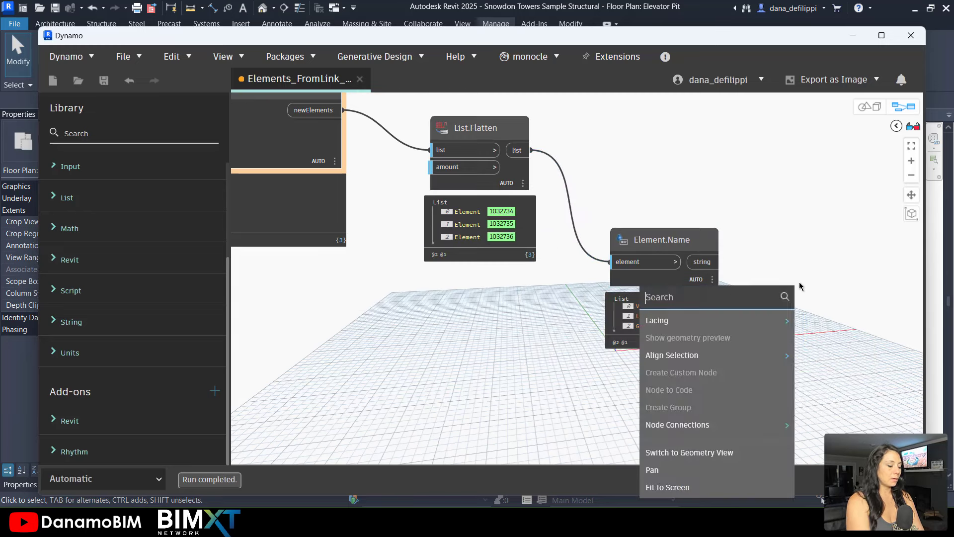
type("LIST")
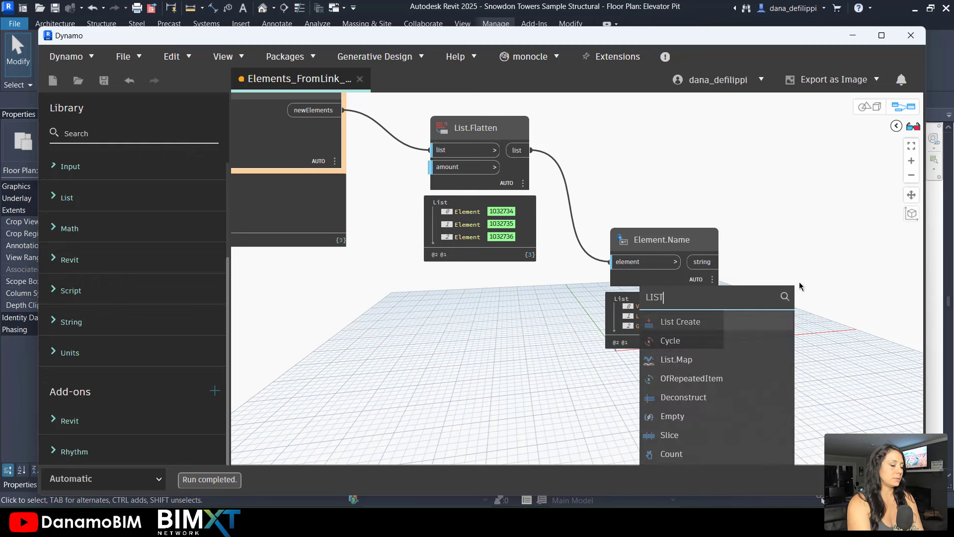
left_click(680, 321)
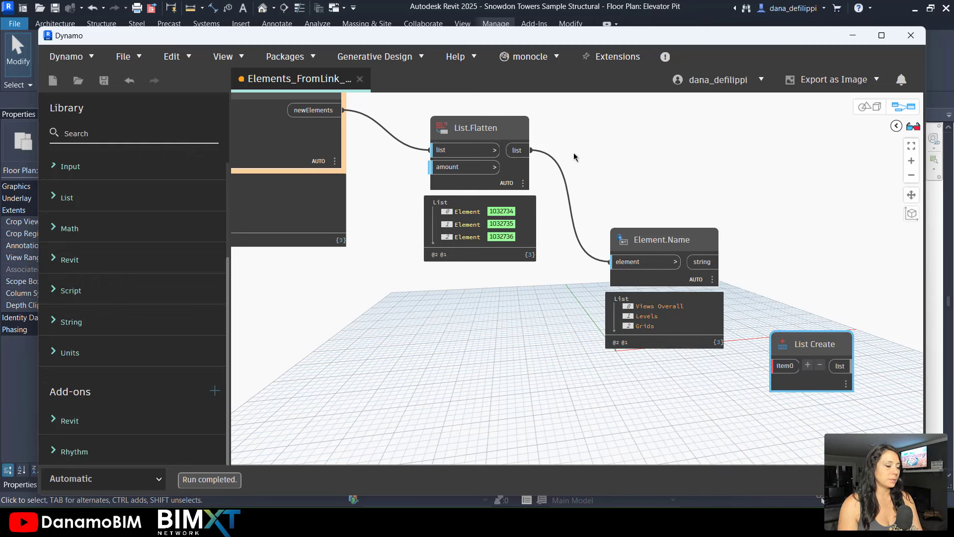
left_click_drag(517, 150, 786, 365)
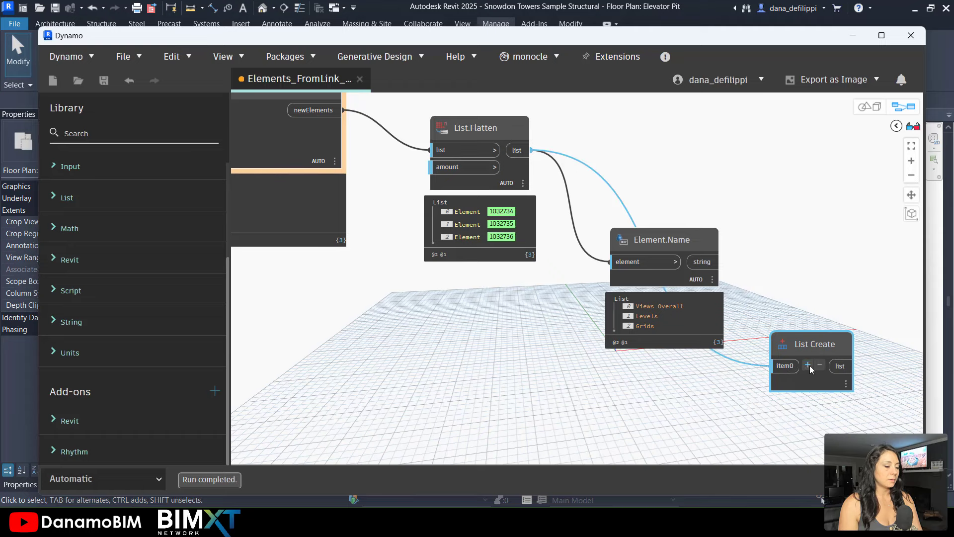
left_click(808, 365)
type("TRANSPO")
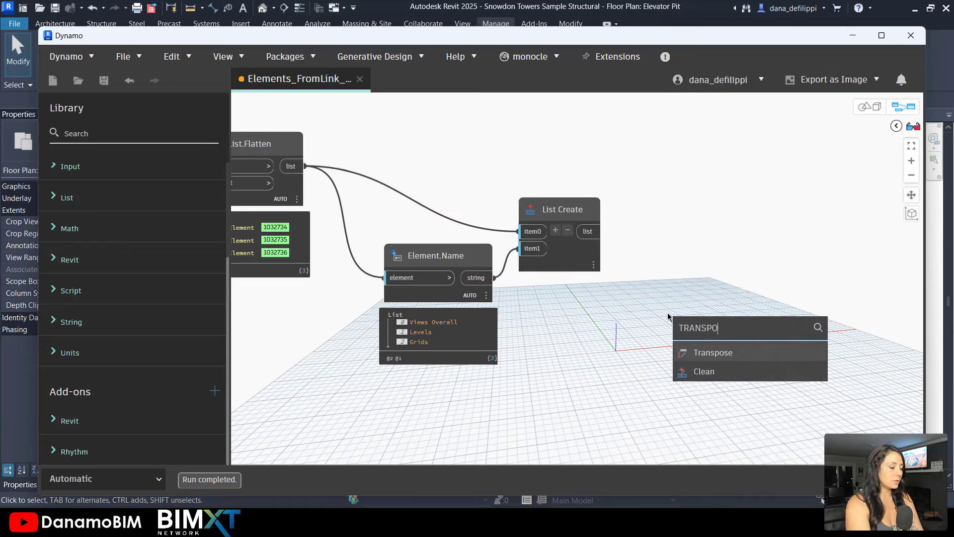
- Add List.Transpose to pair elements with names, and a Watch titled 'COPIED ELEMENTS FROM LINK'
left_click(713, 352)
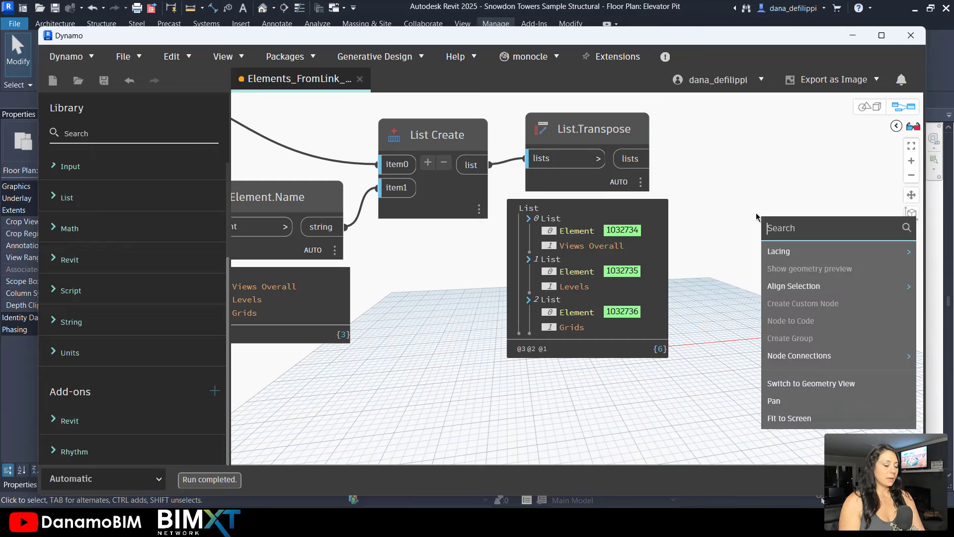
type("WAT")
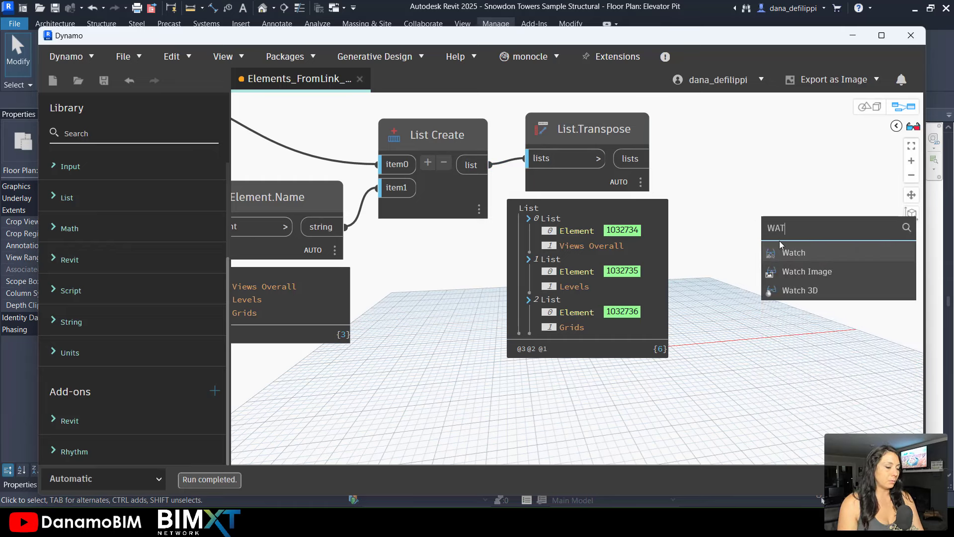
left_click(794, 252)
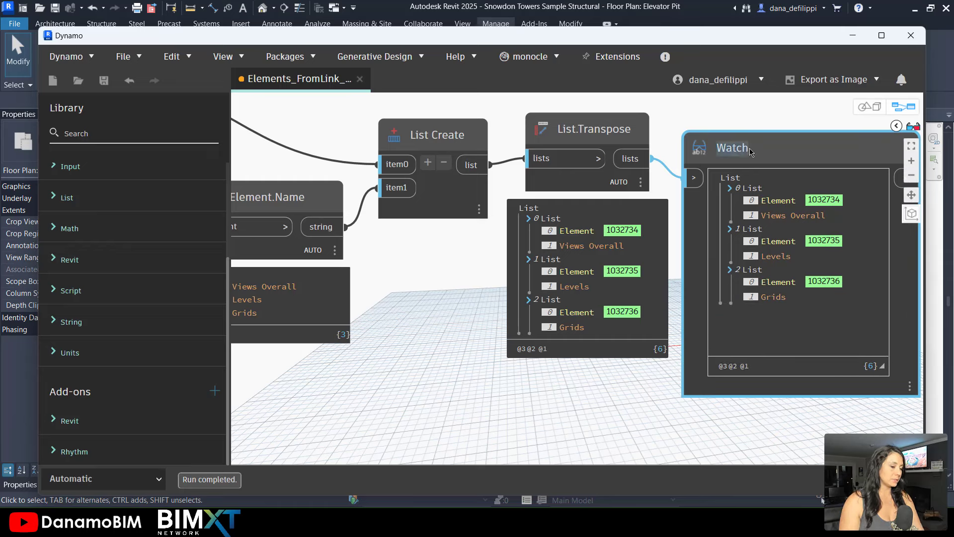
type("COPIED")
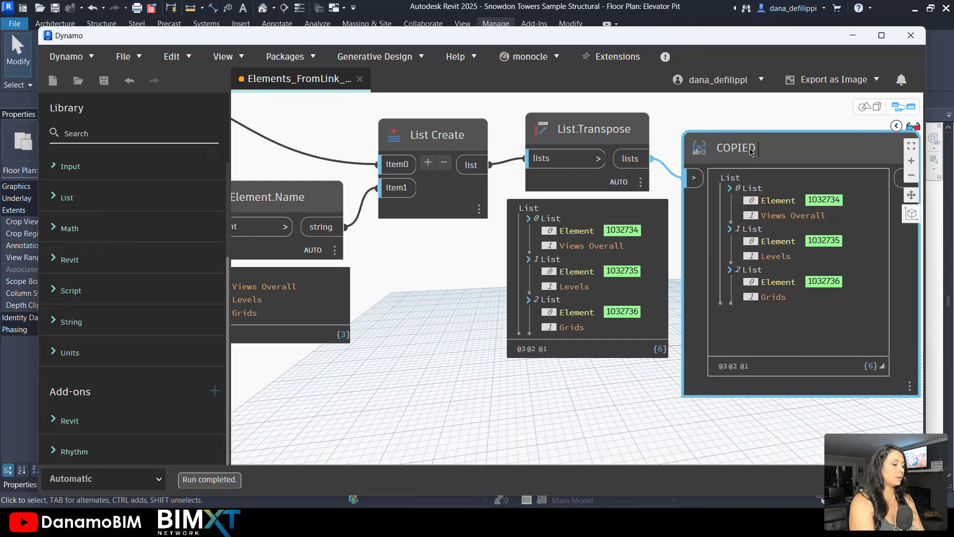
type("ELEMENTS FROM")
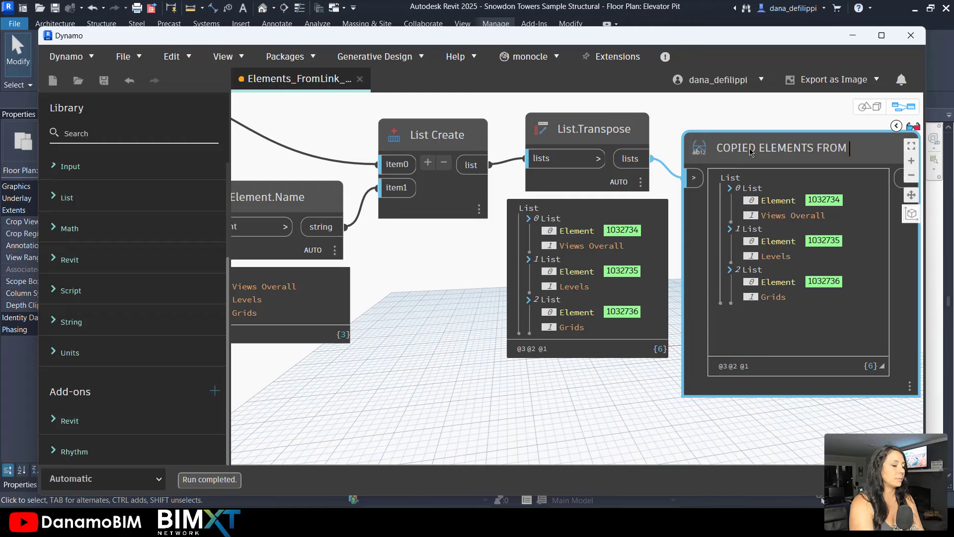
type("LINK")
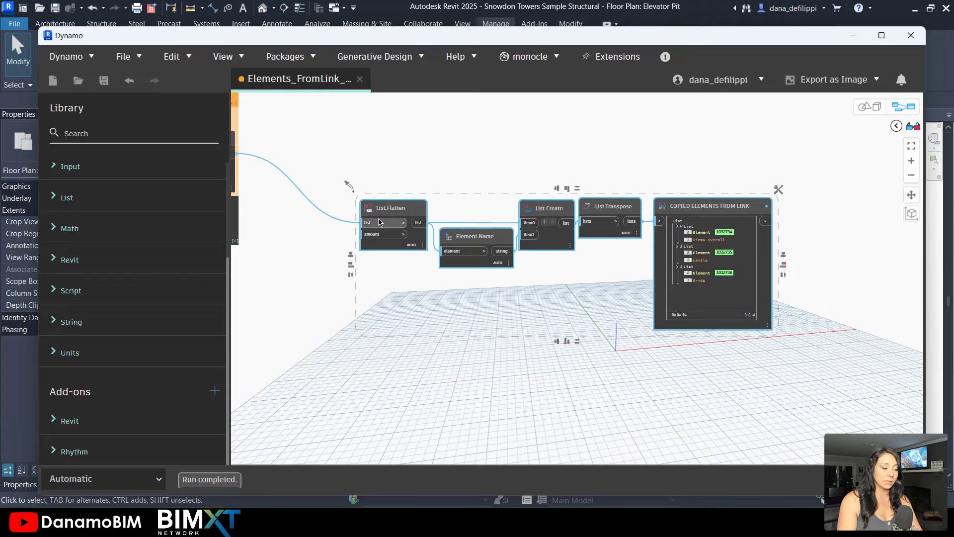
- Group the output nodes, color the group gray, and title it 'COPIED ELEMENT'
right_click(393, 208)
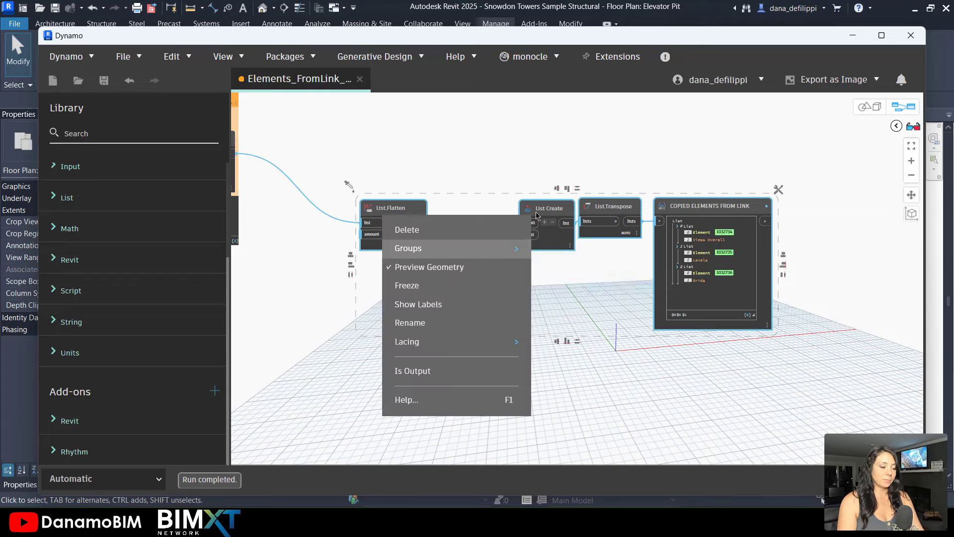
left_click(407, 248)
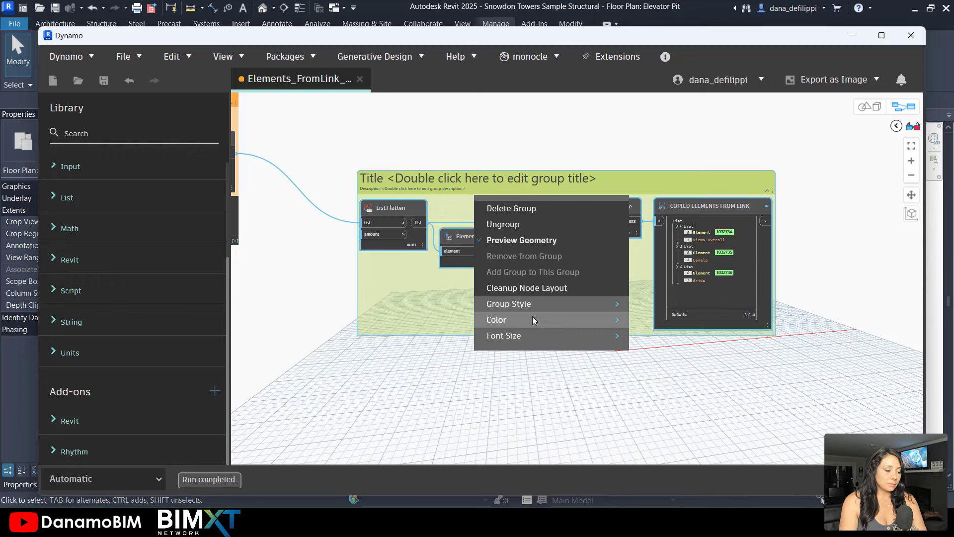
left_click(496, 320)
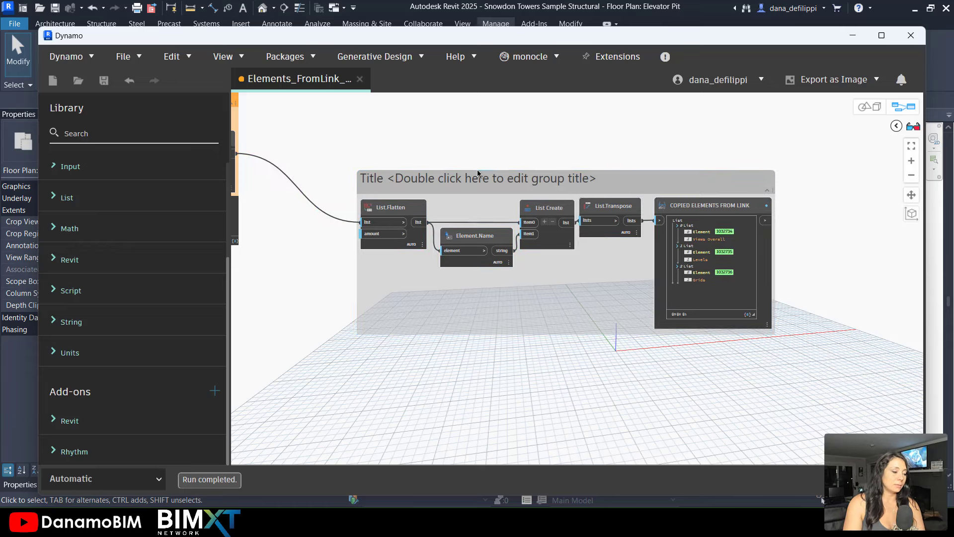
double_click(478, 178)
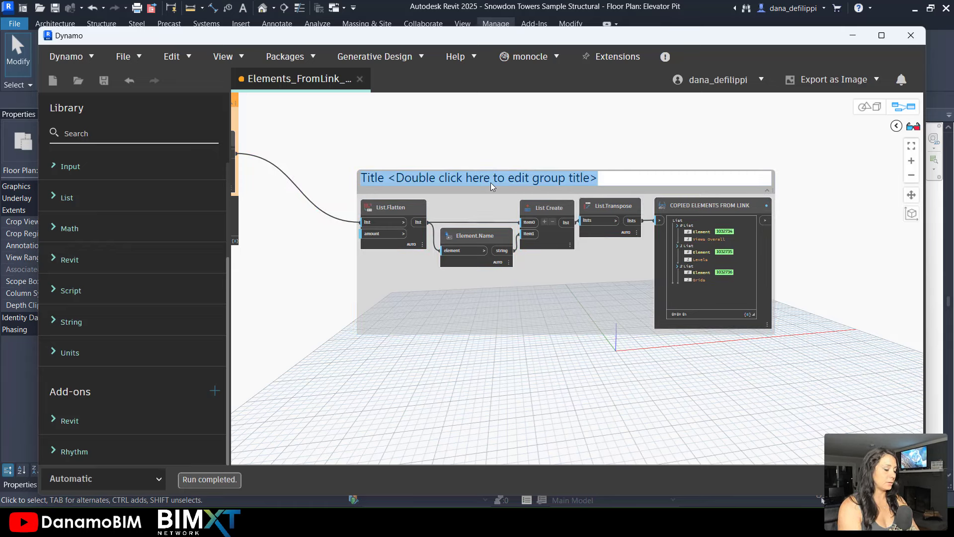
type("COPIED ELEMENT")
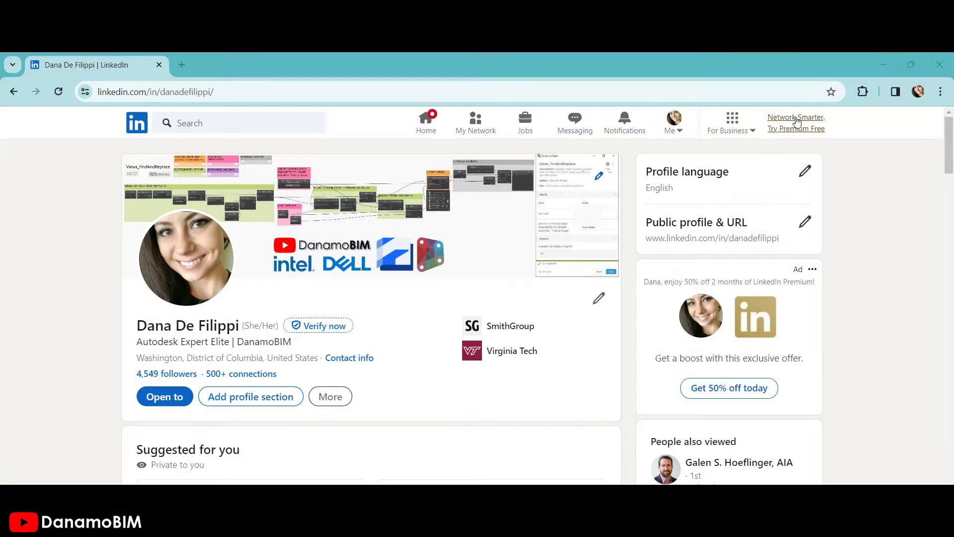
mouse_move(724, 157)
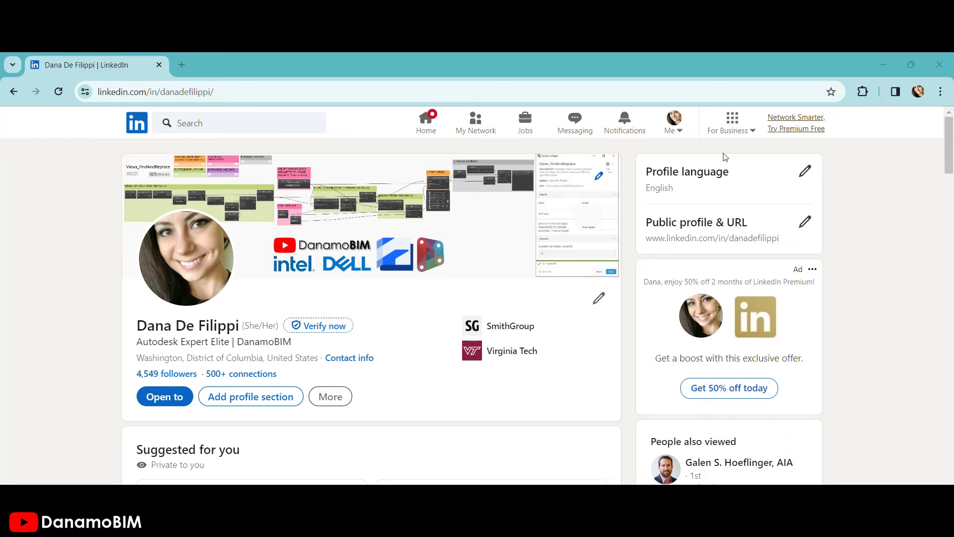
- Search LinkedIn for 'bimxt' and join the BIMxt Network group
left_click(239, 123)
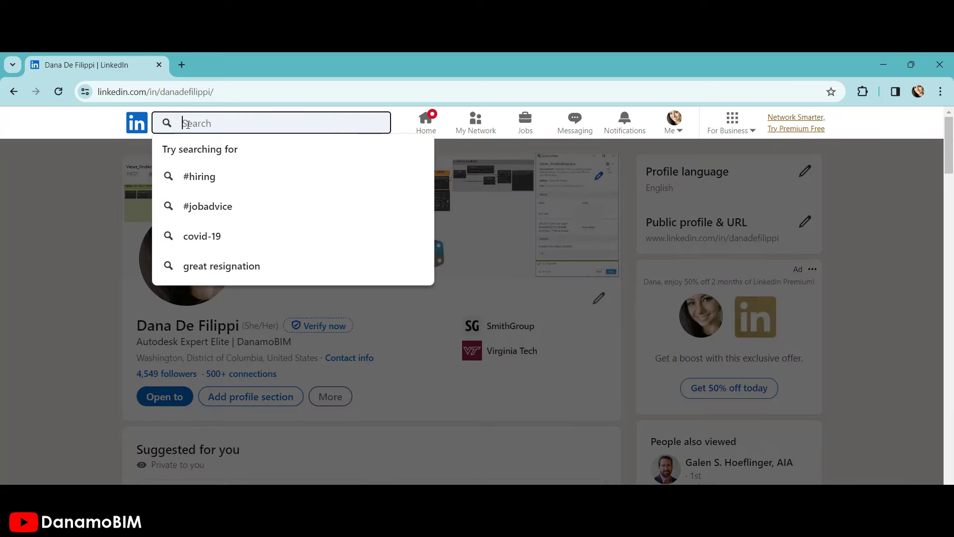
type("bimxt")
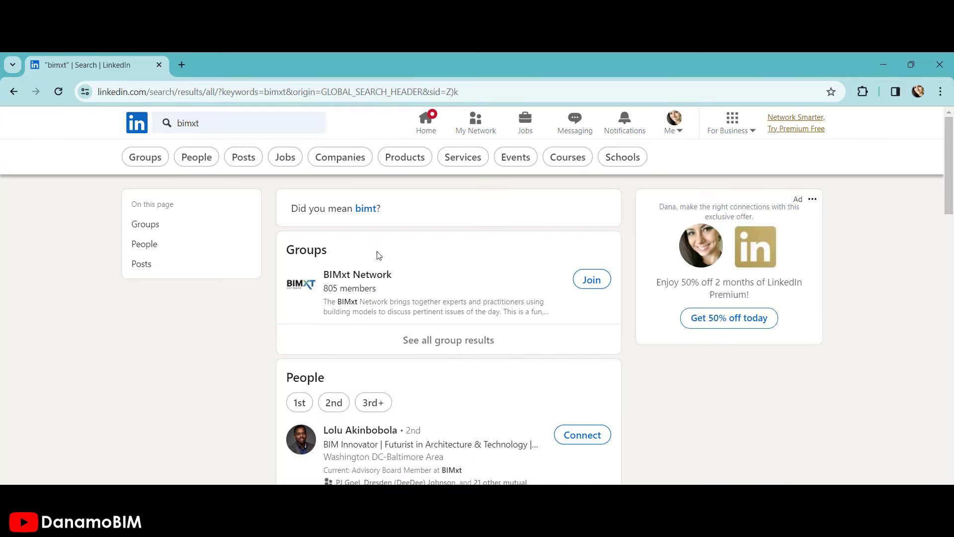
left_click(357, 274)
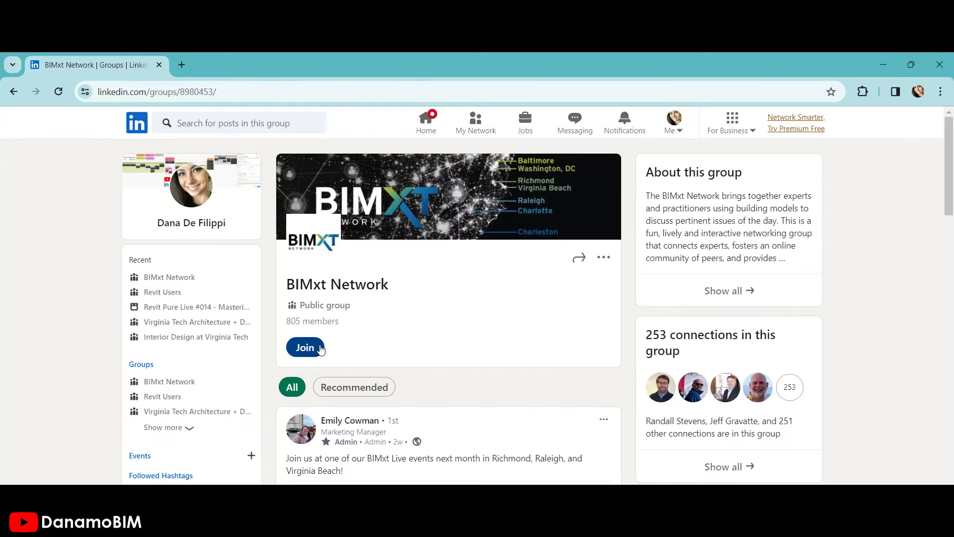
left_click(304, 348)
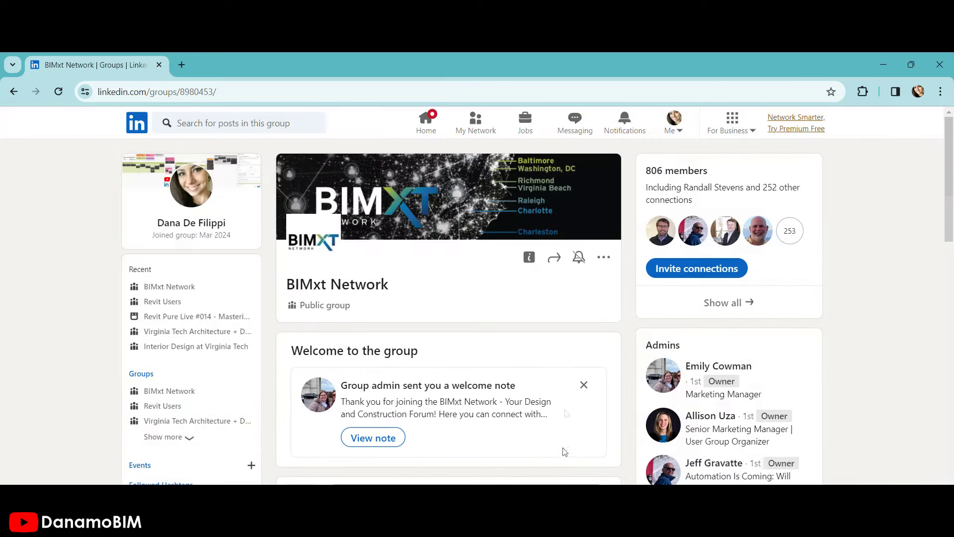
mouse_move(564, 413)
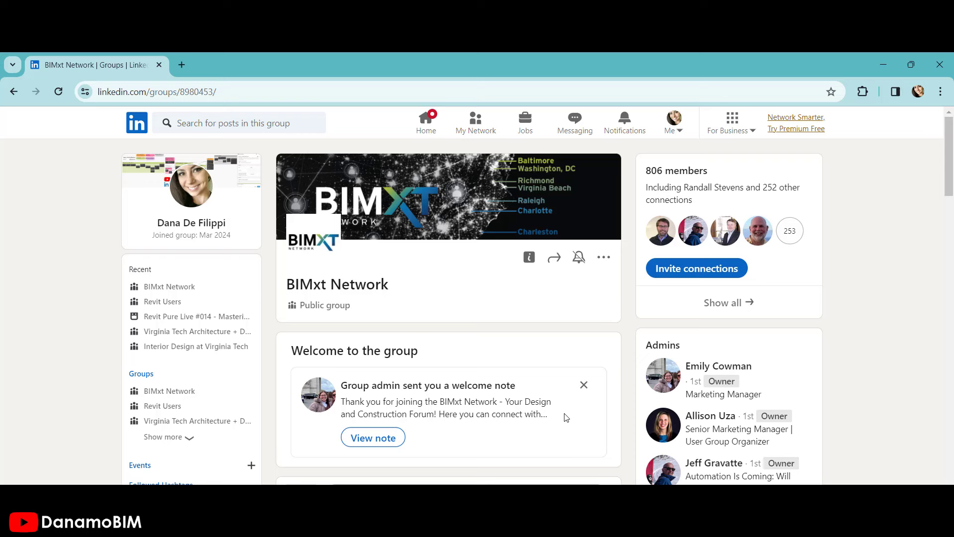
mouse_move(589, 417)
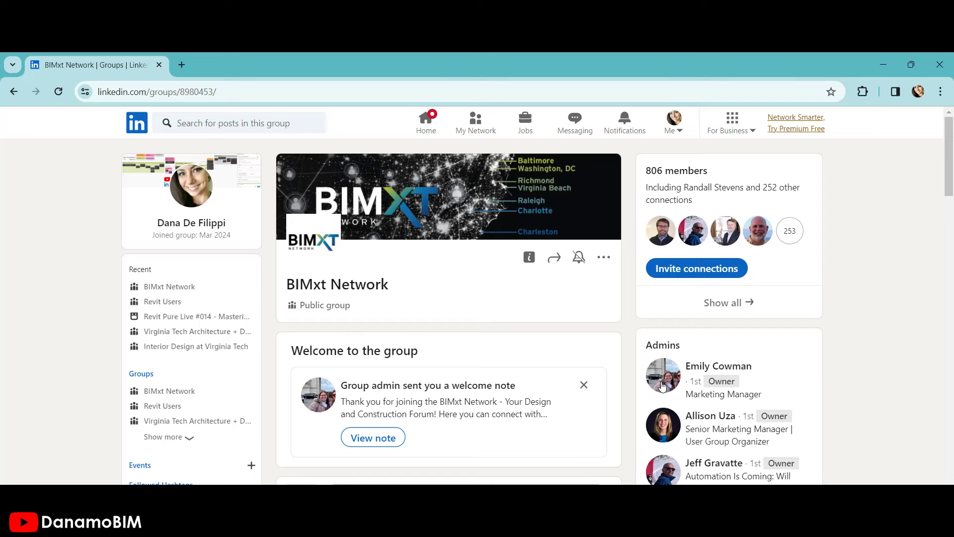
mouse_move(658, 324)
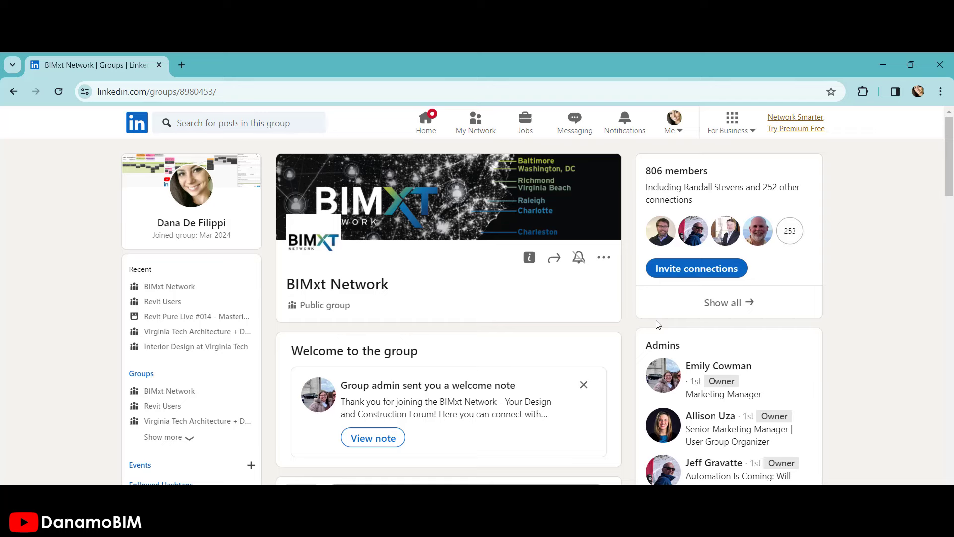